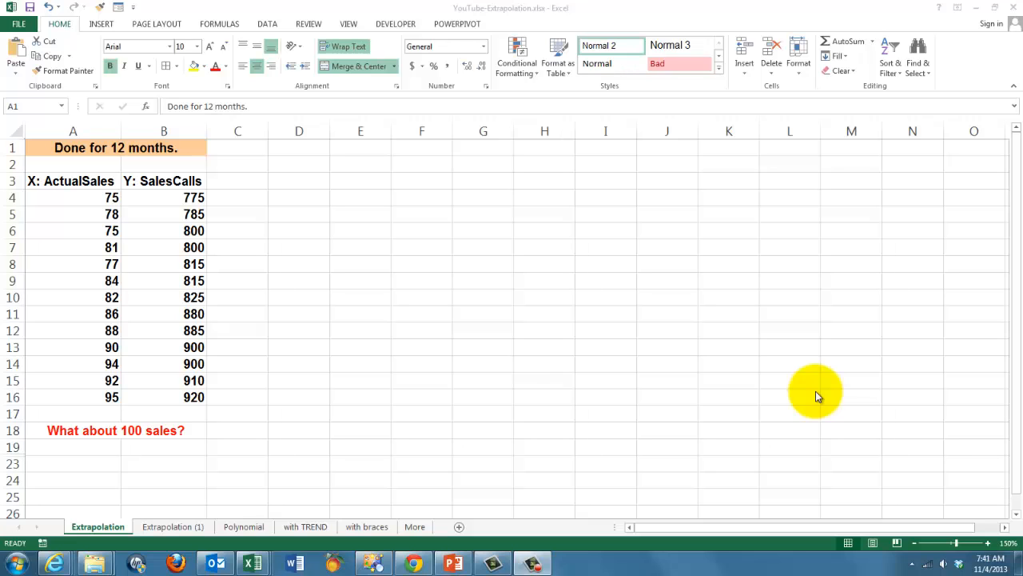
mouse_move(93, 282)
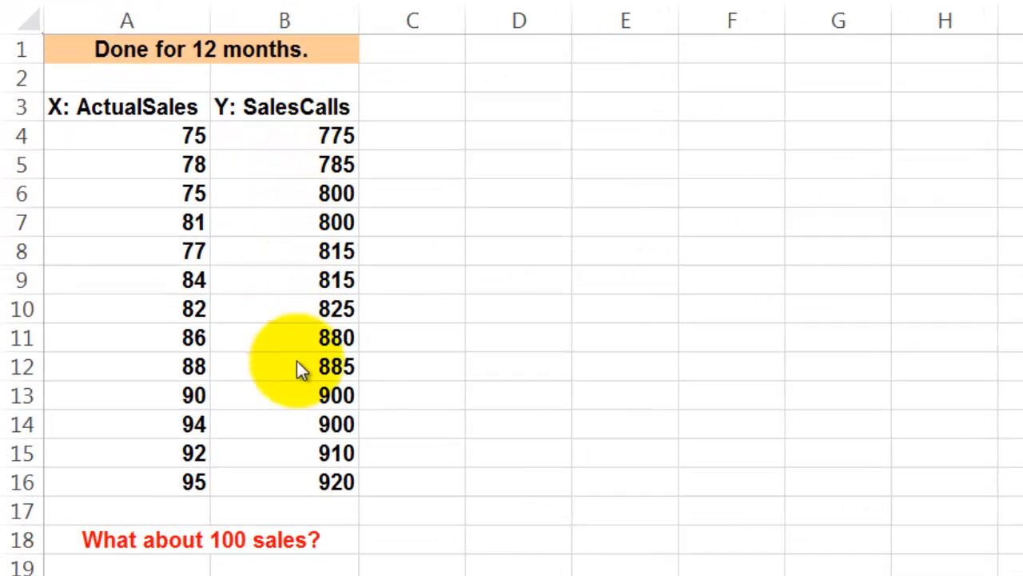
mouse_move(307, 136)
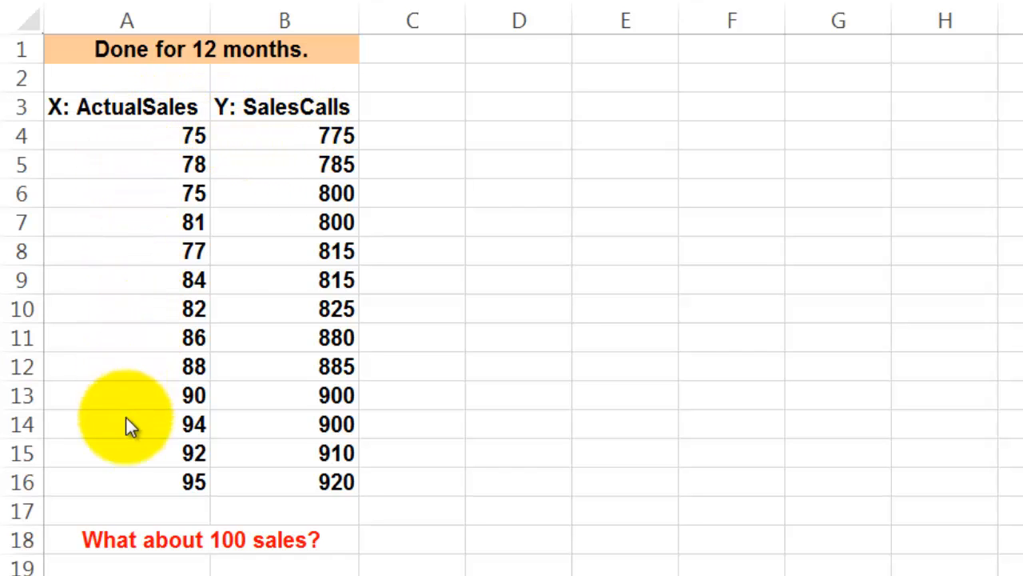
mouse_move(128, 492)
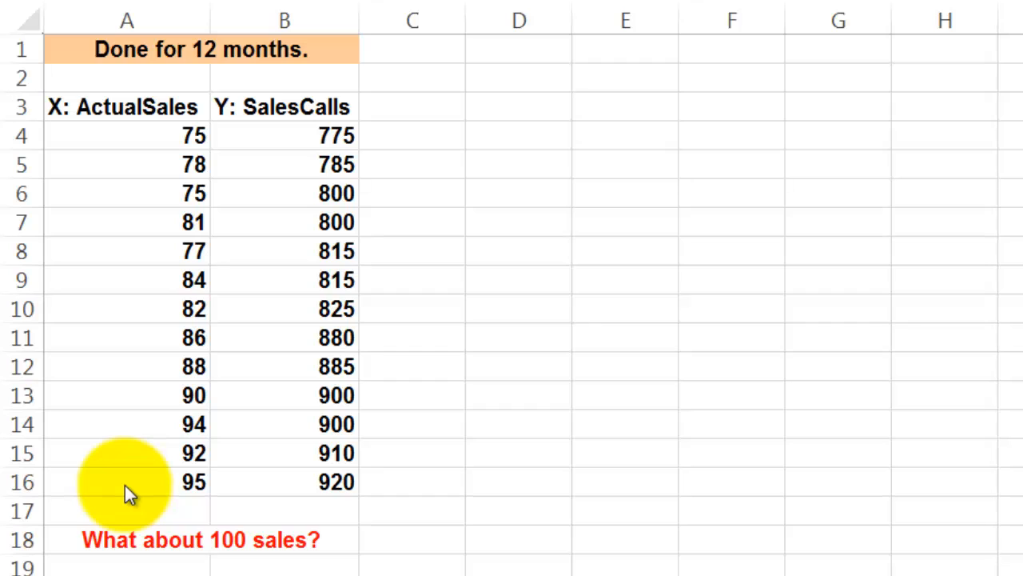
mouse_move(135, 477)
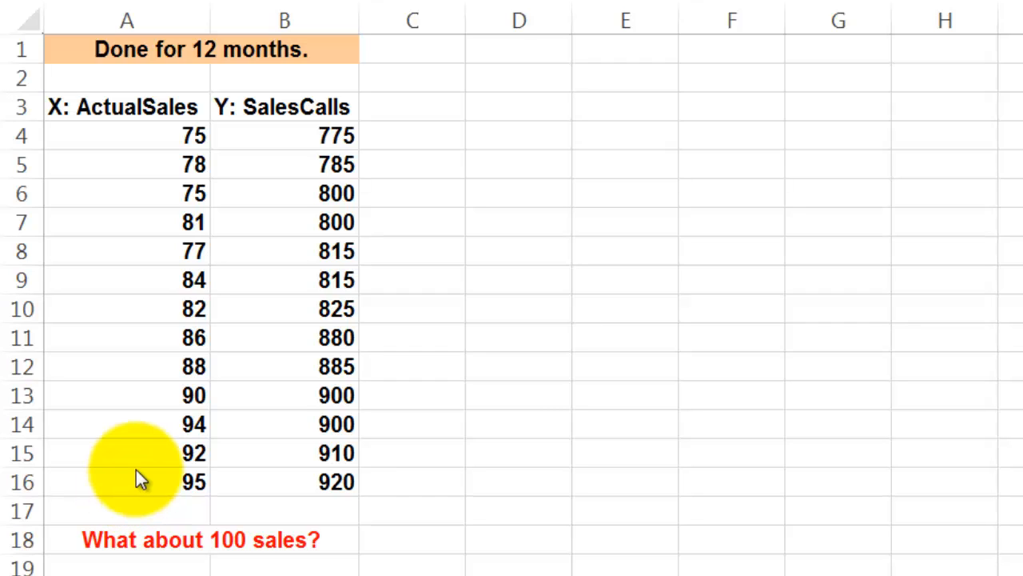
mouse_move(157, 472)
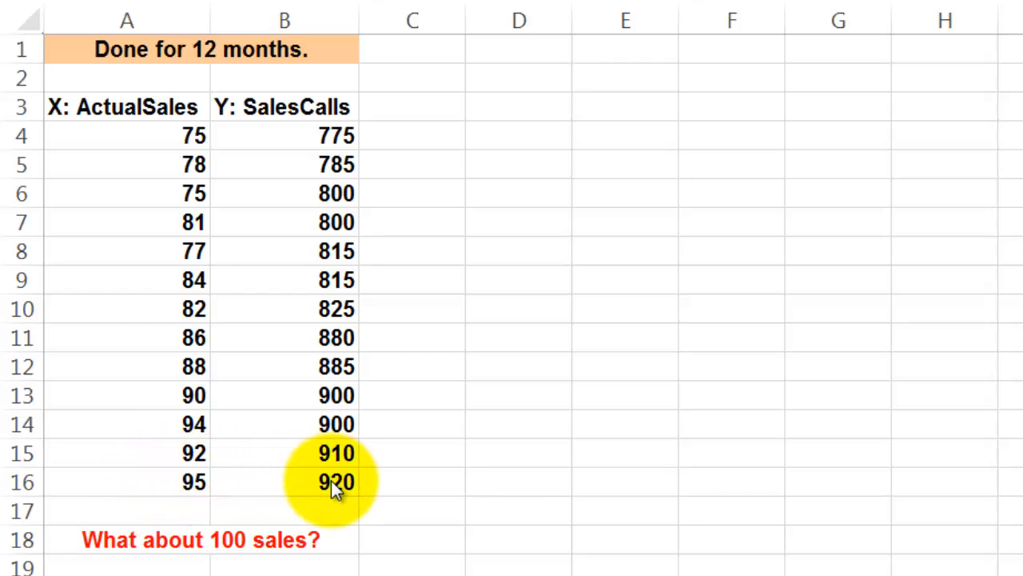
mouse_move(221, 552)
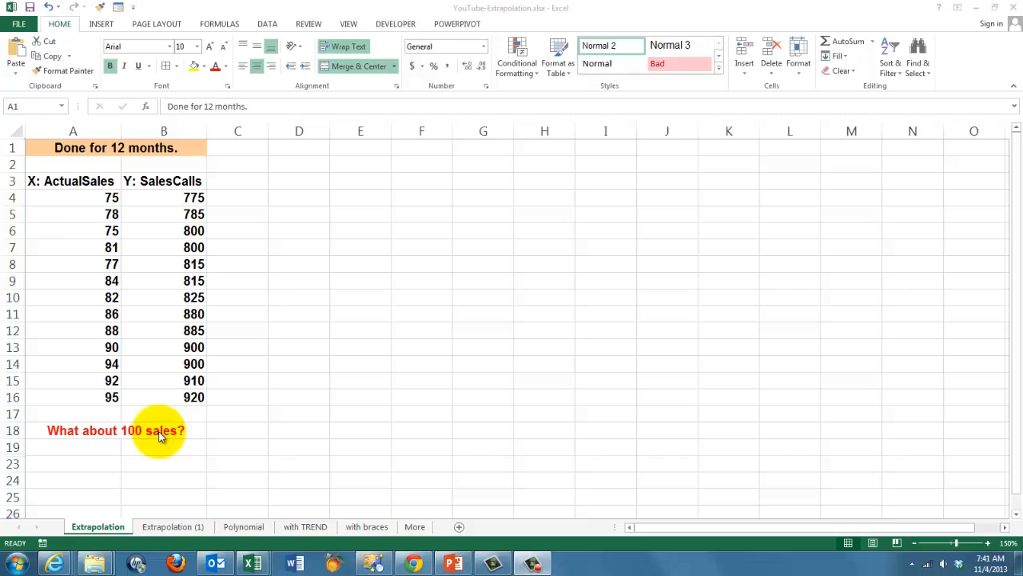
mouse_move(174, 259)
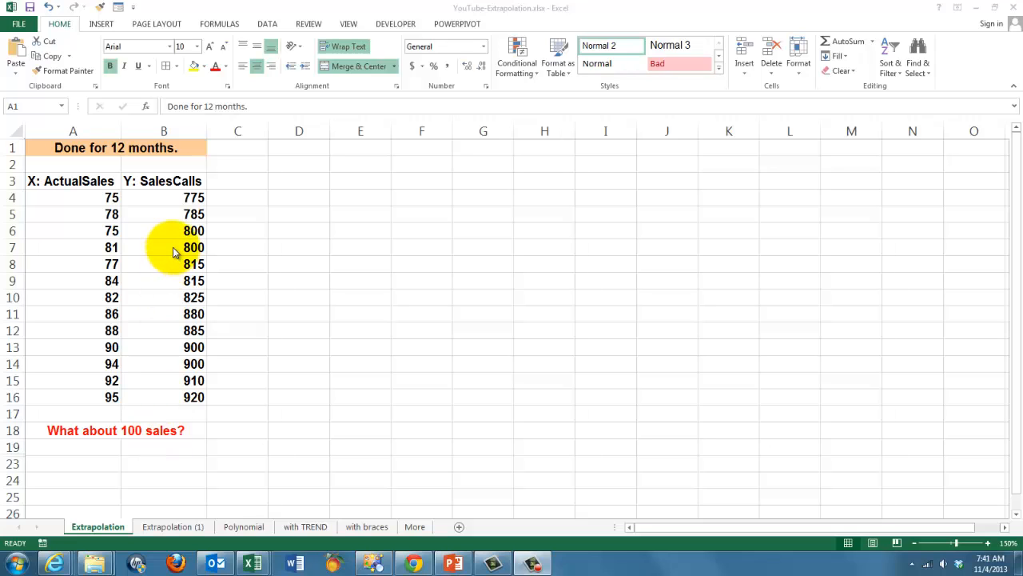
Select the sales table's title cell to start the scatter chart of SalesCalls vs ActualSales
left_click(115, 147)
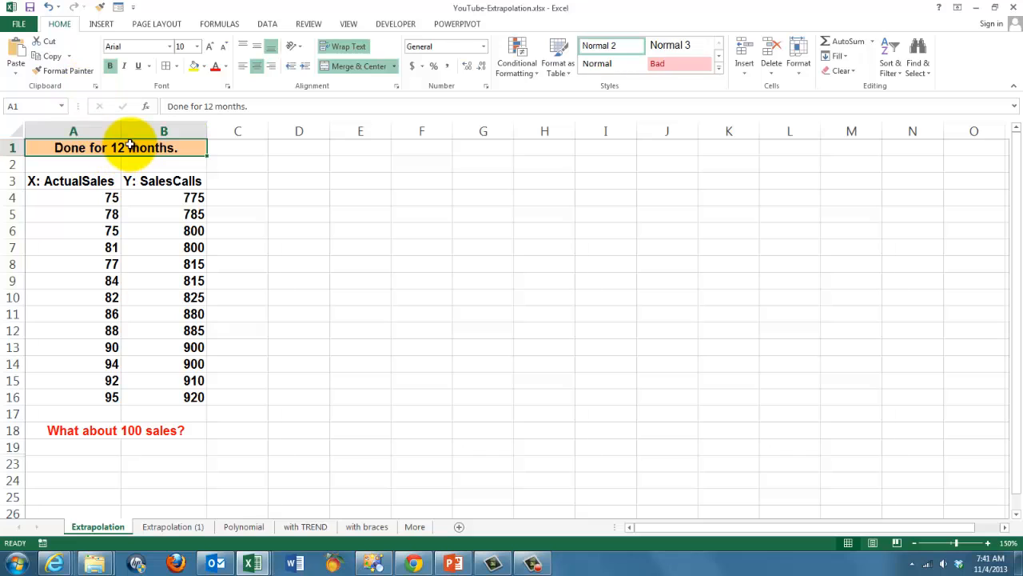
mouse_move(121, 132)
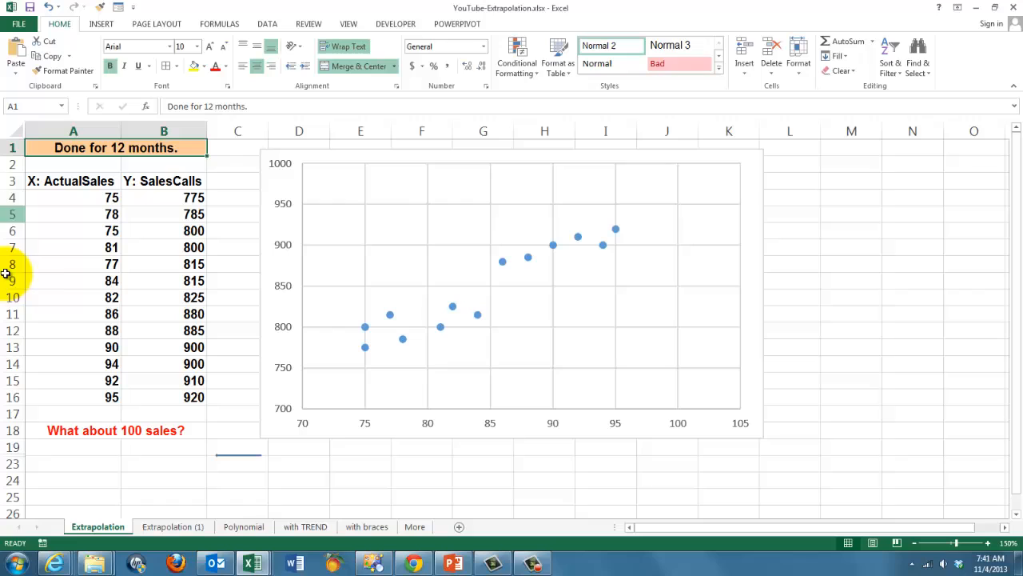
mouse_move(342, 378)
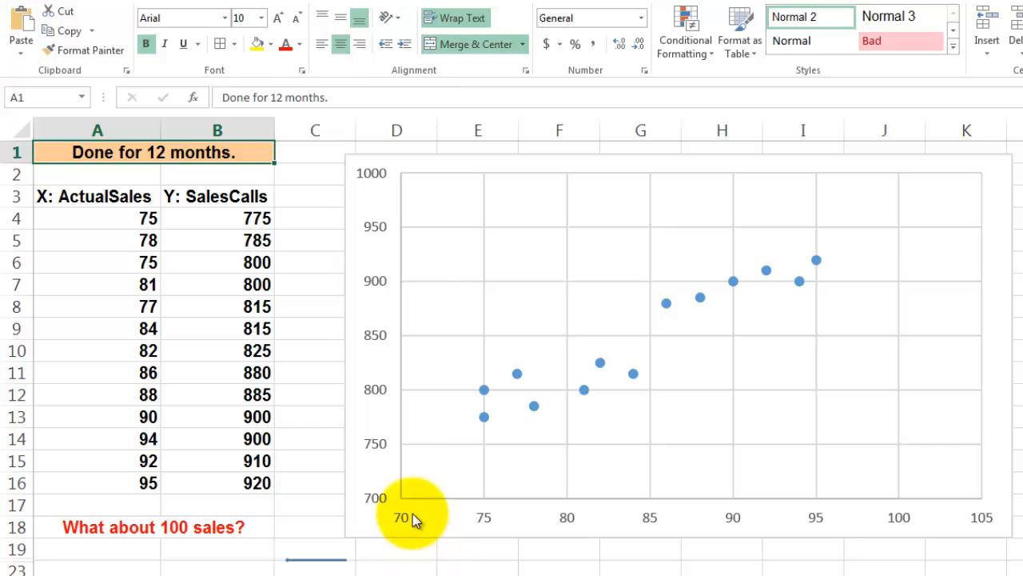
mouse_move(482, 520)
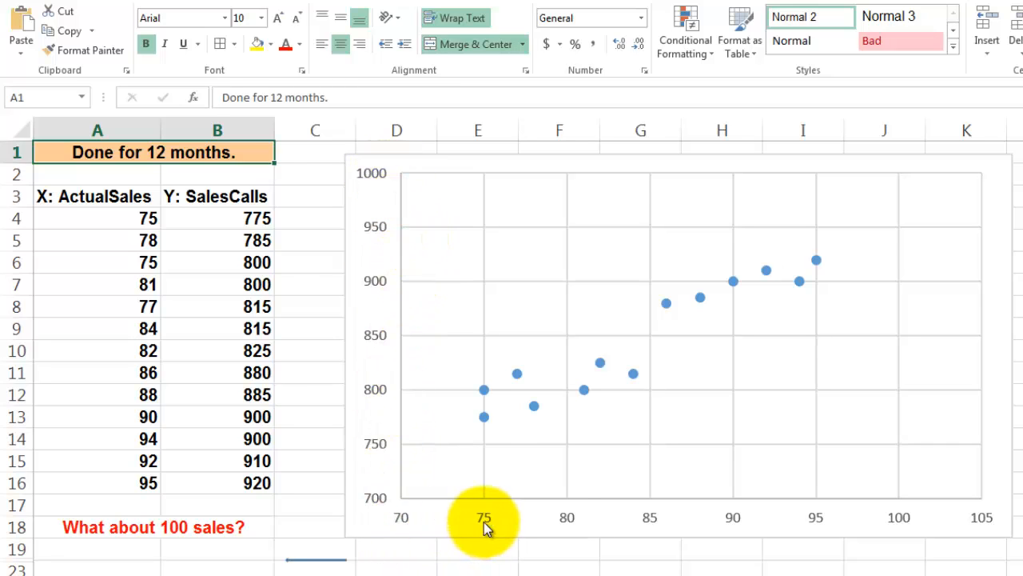
mouse_move(835, 486)
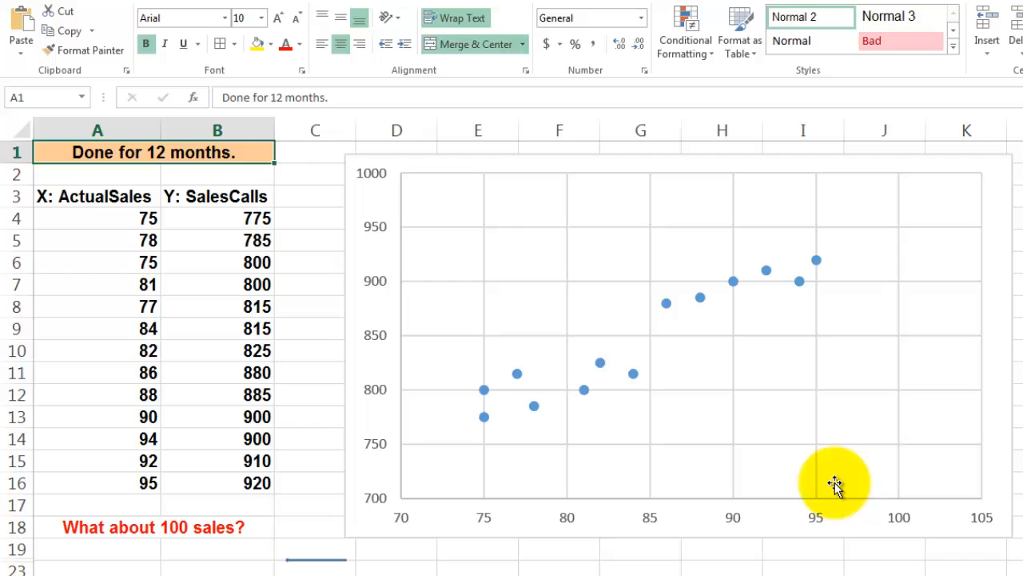
mouse_move(670, 460)
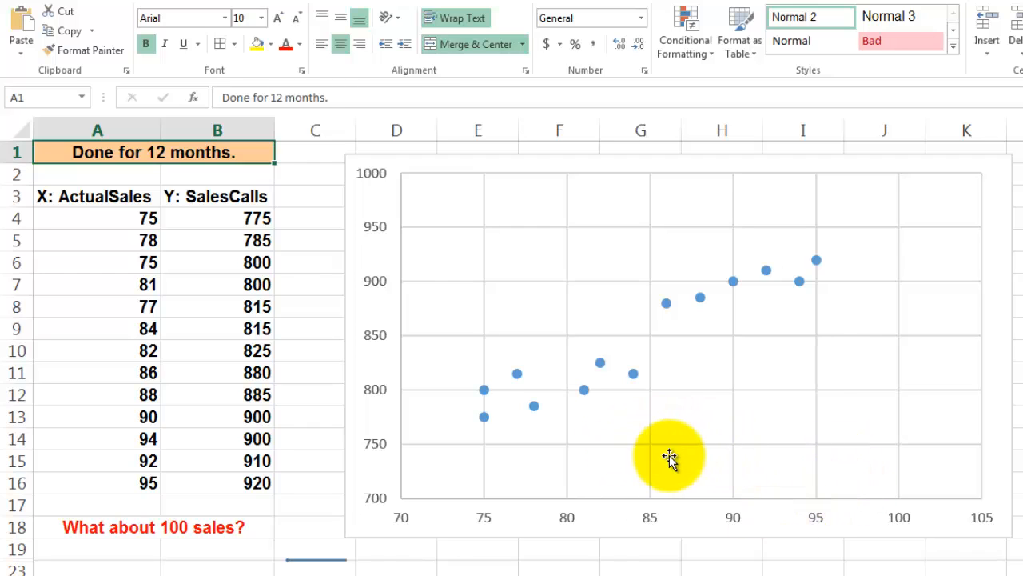
mouse_move(720, 319)
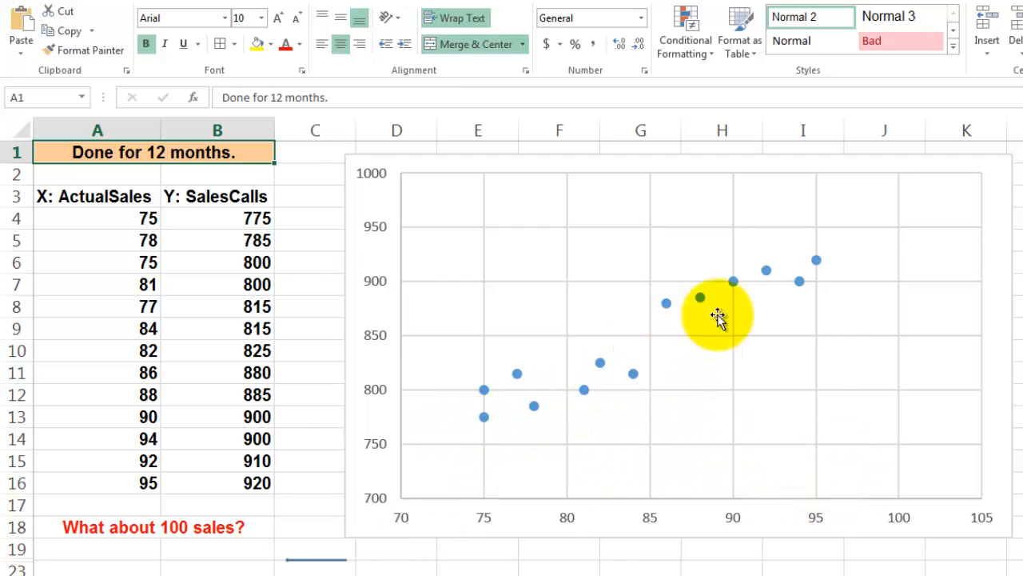
mouse_move(766, 301)
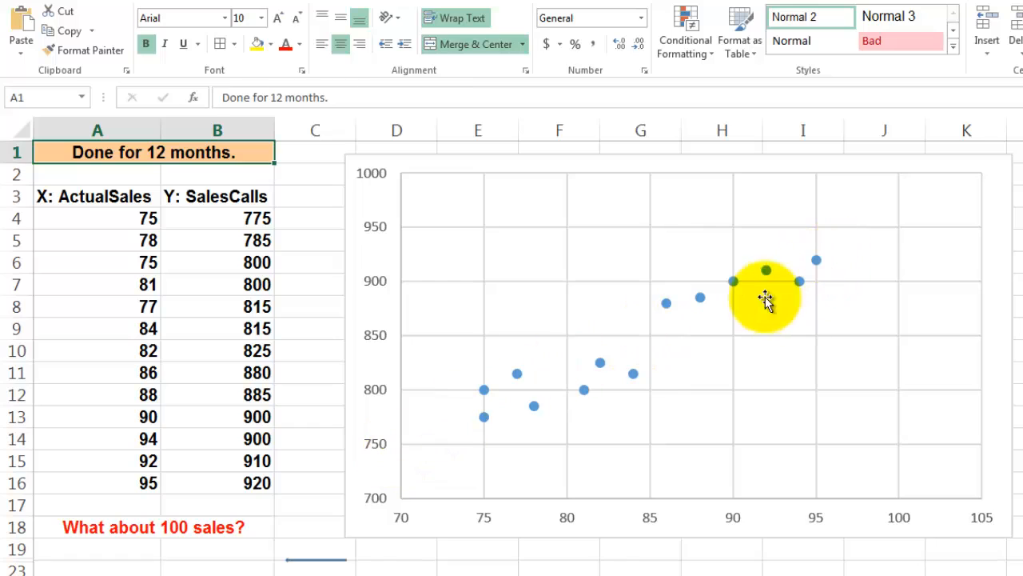
mouse_move(822, 291)
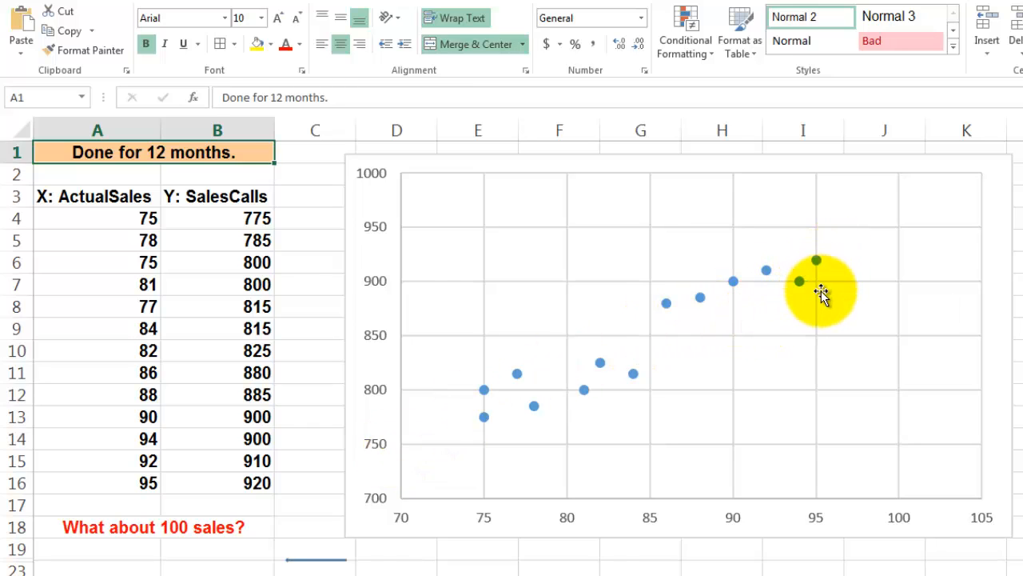
mouse_move(915, 262)
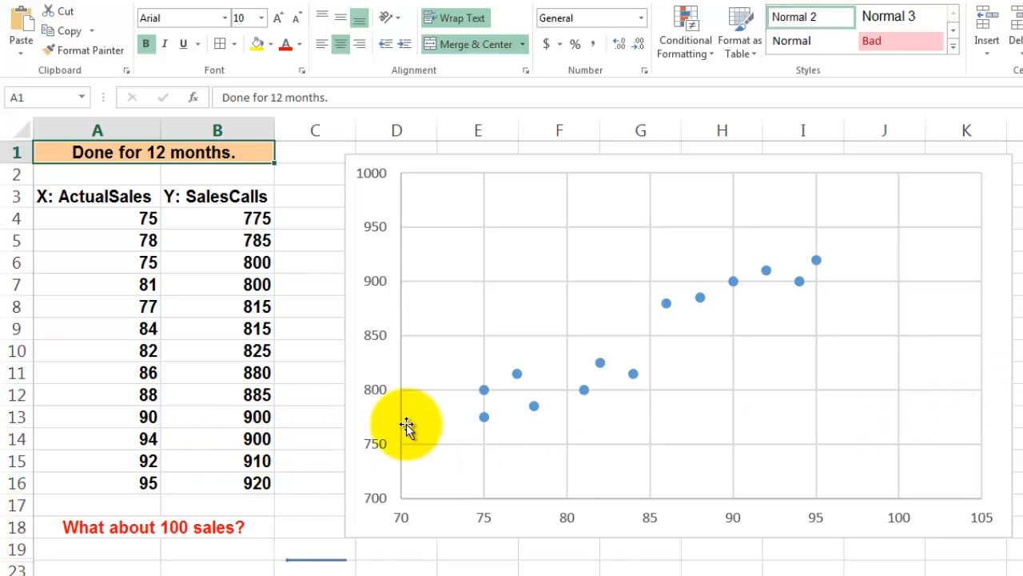
mouse_move(624, 397)
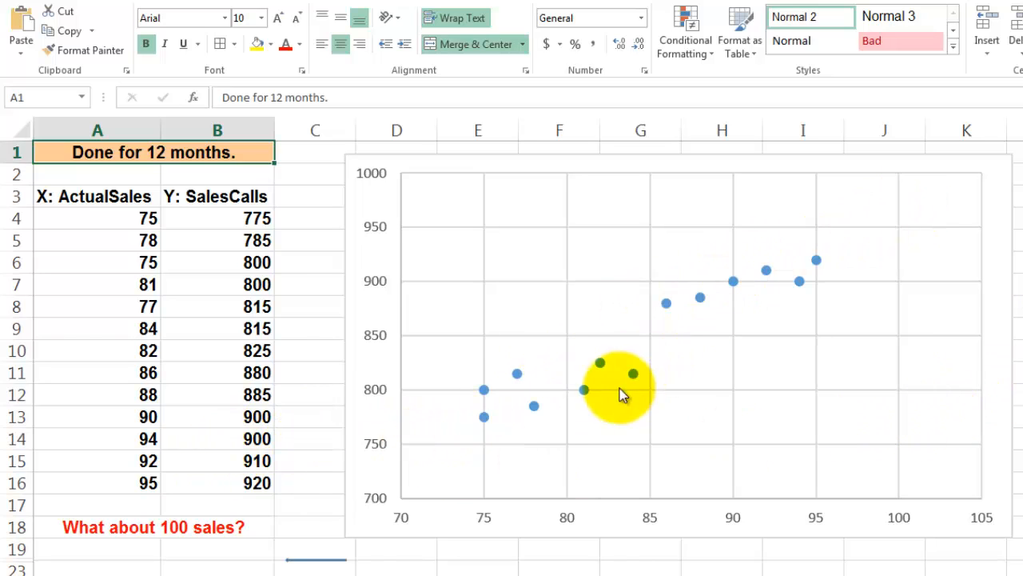
mouse_move(801, 285)
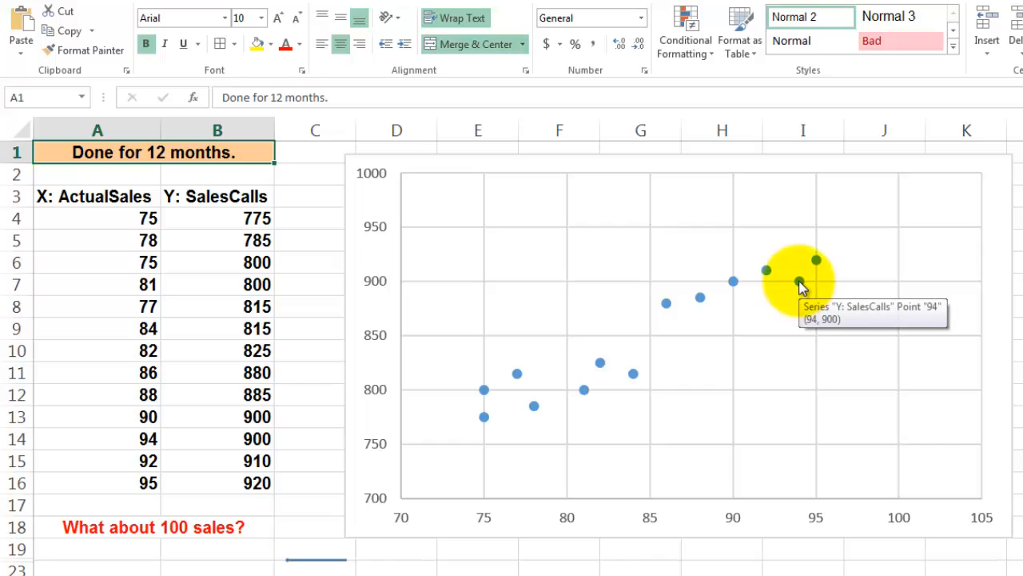
Add a linear trendline to the sales points and display its equation on the chart
right_click(800, 280)
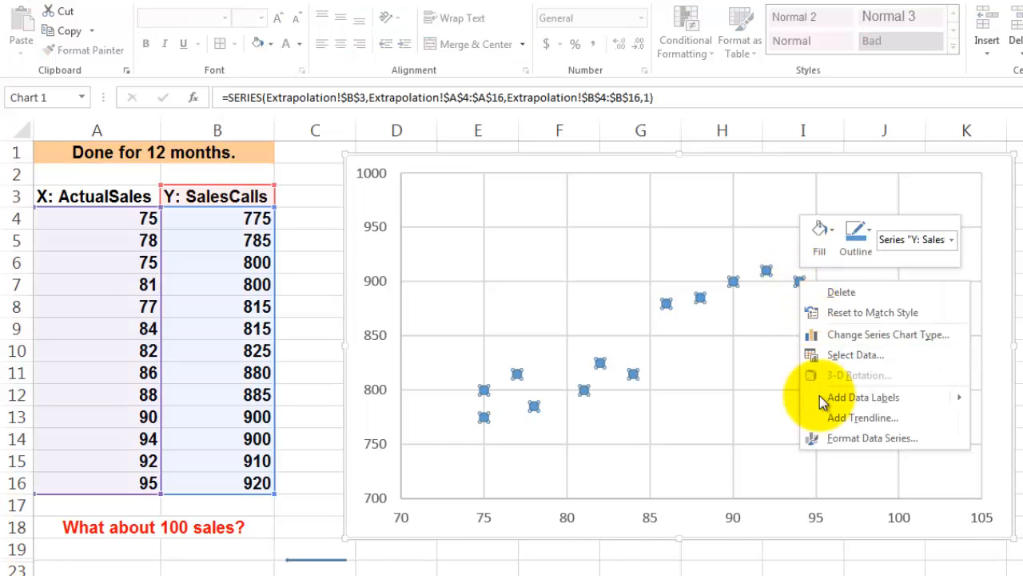
left_click(862, 417)
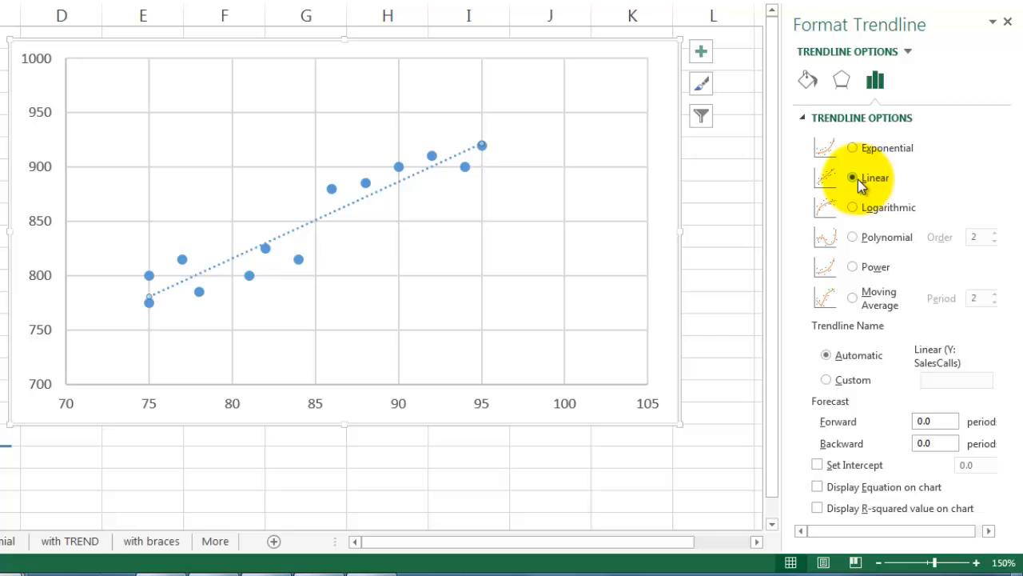
mouse_move(844, 515)
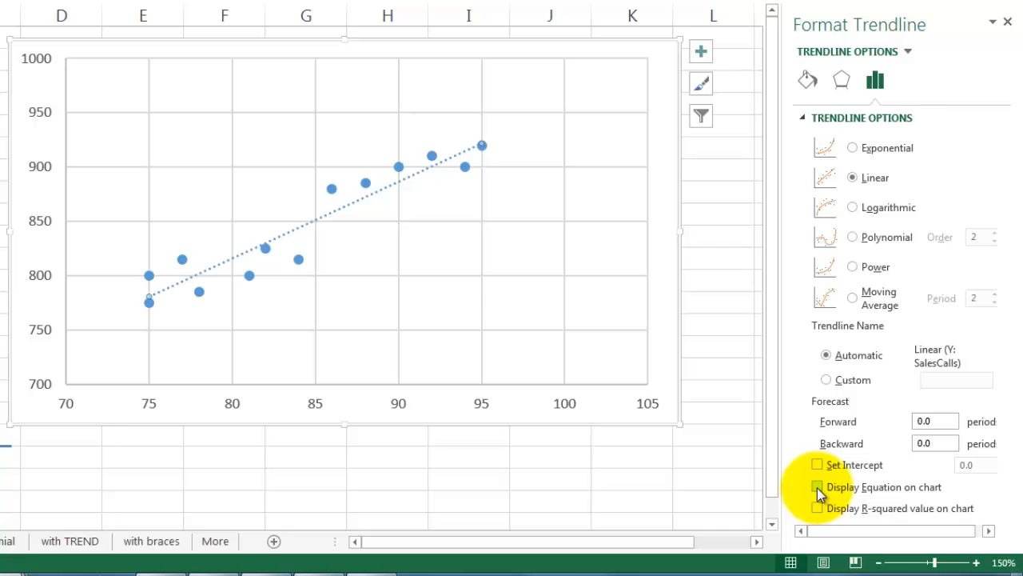
left_click(818, 486)
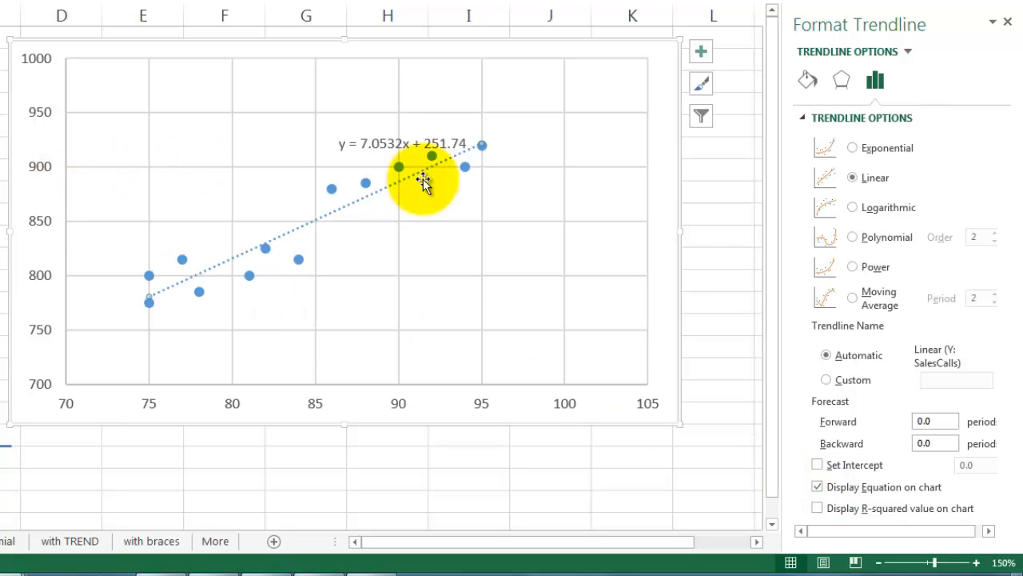
mouse_move(253, 268)
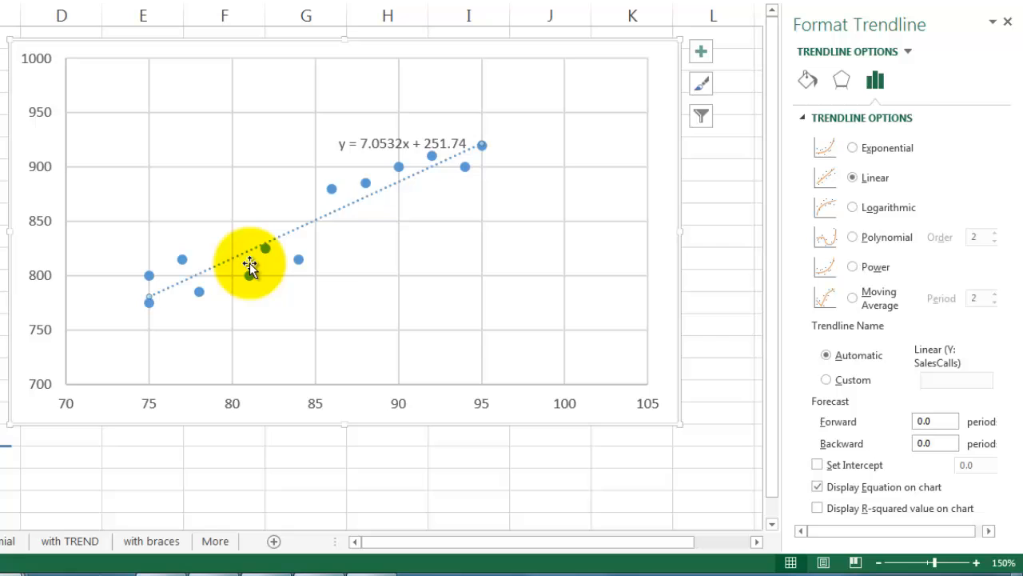
mouse_move(483, 157)
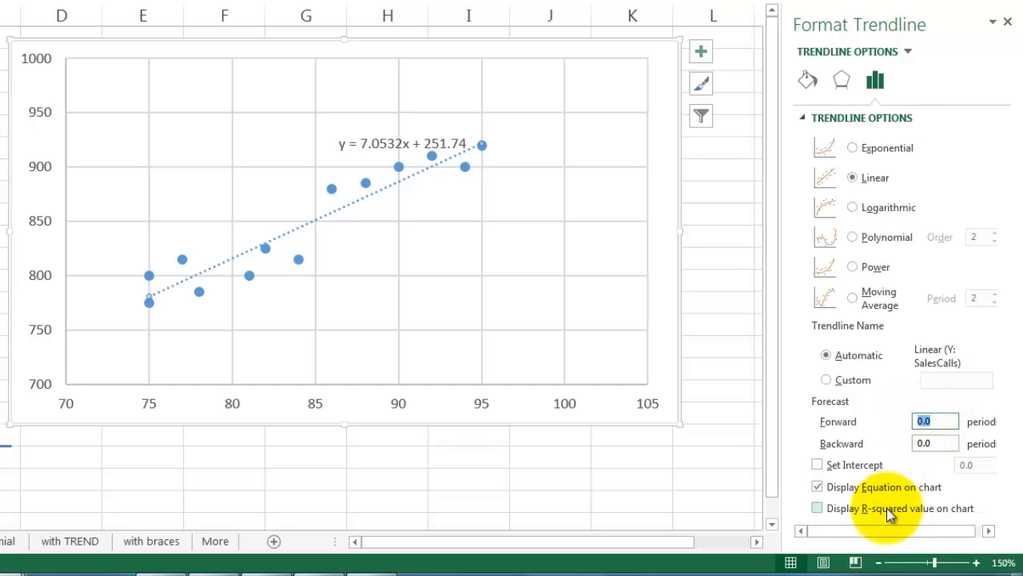
Forecast the trendline 5 periods forward and close the Format Trendline pane
type("5")
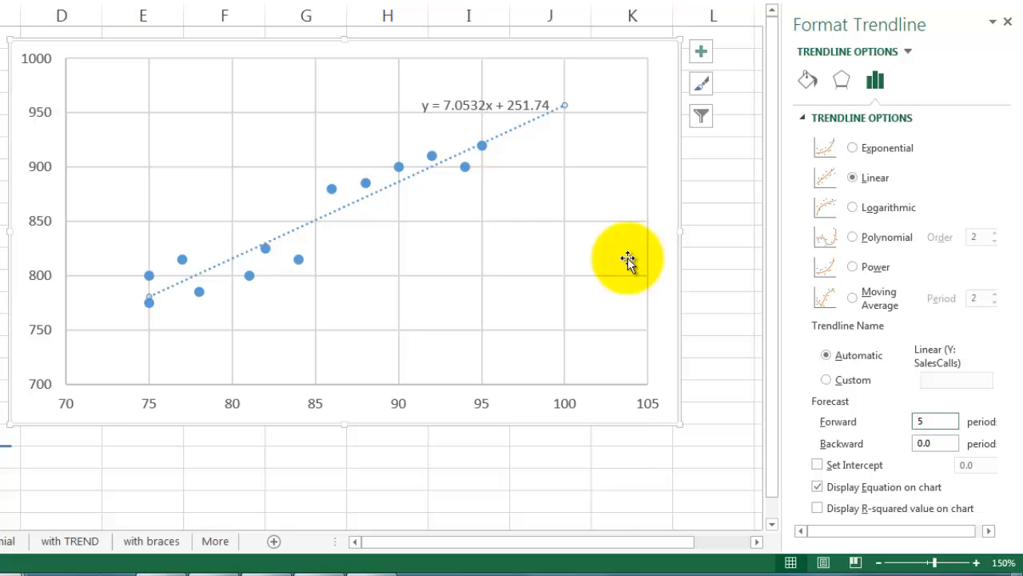
mouse_move(571, 198)
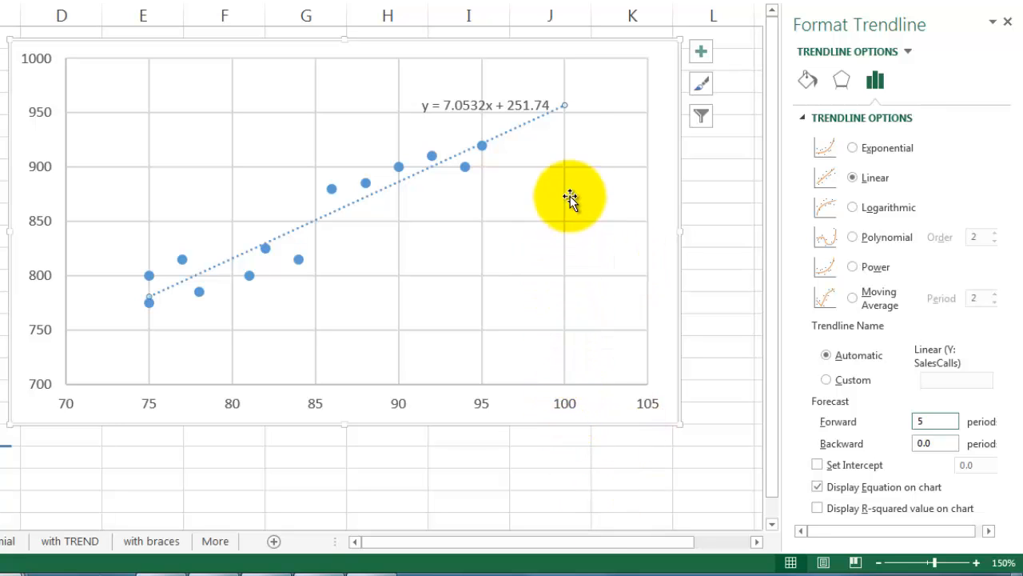
mouse_move(358, 109)
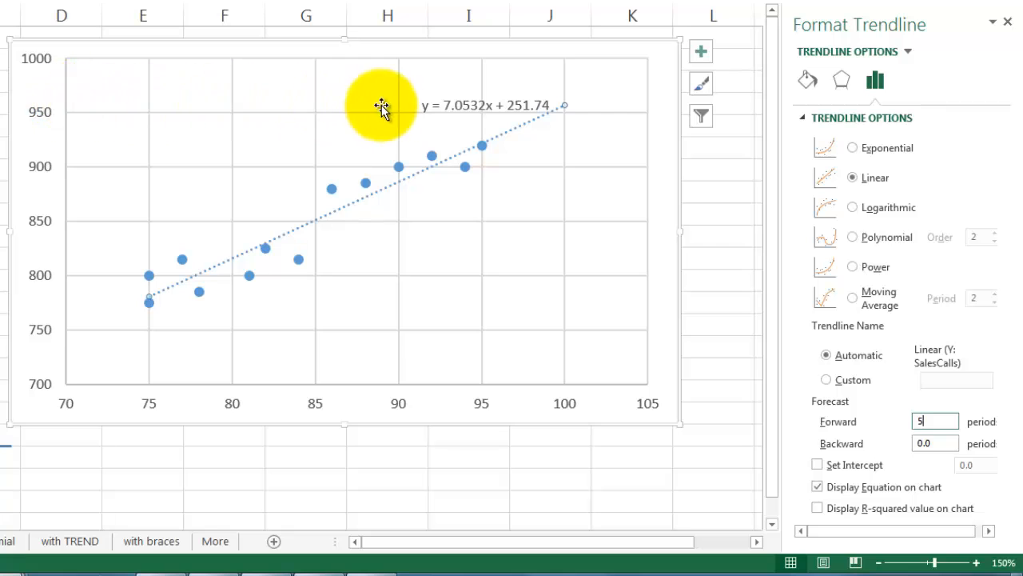
mouse_move(488, 108)
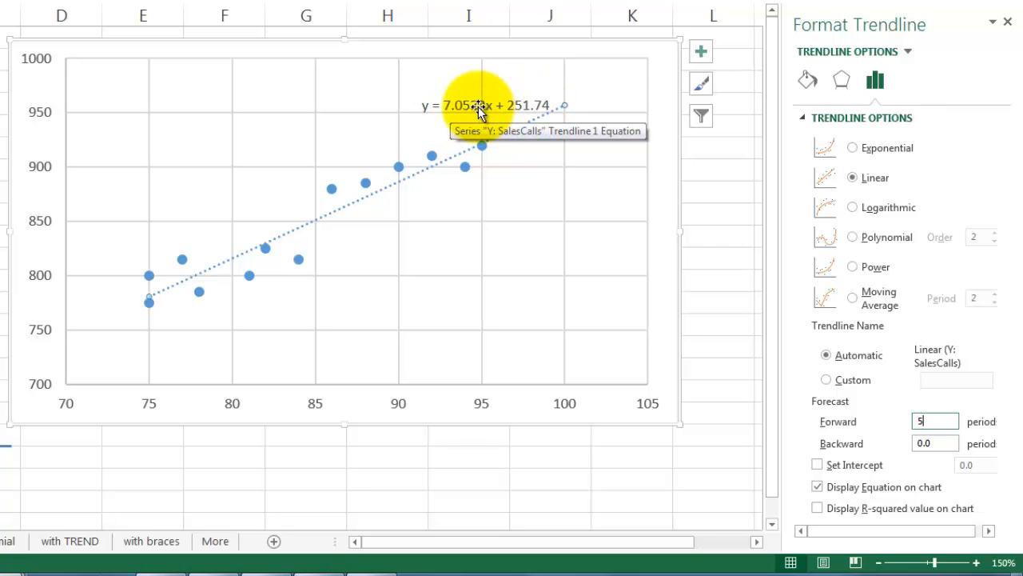
mouse_move(643, 142)
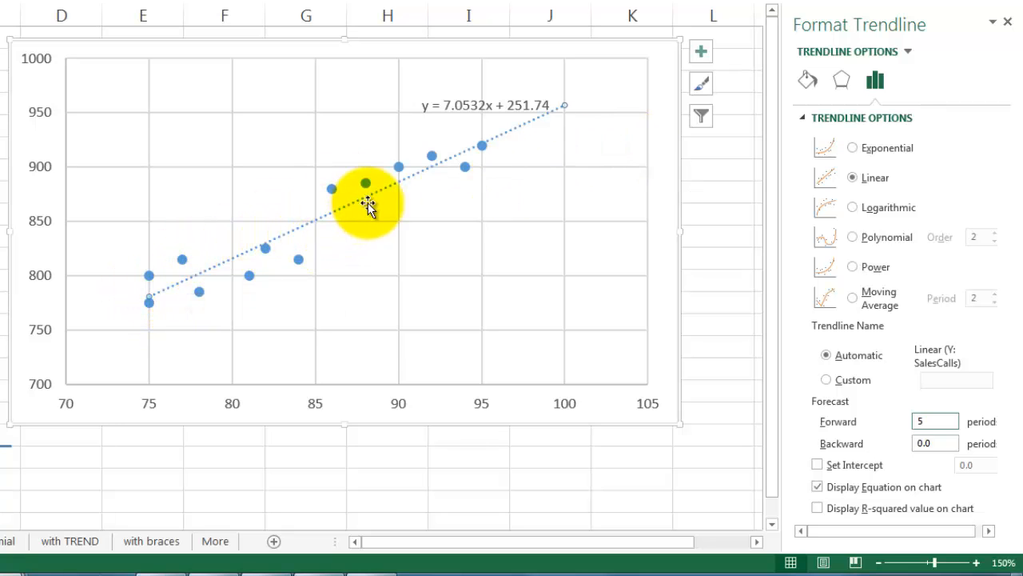
mouse_move(561, 105)
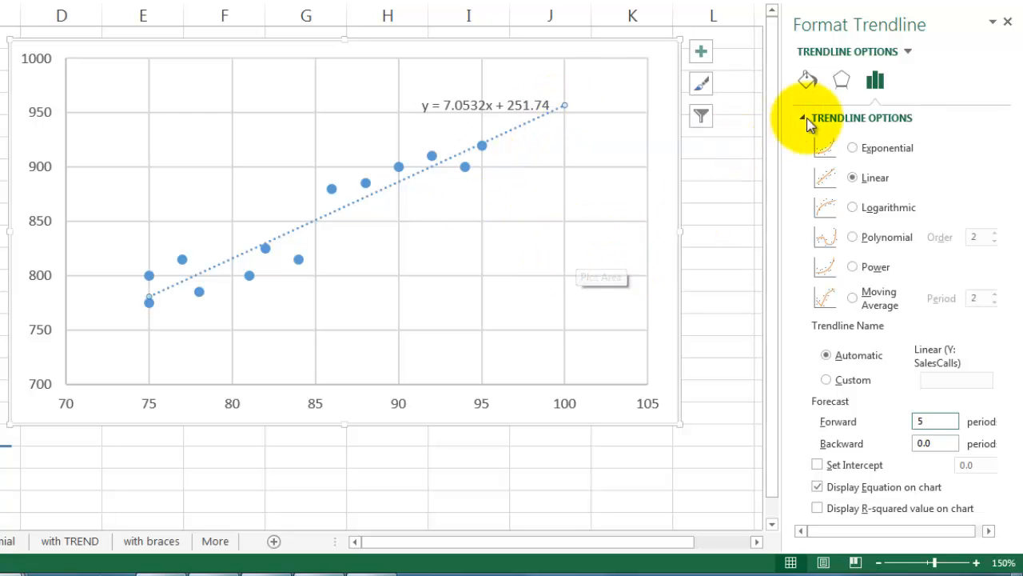
left_click(1008, 22)
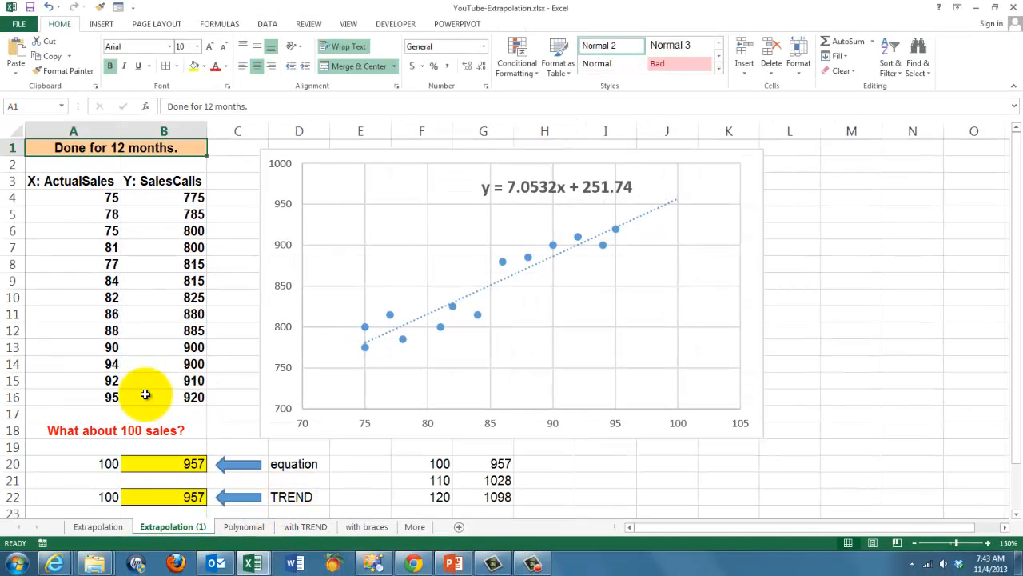
mouse_move(627, 202)
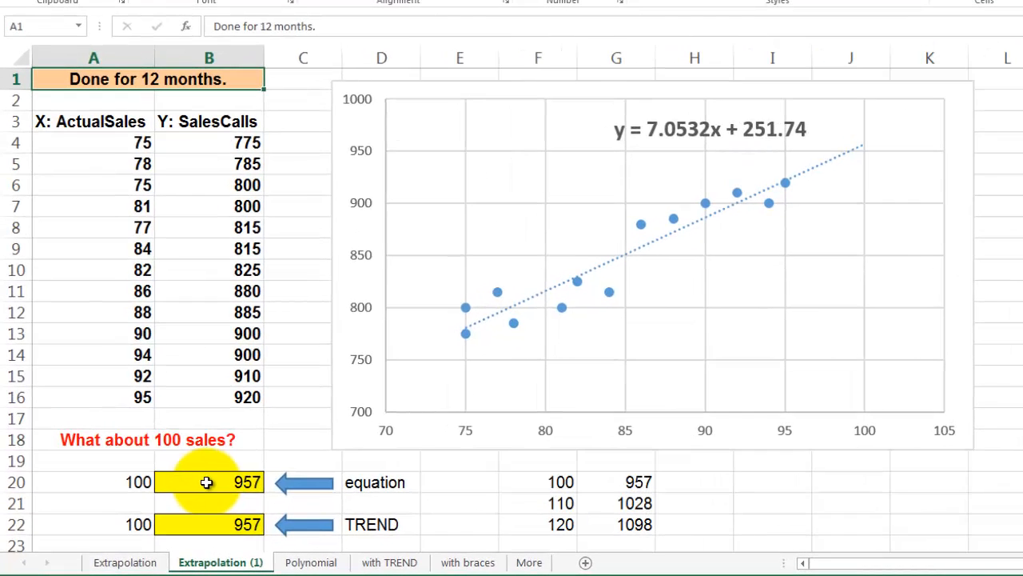
left_click(210, 483)
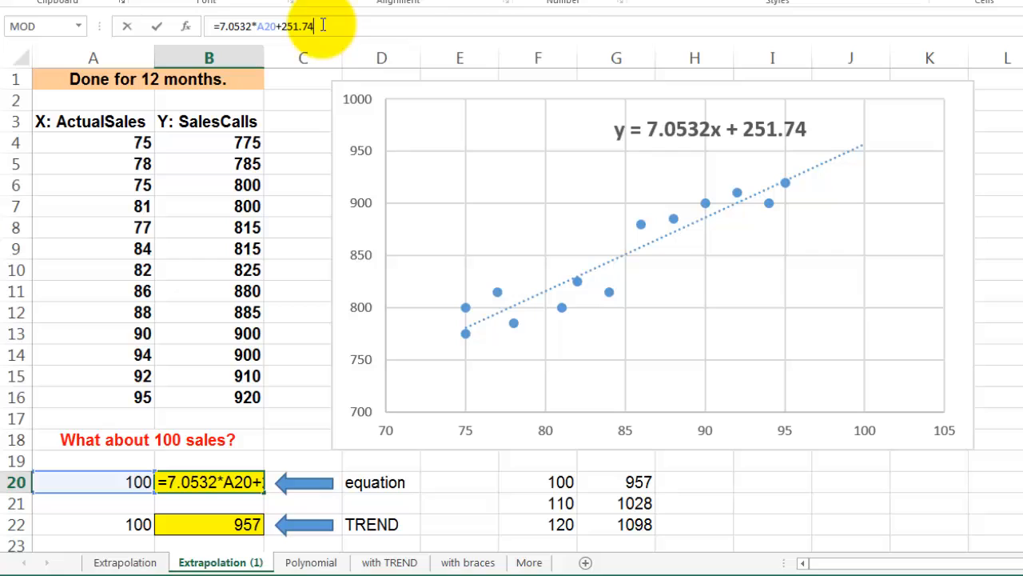
mouse_move(679, 130)
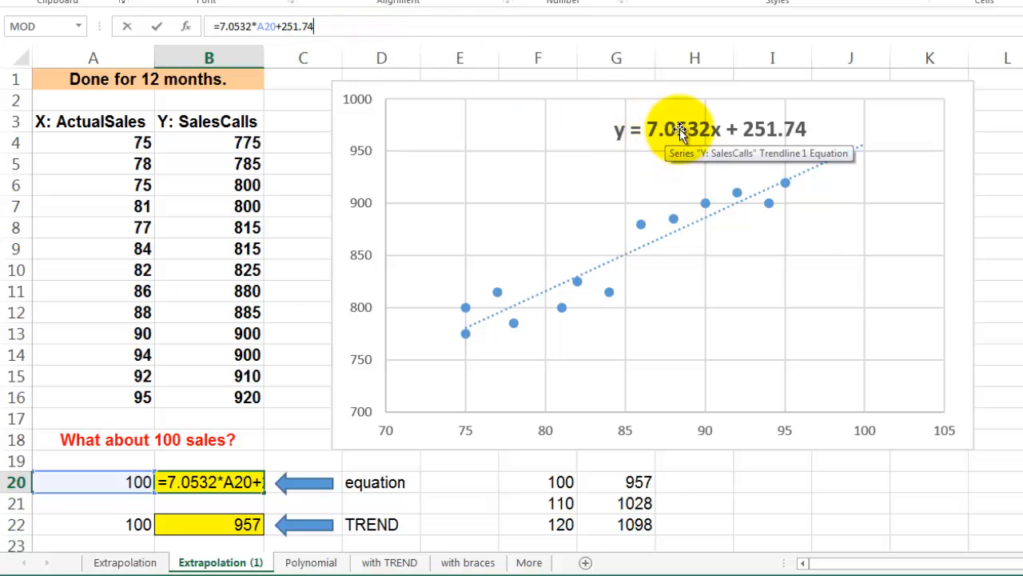
mouse_move(748, 129)
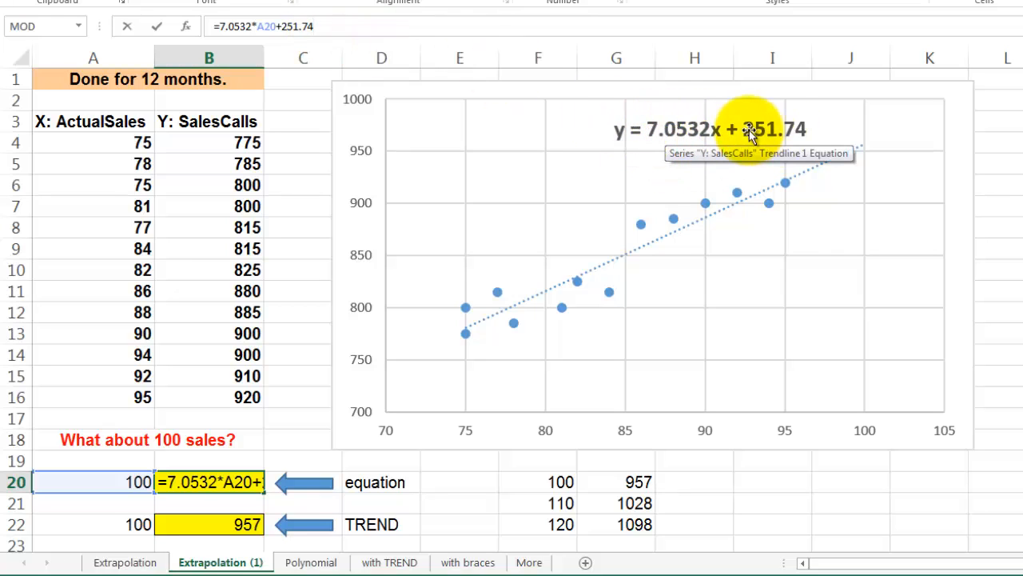
mouse_move(577, 240)
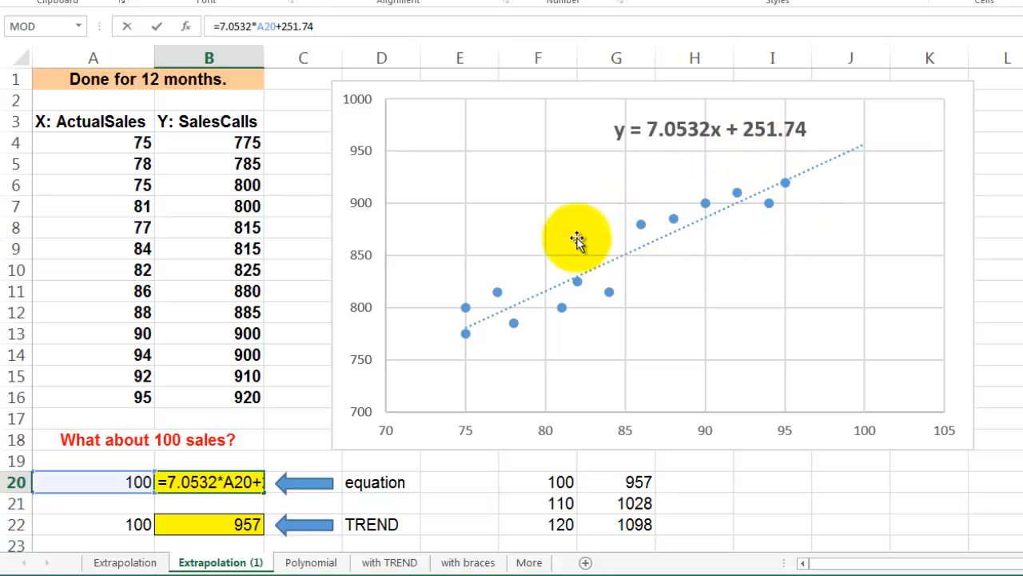
mouse_move(556, 189)
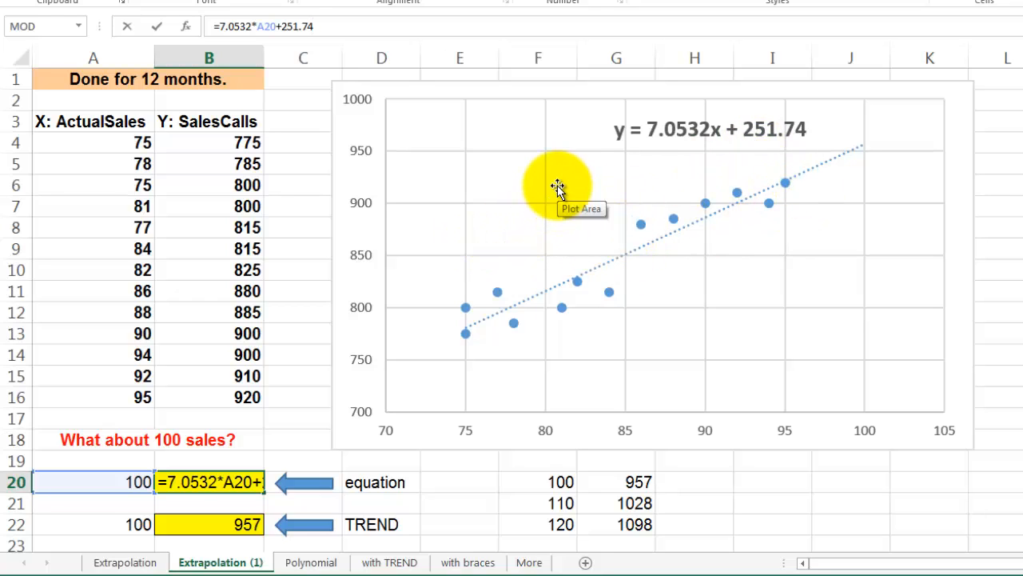
key("Return")
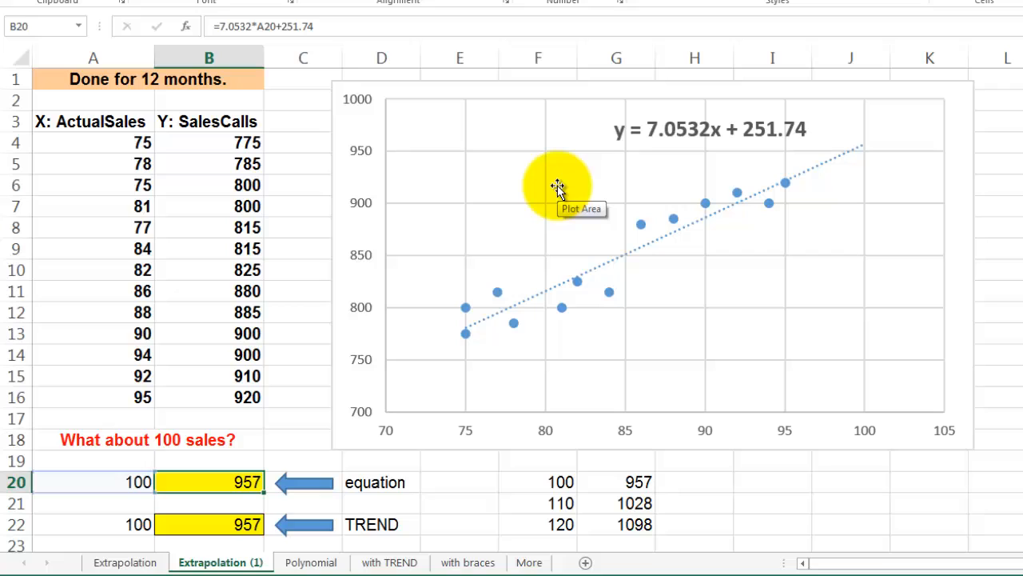
mouse_move(307, 302)
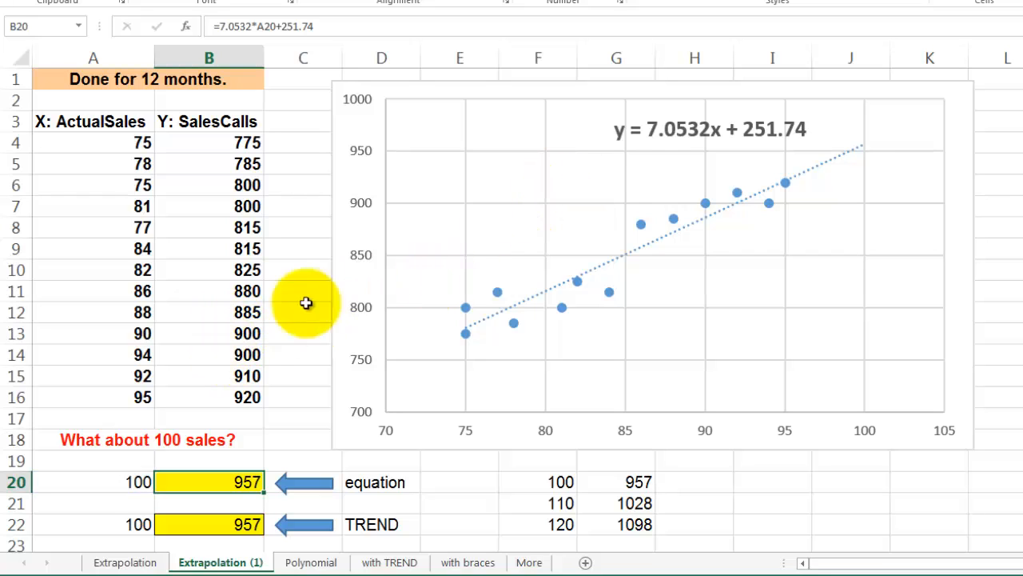
mouse_move(579, 152)
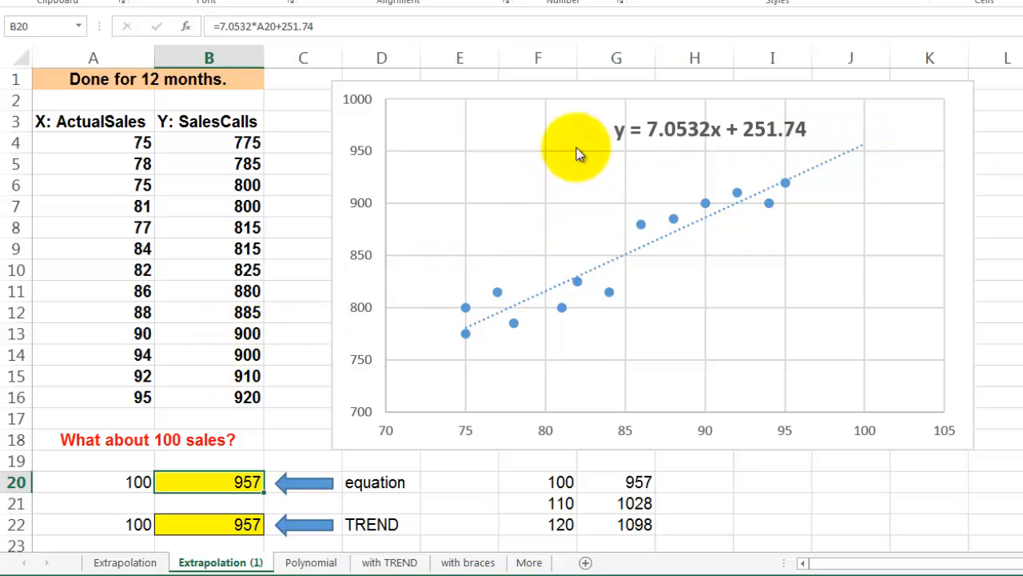
mouse_move(390, 105)
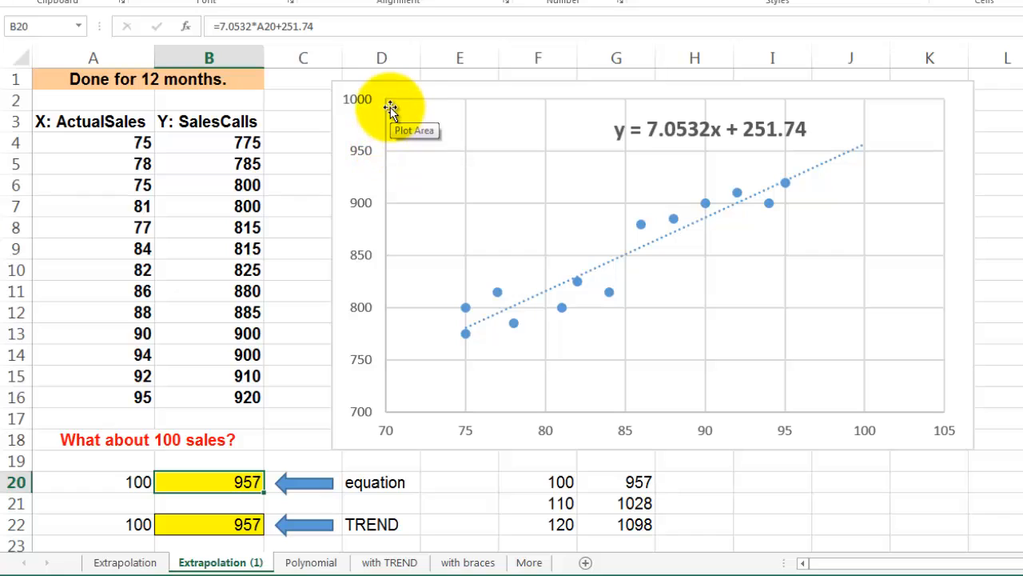
mouse_move(390, 109)
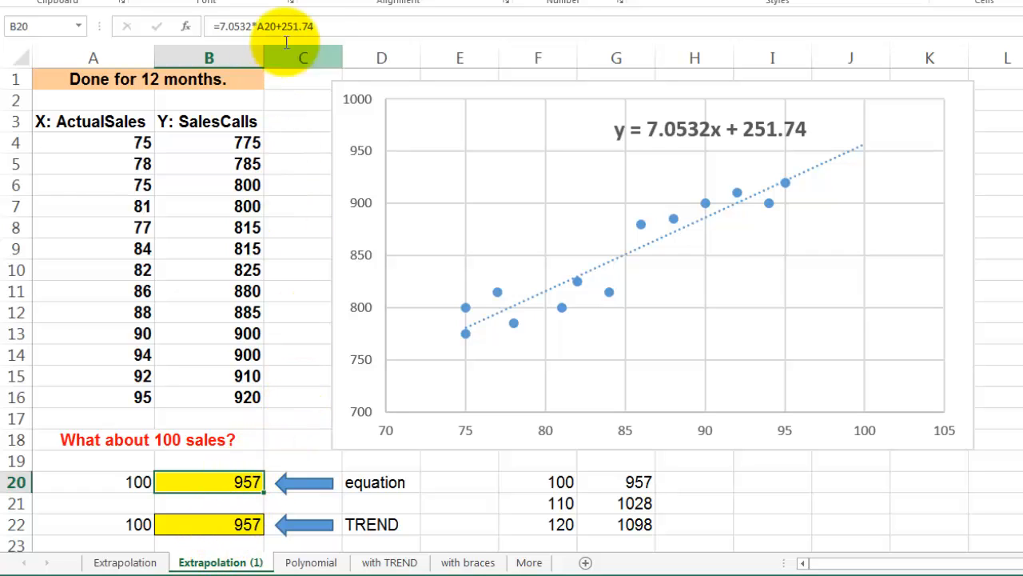
mouse_move(259, 26)
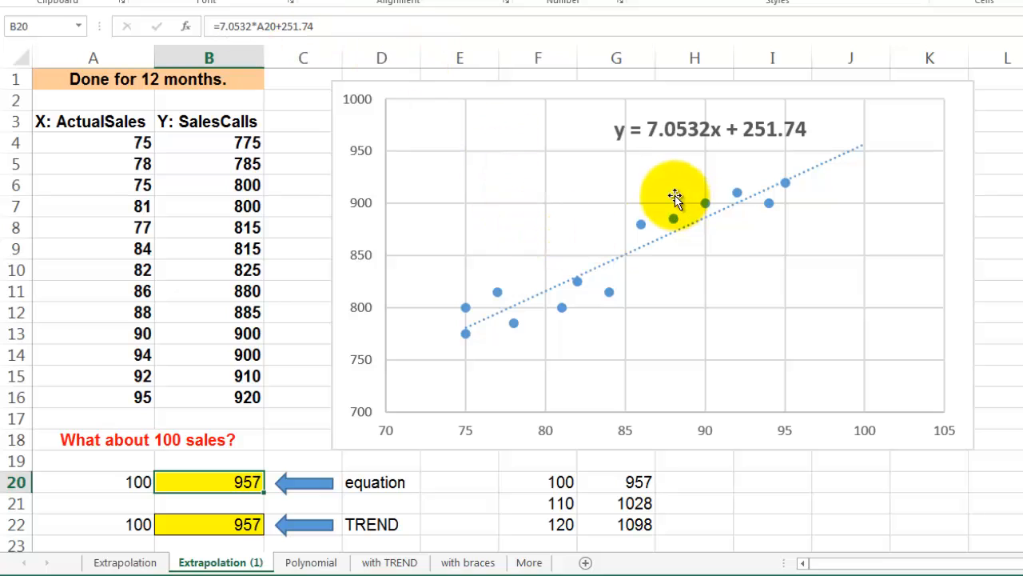
mouse_move(781, 131)
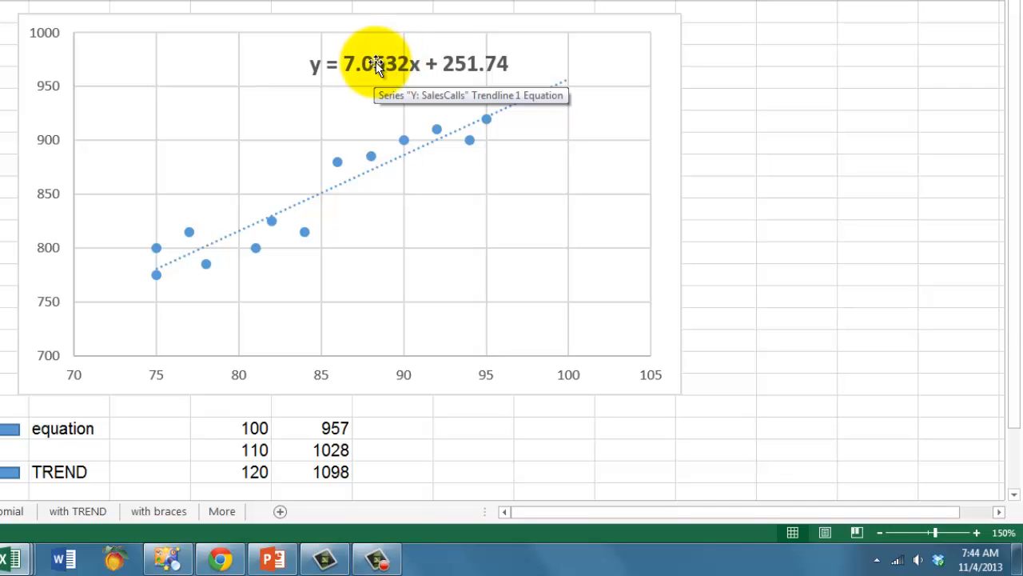
Format the trendline equation label as Number with 7 decimal places
right_click(376, 64)
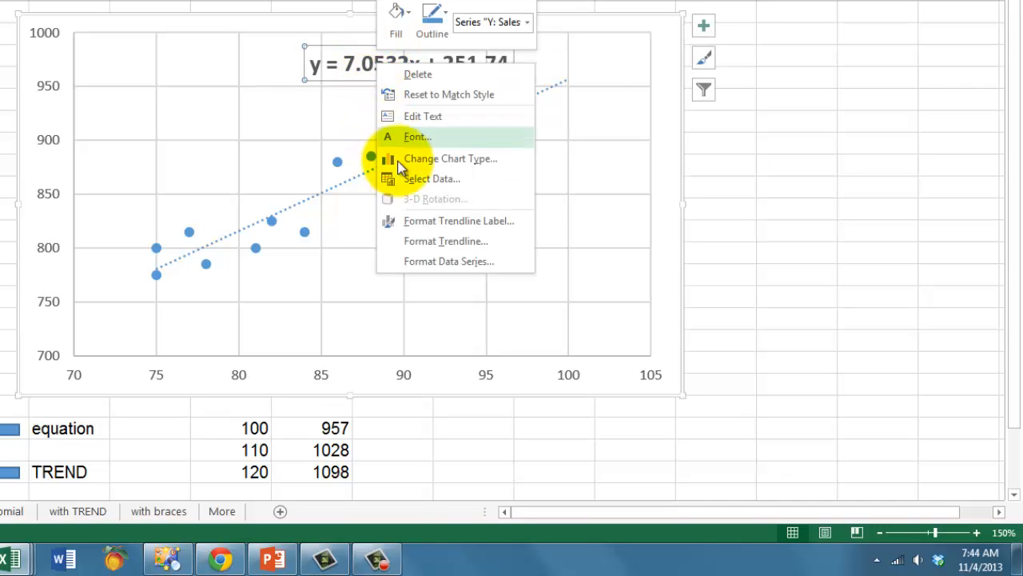
mouse_move(432, 221)
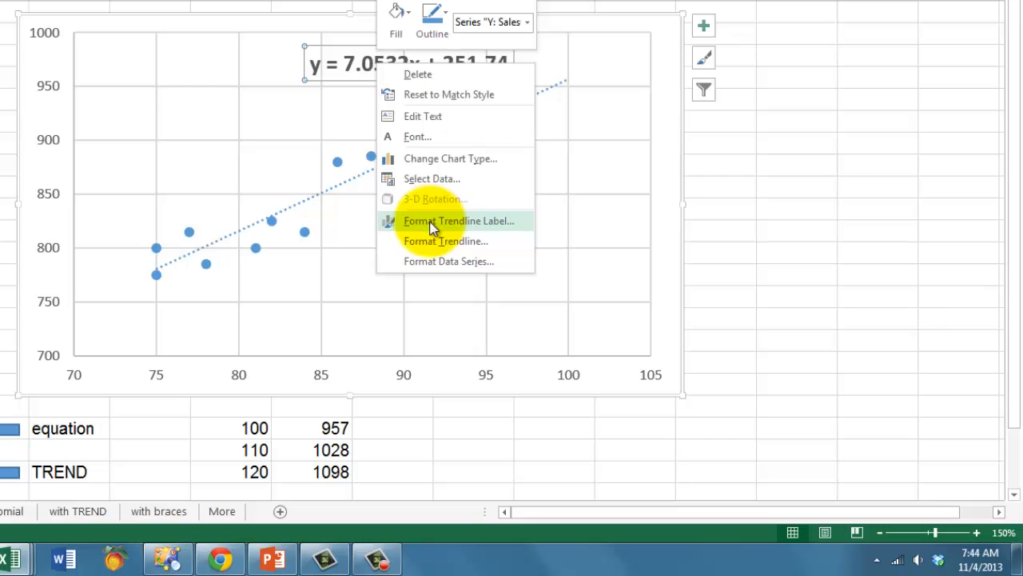
left_click(458, 221)
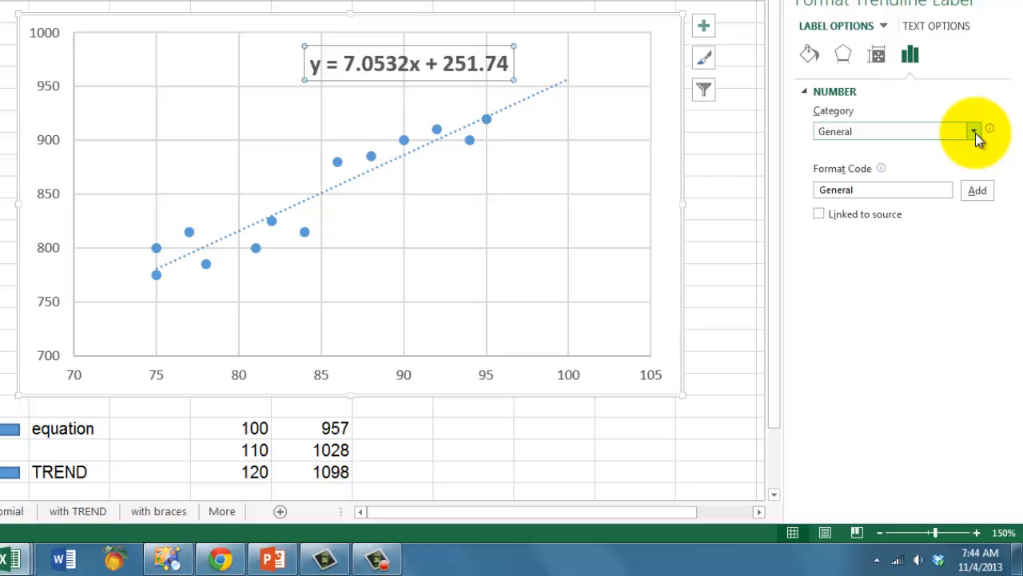
left_click(974, 131)
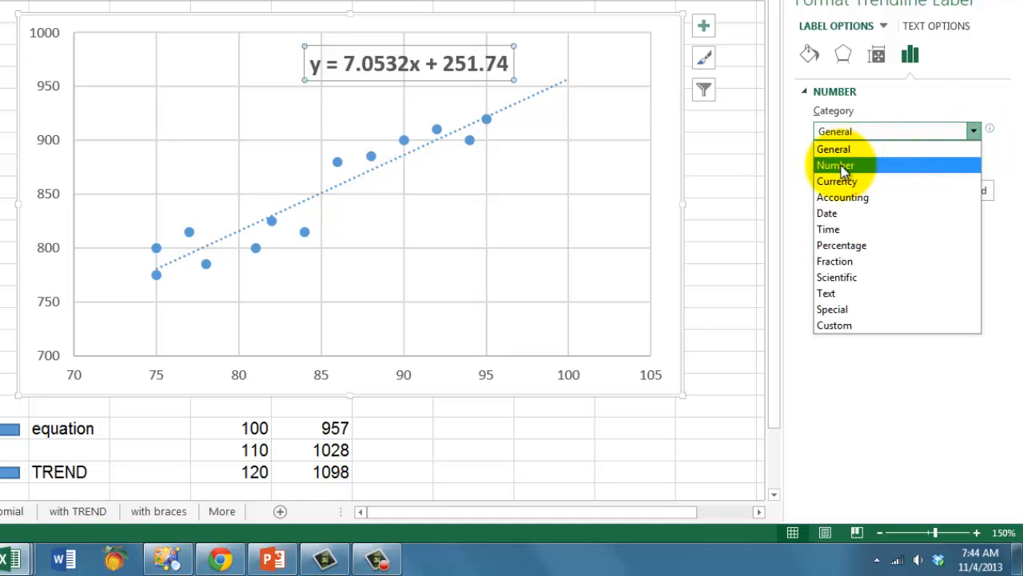
left_click(835, 165)
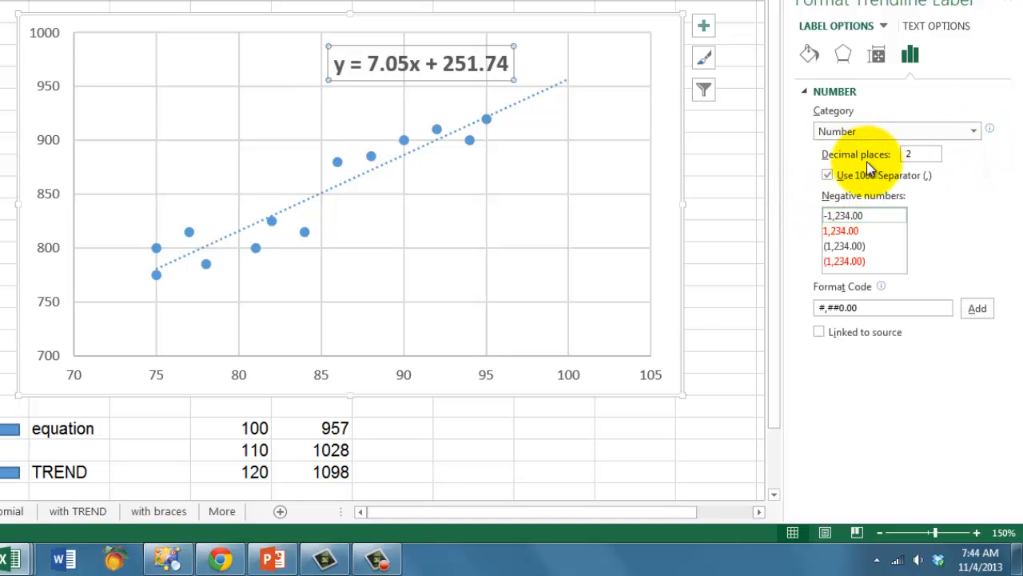
left_click(921, 153)
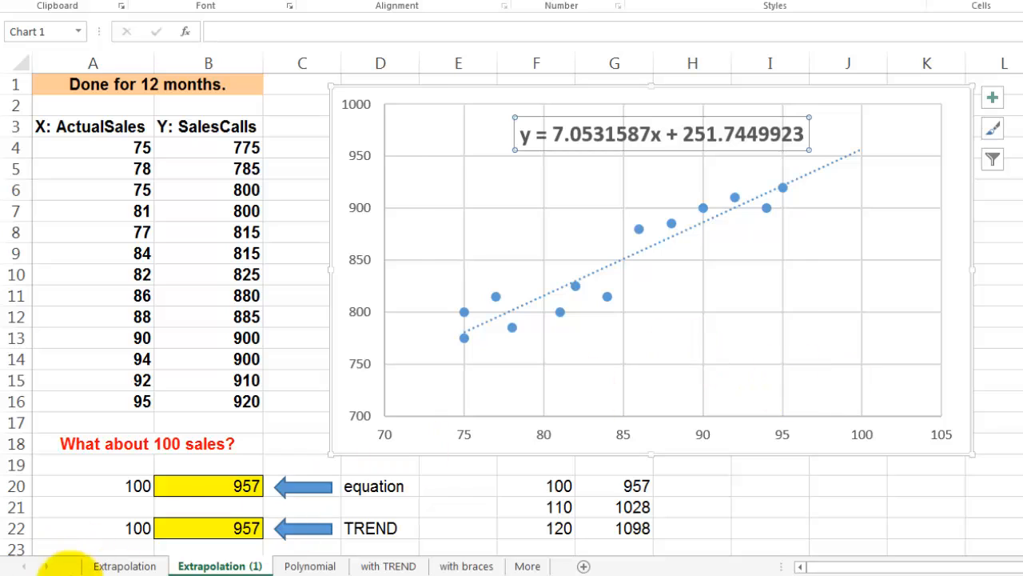
Set B22's TREND arguments to B4:B16, A4:A16 and A22 so it returns 957
left_click(208, 527)
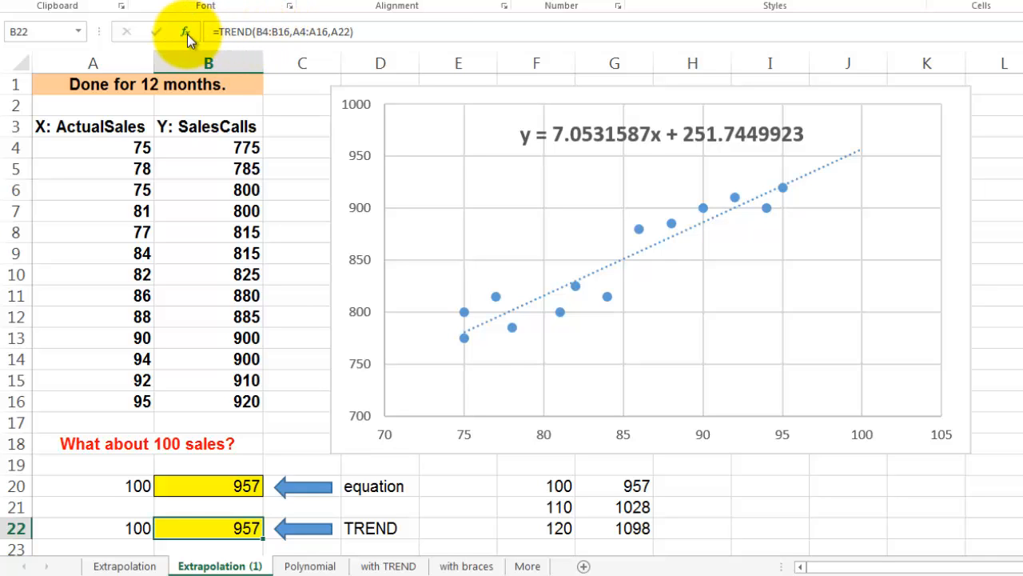
left_click(185, 31)
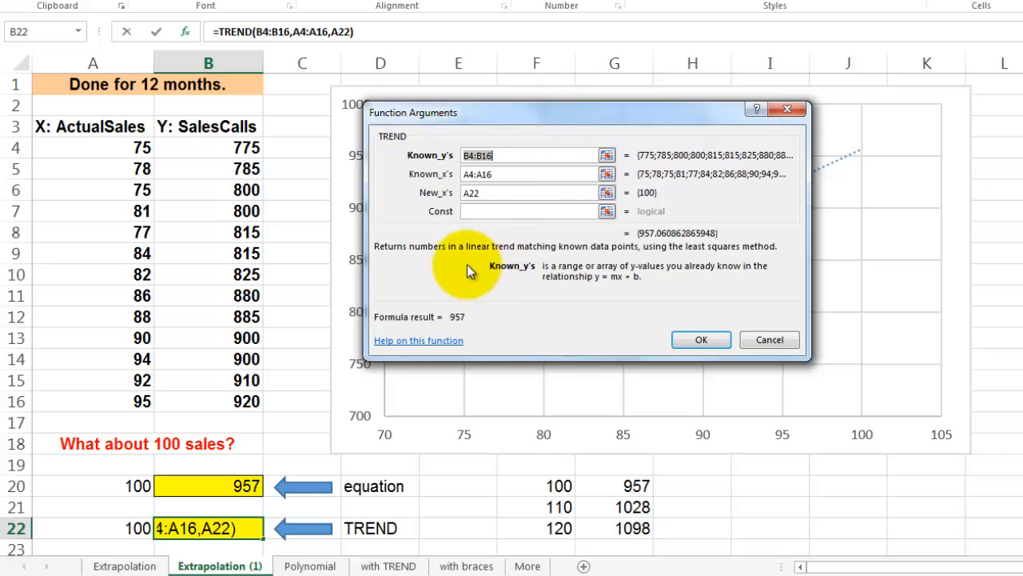
mouse_move(662, 243)
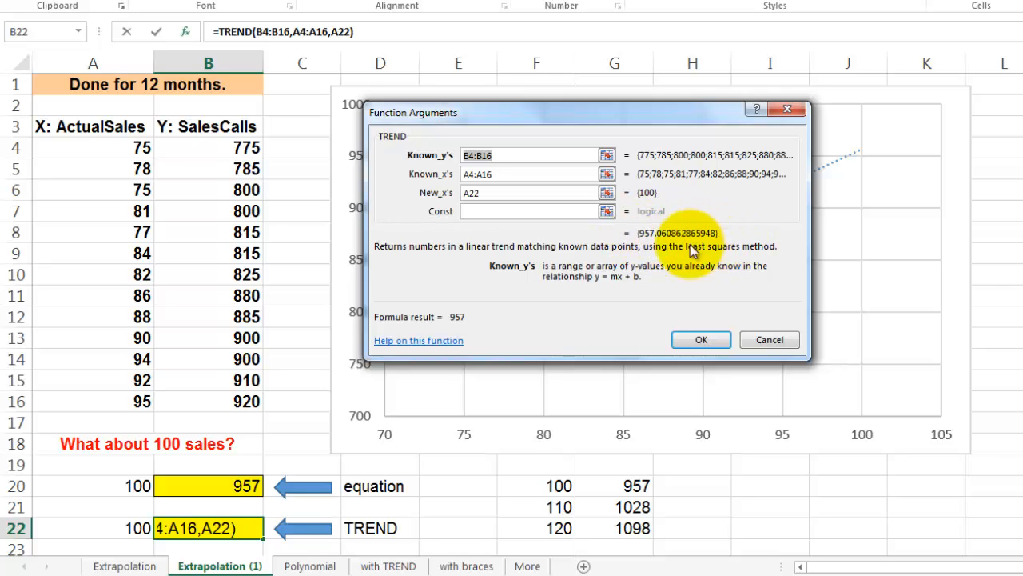
mouse_move(664, 243)
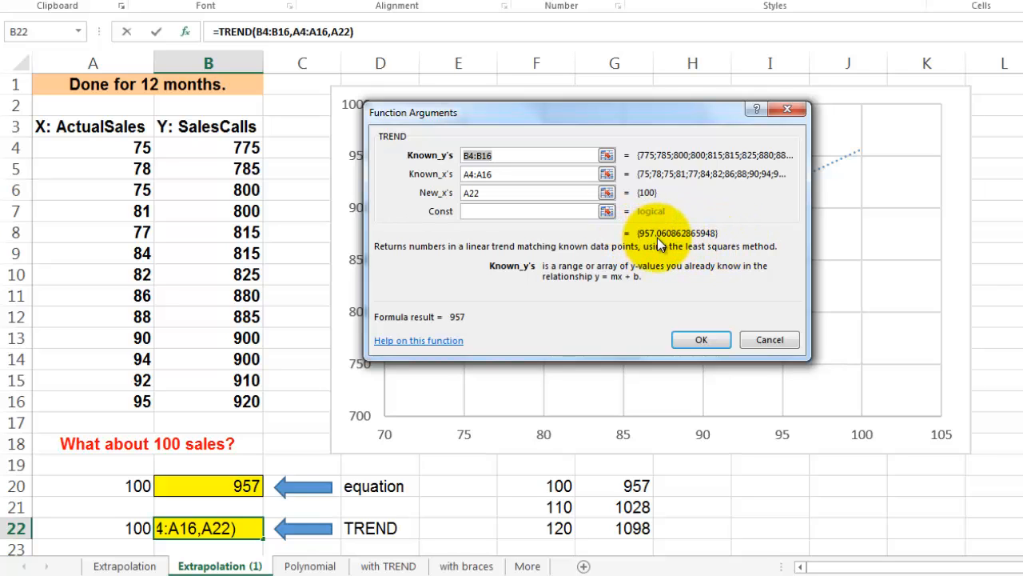
mouse_move(534, 312)
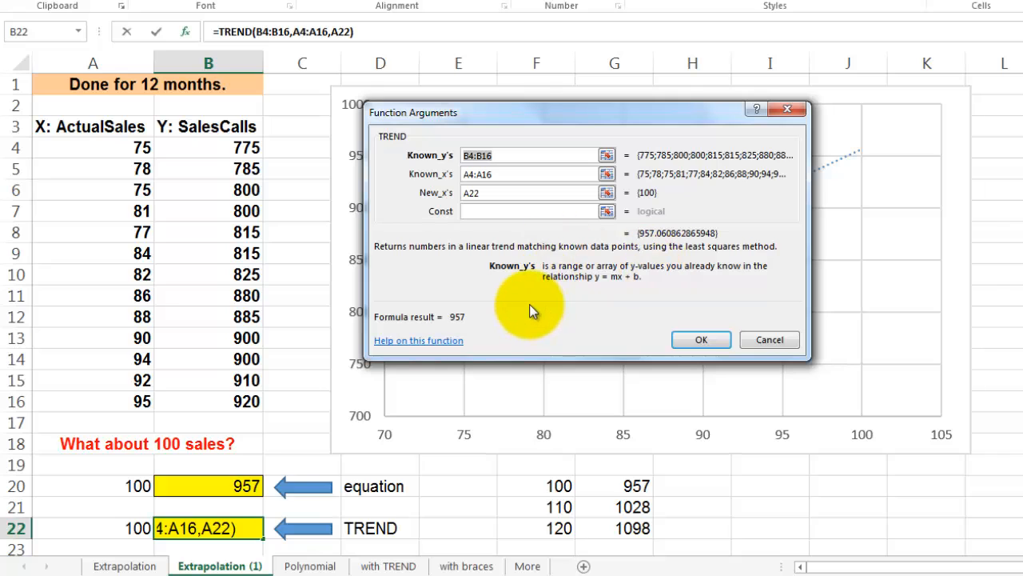
mouse_move(534, 358)
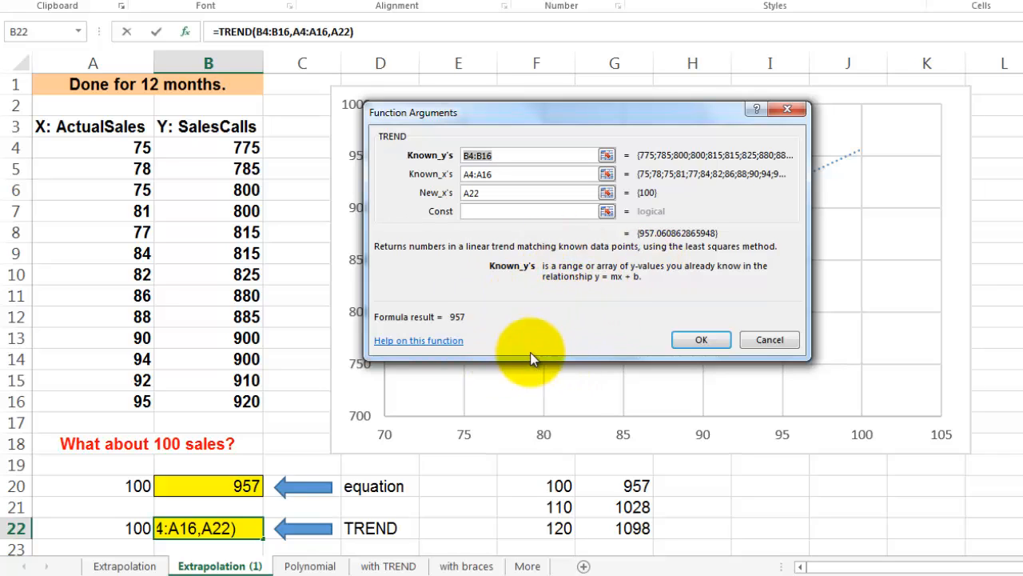
mouse_move(403, 301)
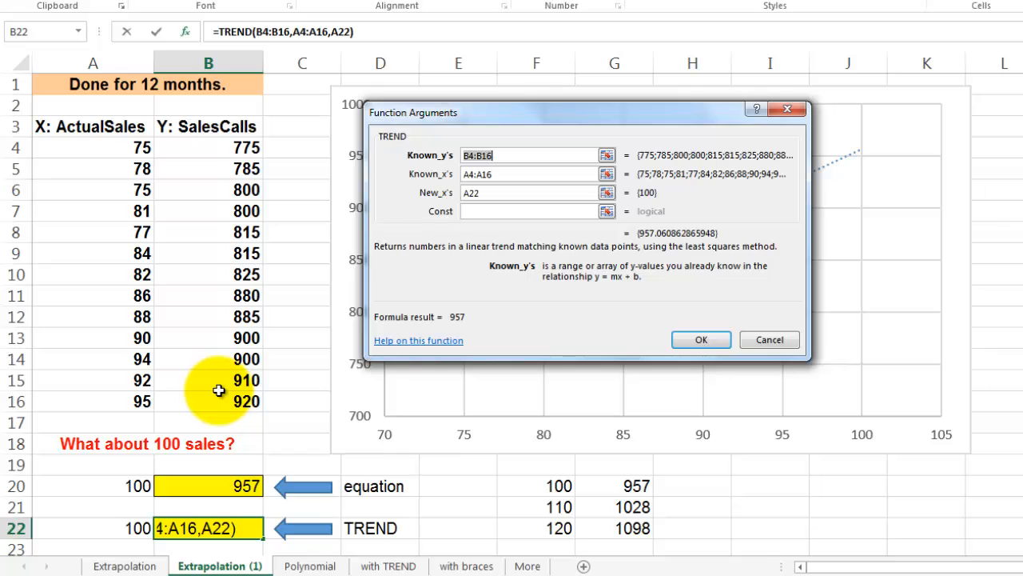
mouse_move(99, 355)
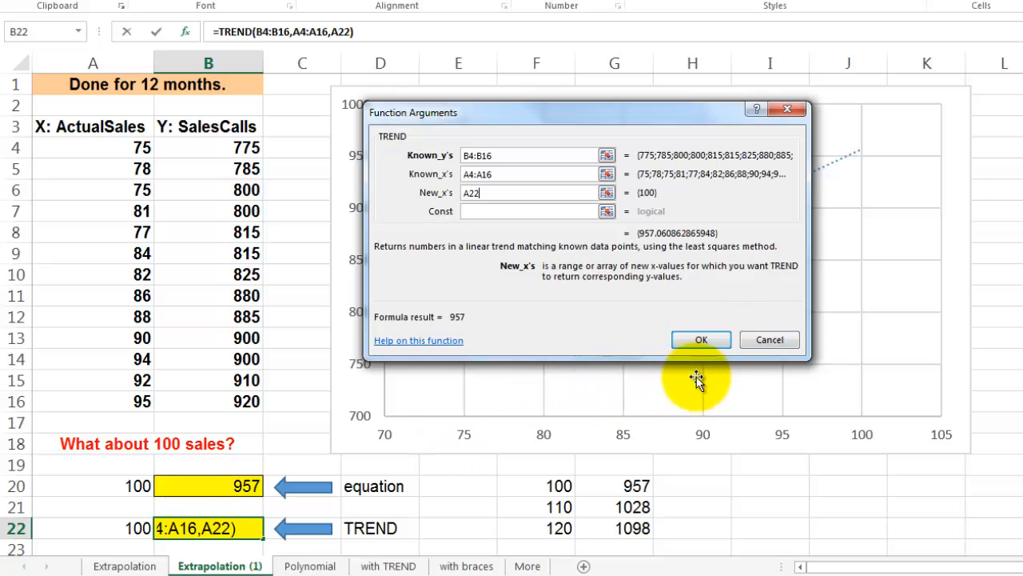
mouse_move(701, 339)
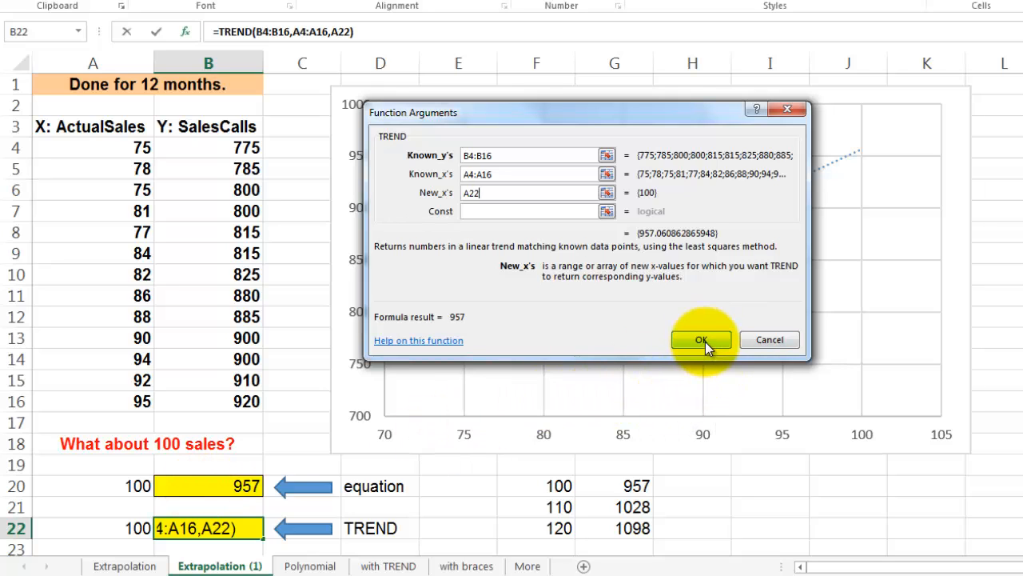
left_click(700, 339)
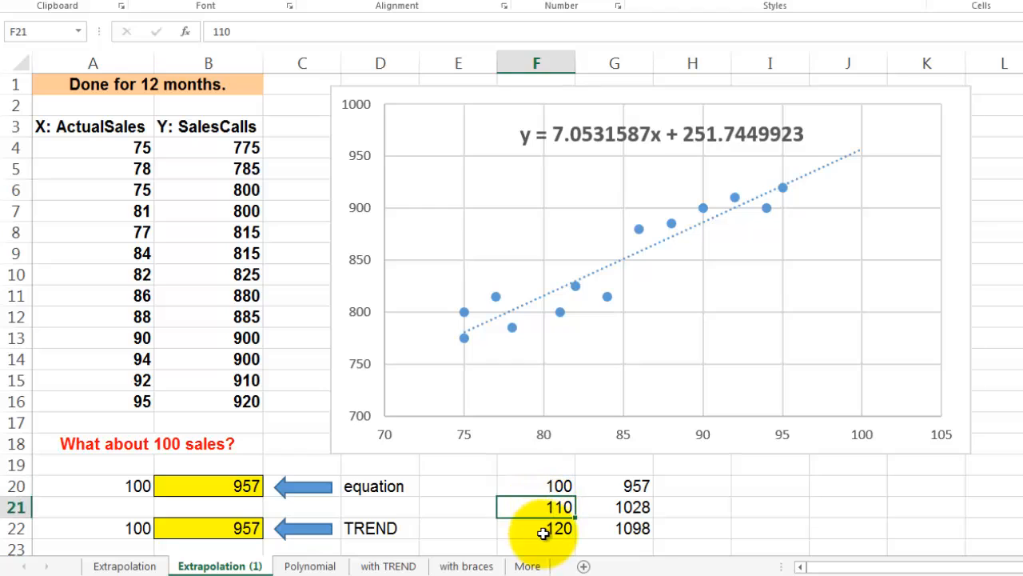
Point the G20:G22 TREND formula's New_x's at F20:F22
left_click(614, 486)
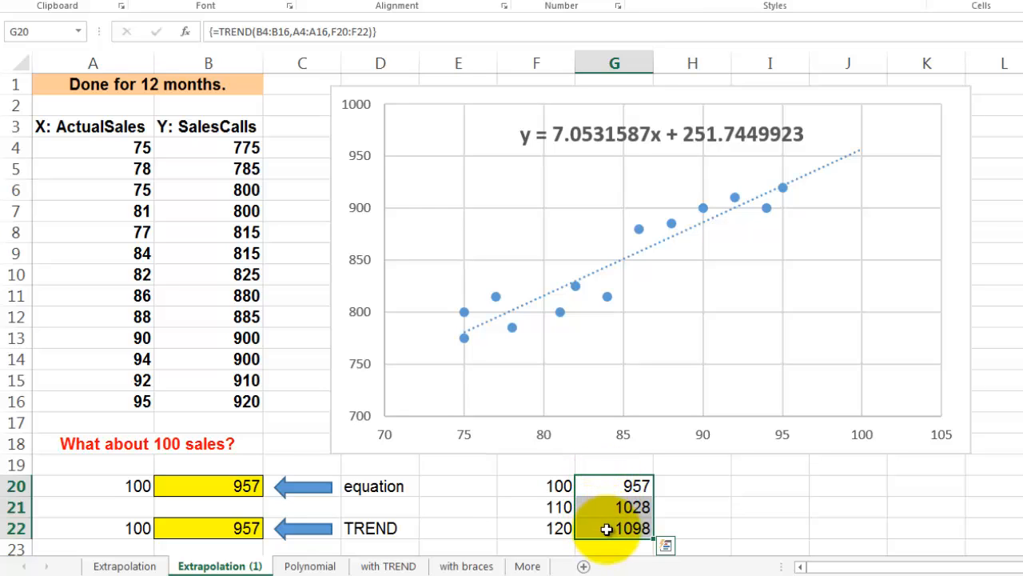
mouse_move(611, 507)
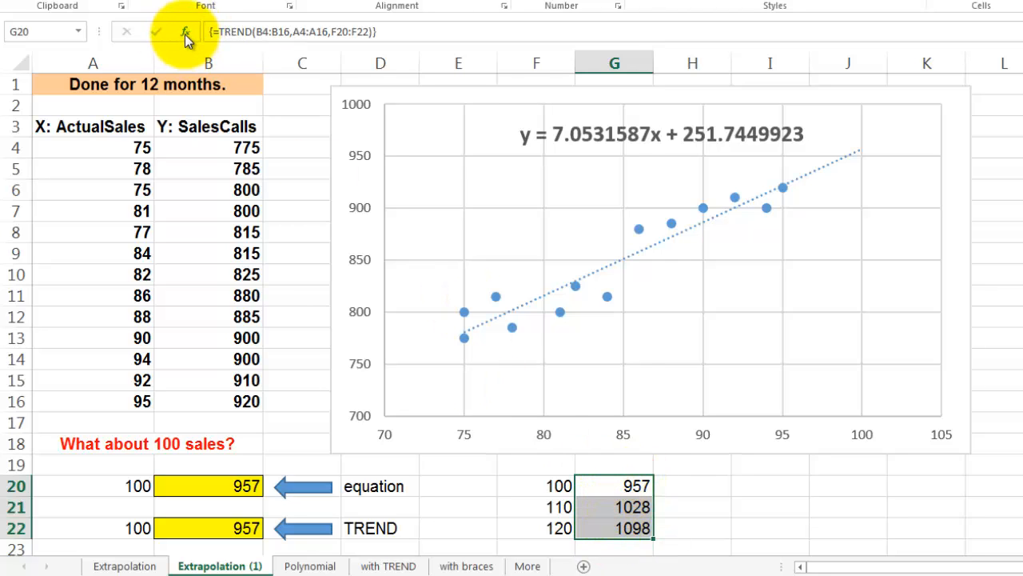
left_click(184, 32)
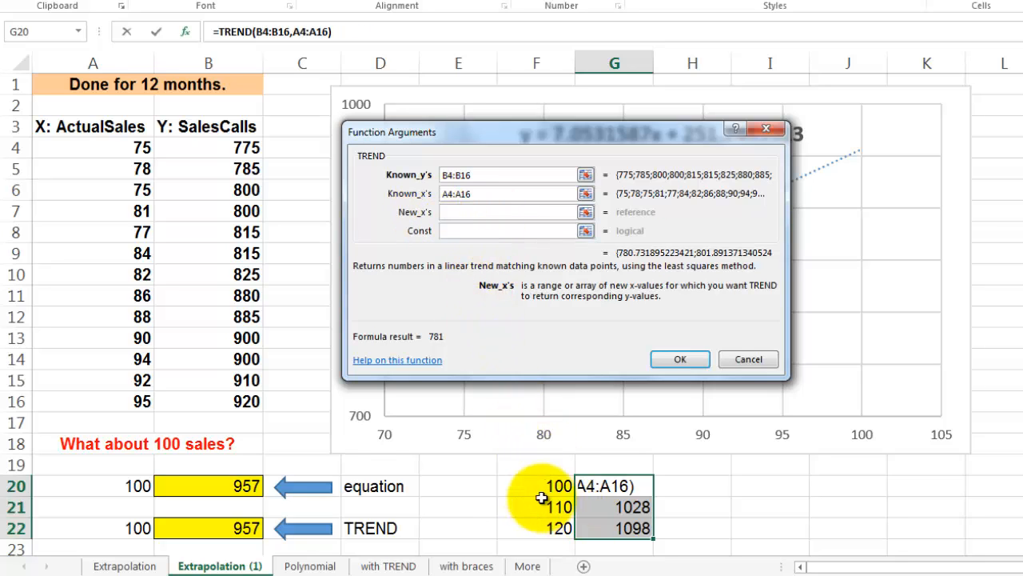
left_click_drag(556, 486, 557, 528)
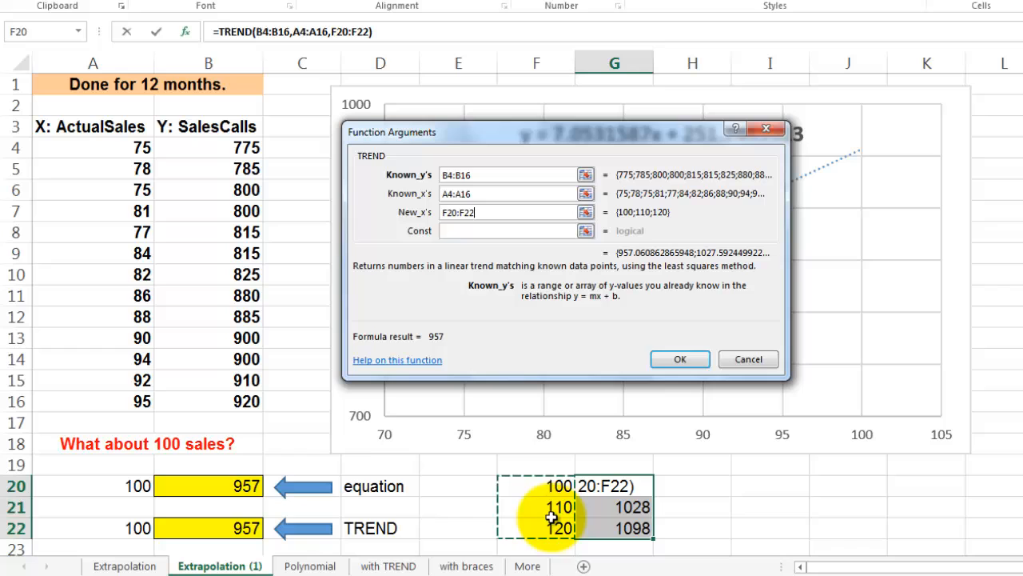
mouse_move(352, 182)
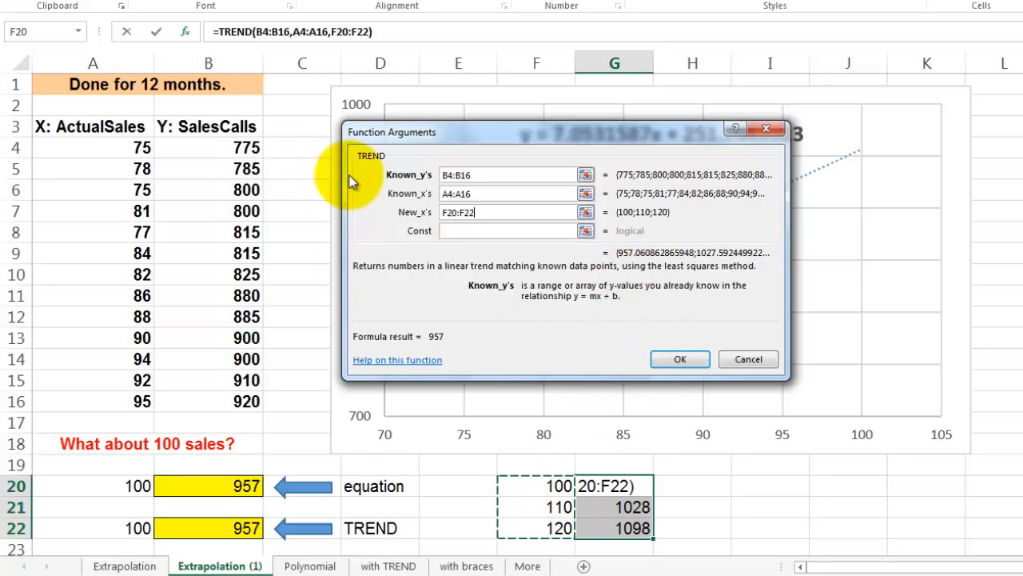
mouse_move(640, 259)
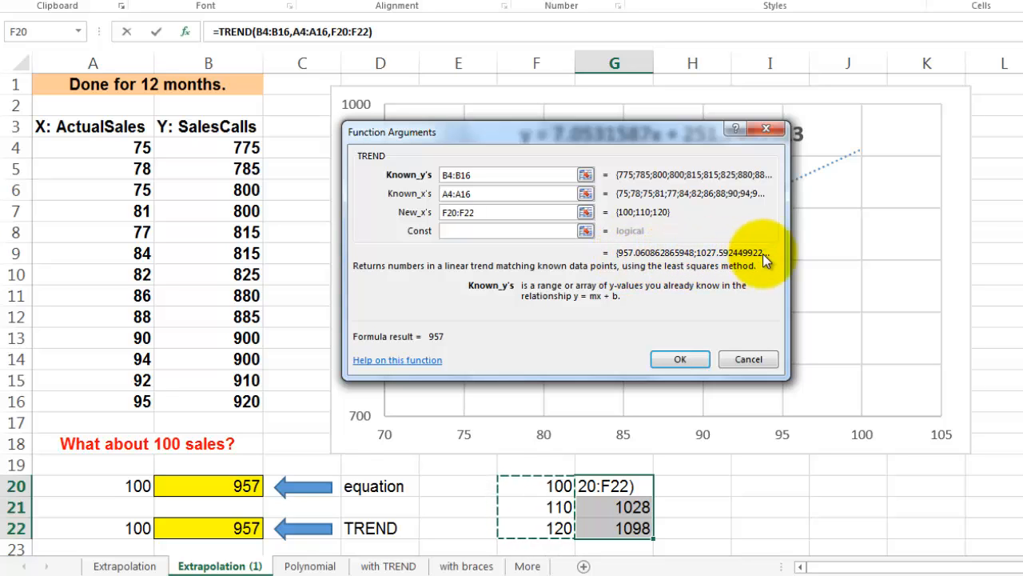
mouse_move(870, 367)
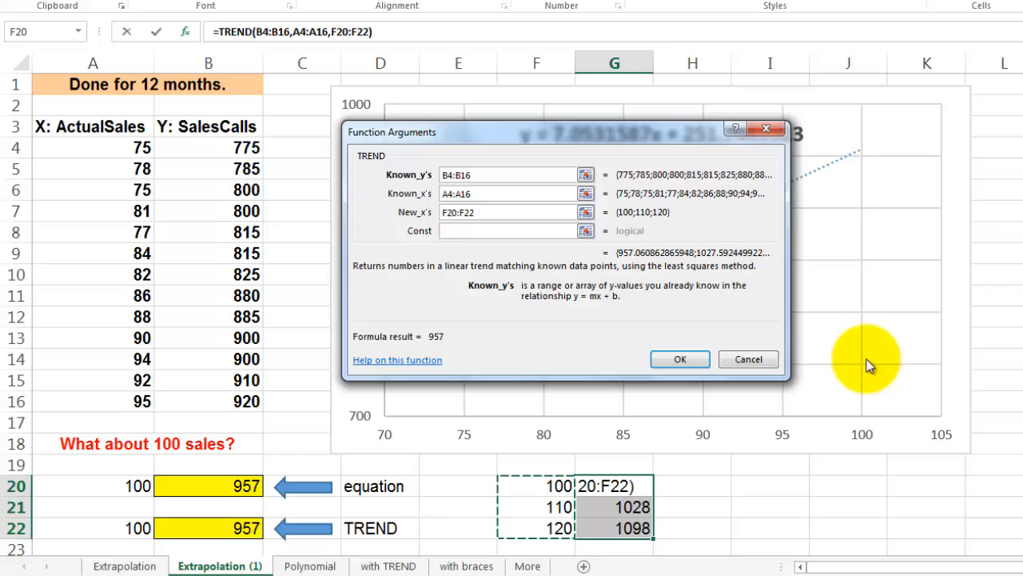
mouse_move(787, 291)
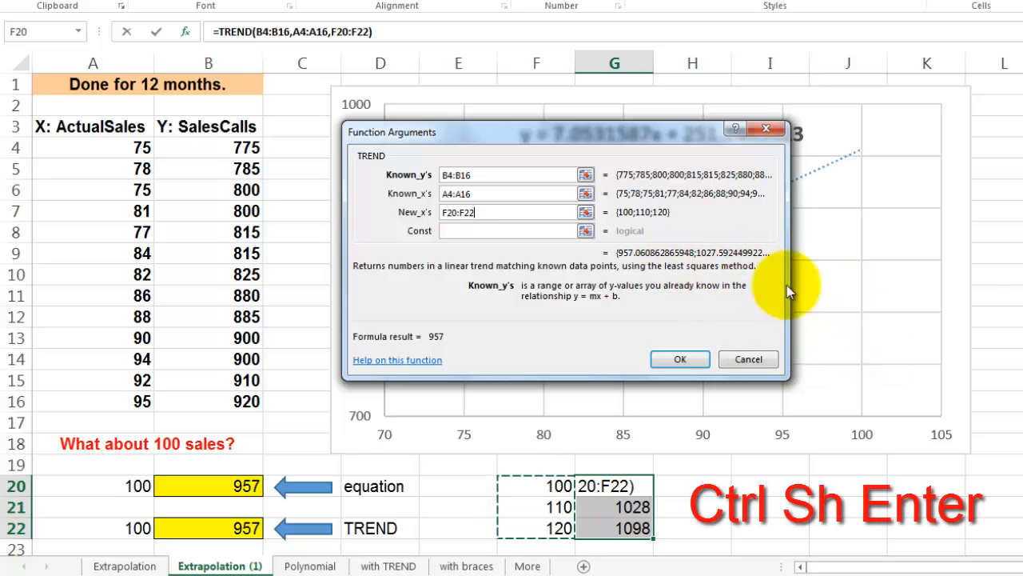
mouse_move(759, 285)
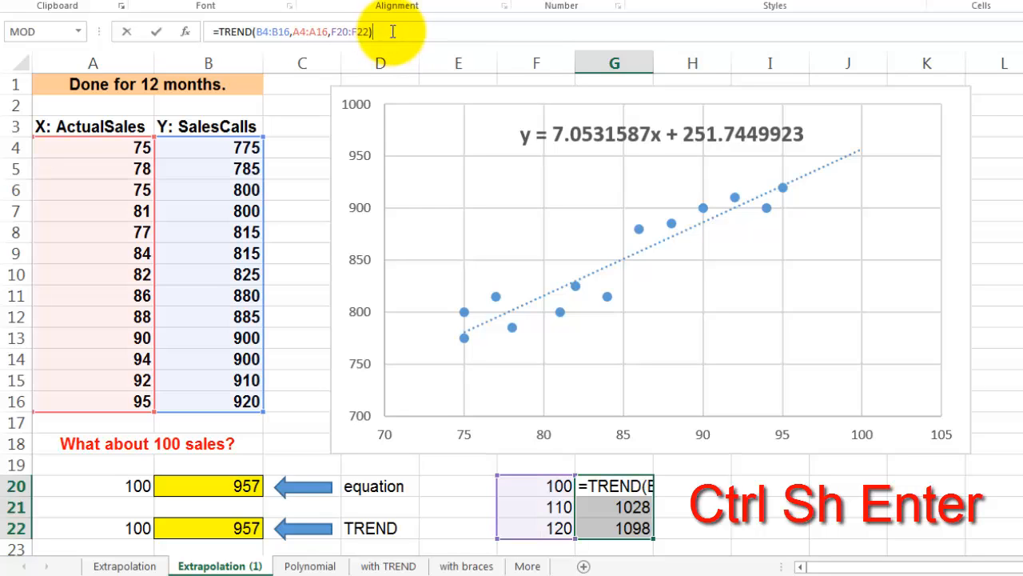
Commit the TREND formula as an array with Ctrl+Shift+Enter across G20:G22
key("ctrl+shift+enter")
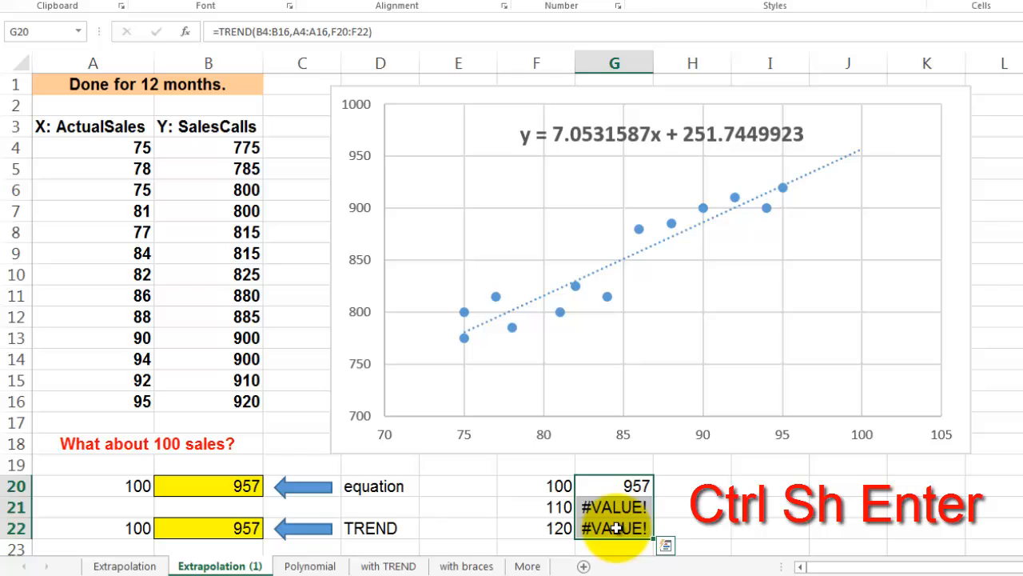
mouse_move(396, 38)
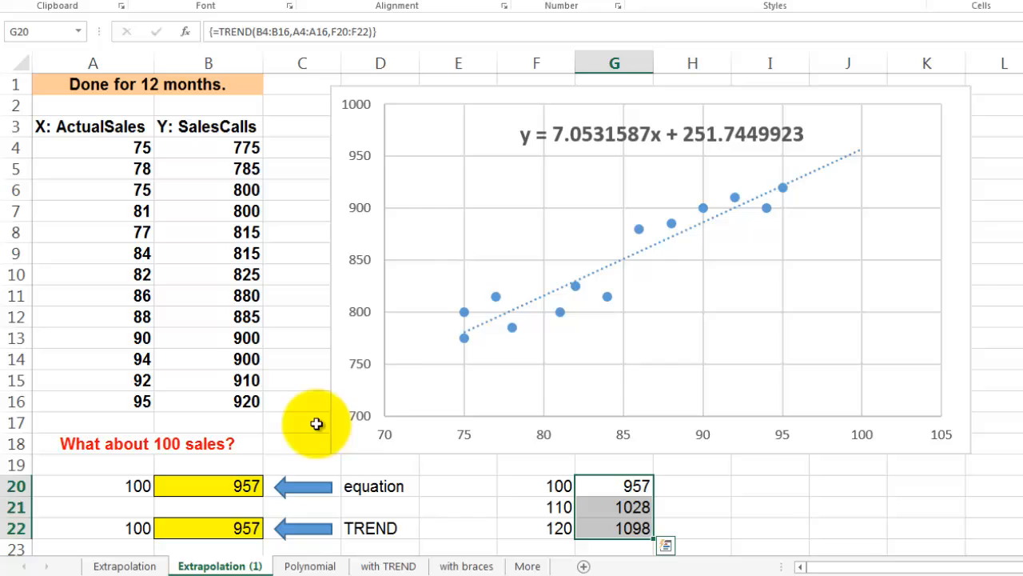
mouse_move(408, 371)
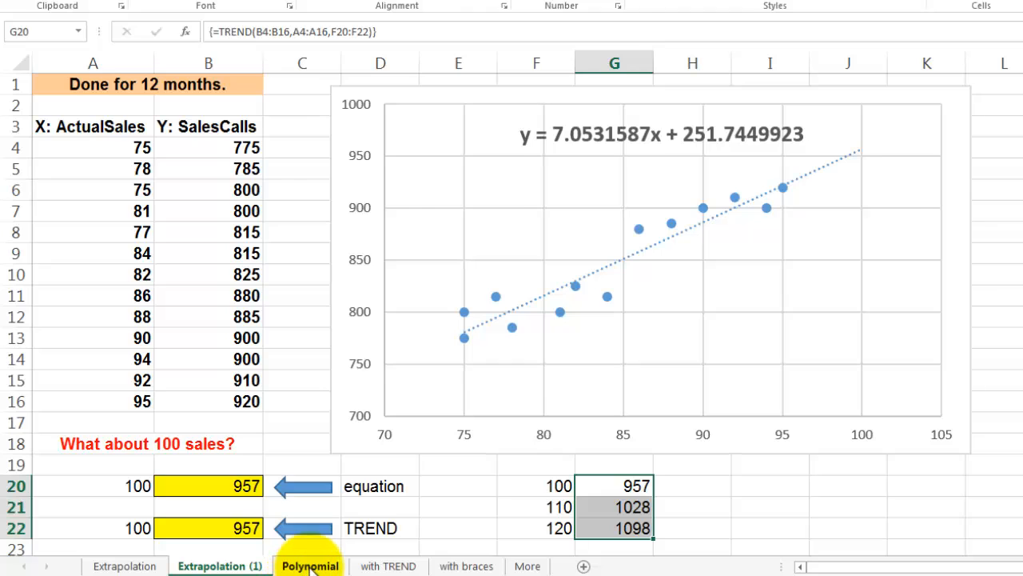
Switch to the Polynomial sheet with the sales data and cubic trendline chart
left_click(310, 566)
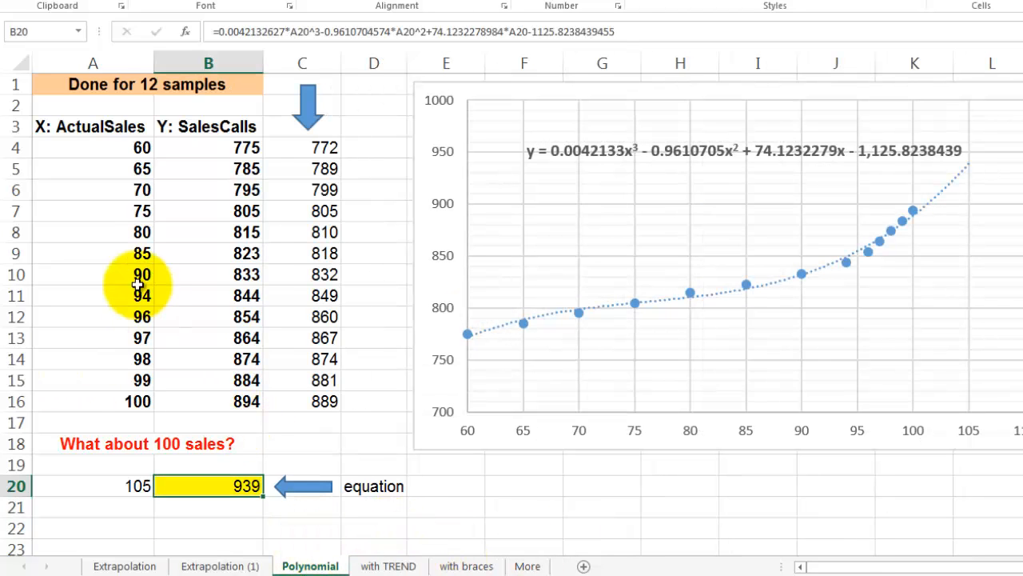
mouse_move(435, 331)
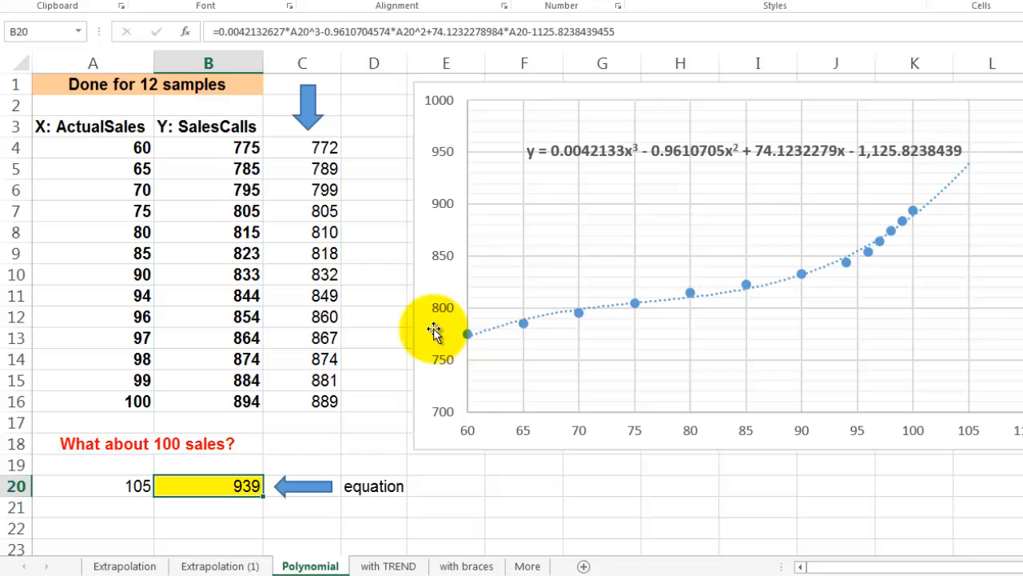
mouse_move(716, 291)
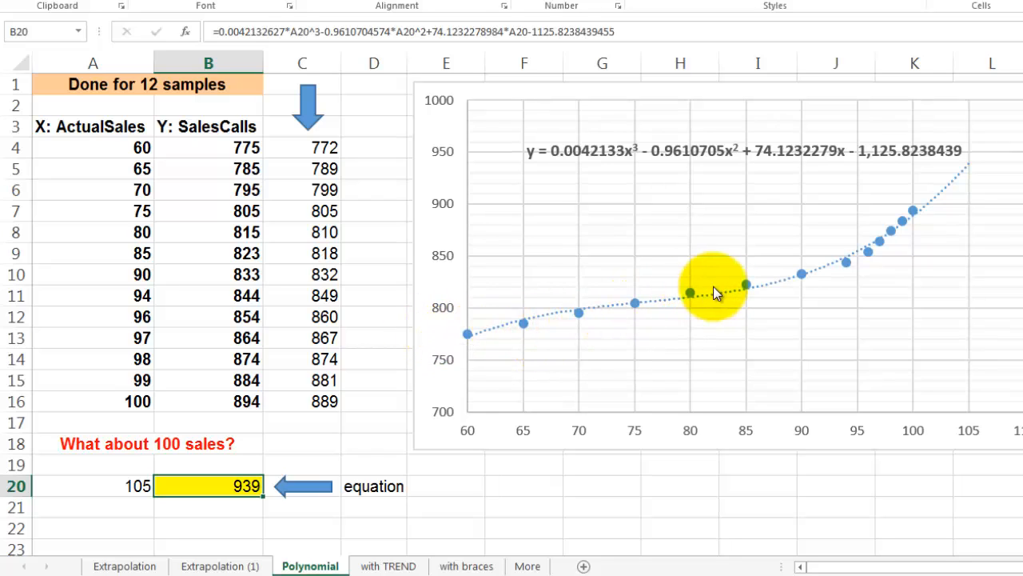
mouse_move(510, 351)
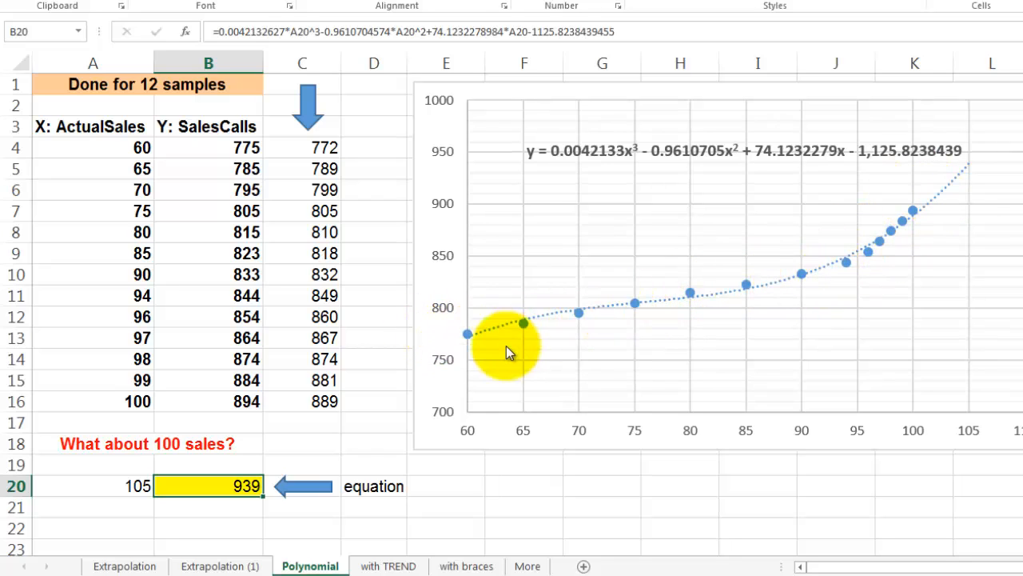
mouse_move(605, 432)
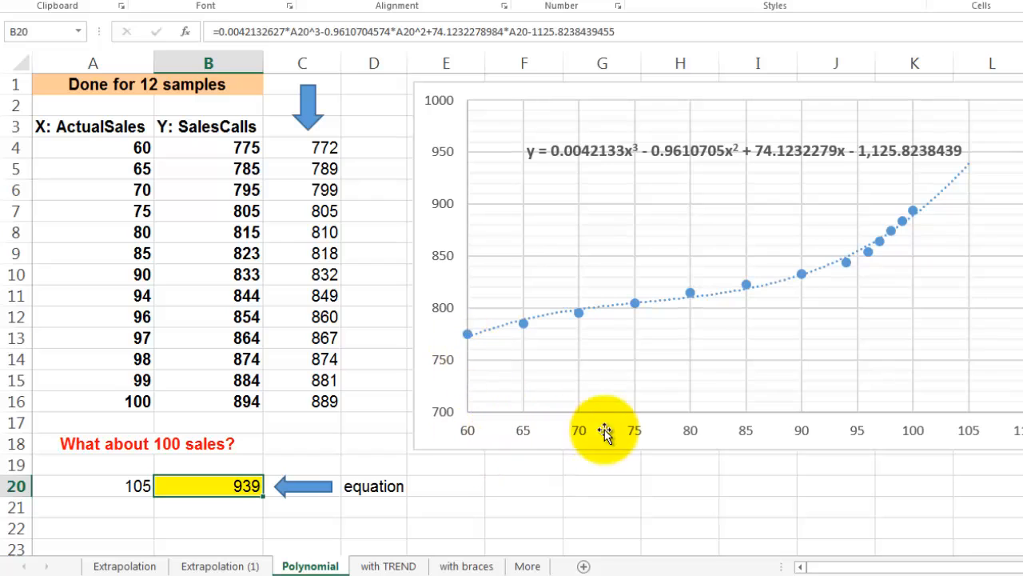
mouse_move(467, 294)
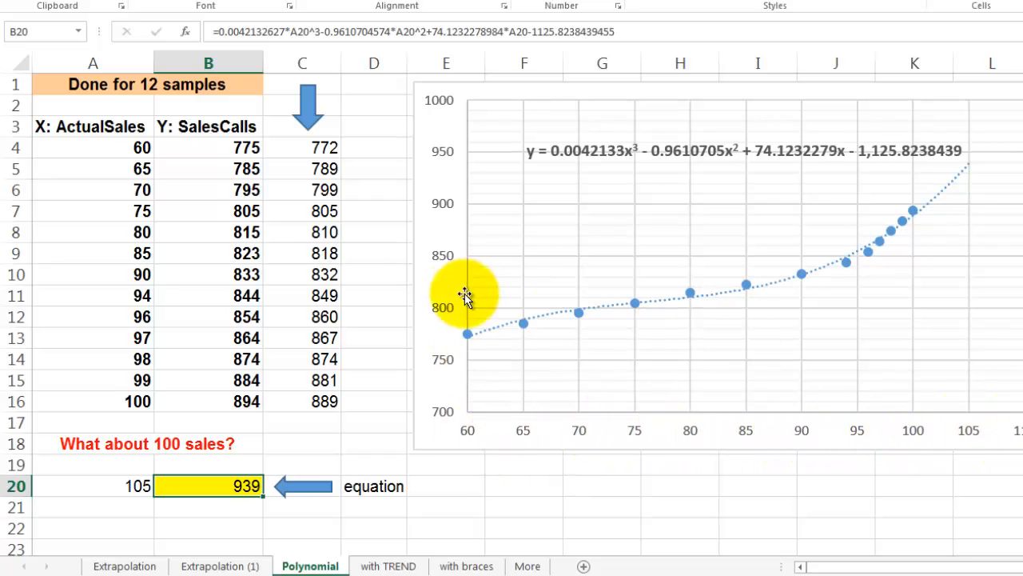
mouse_move(879, 240)
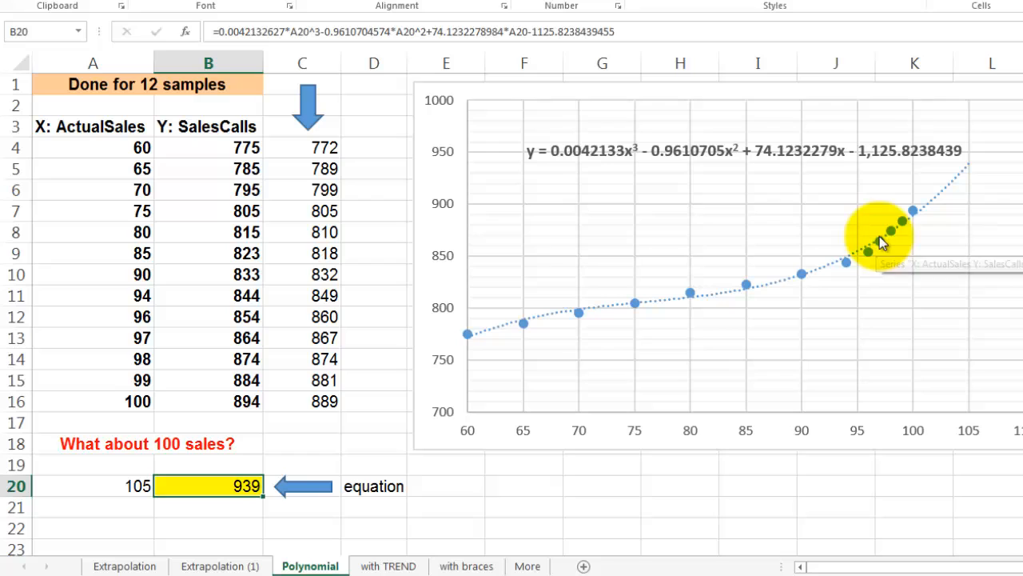
mouse_move(956, 160)
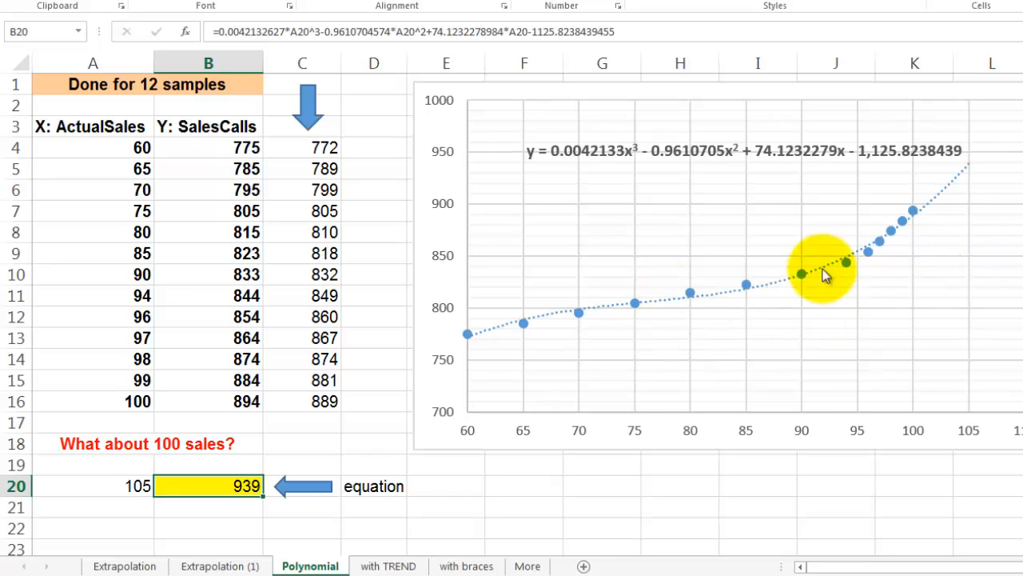
mouse_move(812, 368)
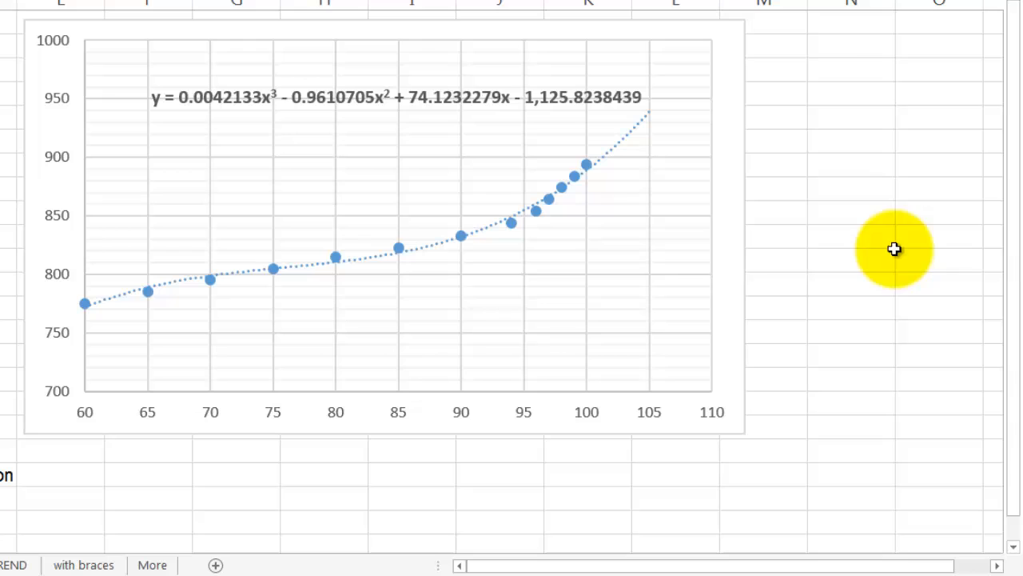
mouse_move(828, 230)
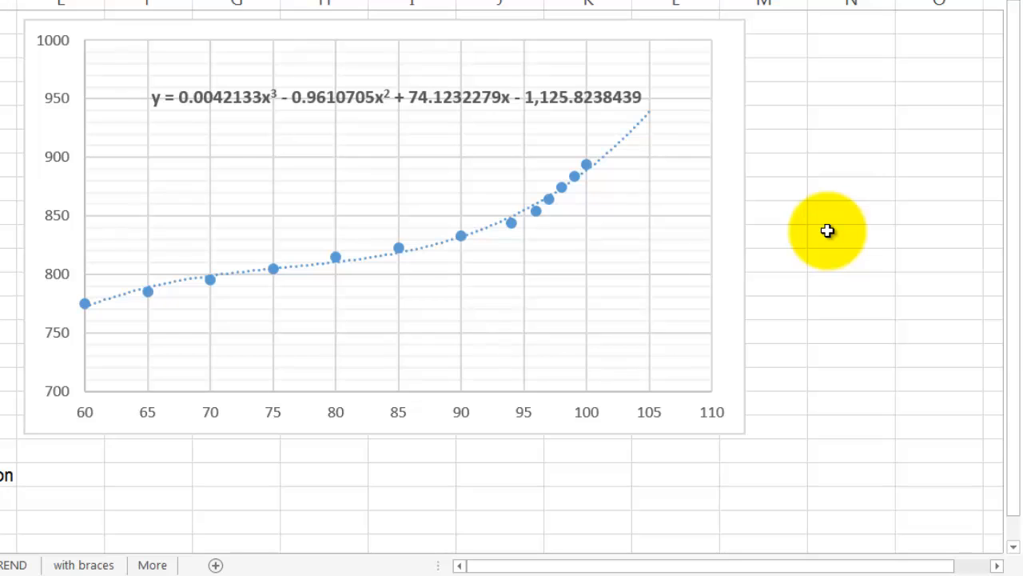
mouse_move(857, 208)
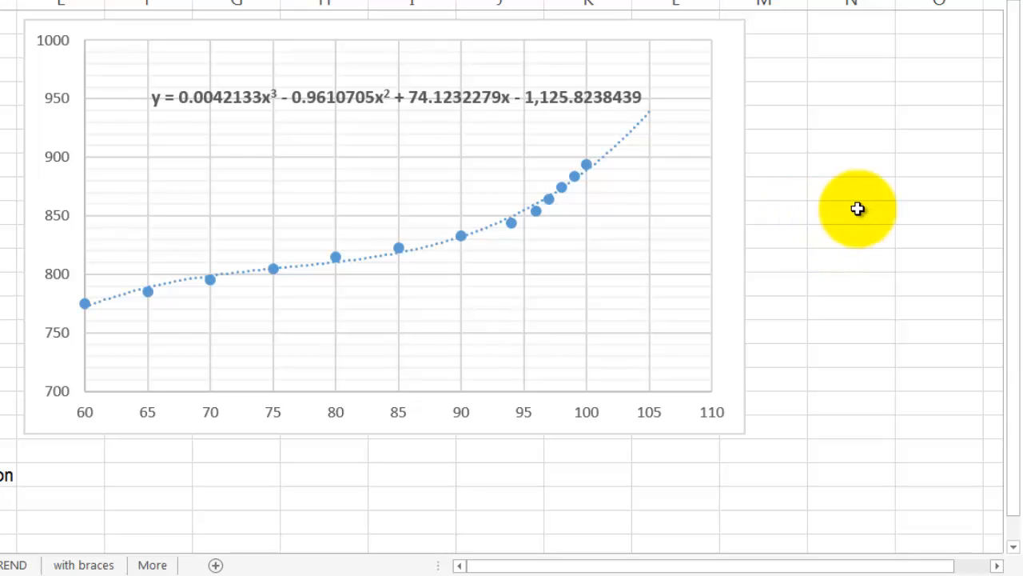
mouse_move(611, 152)
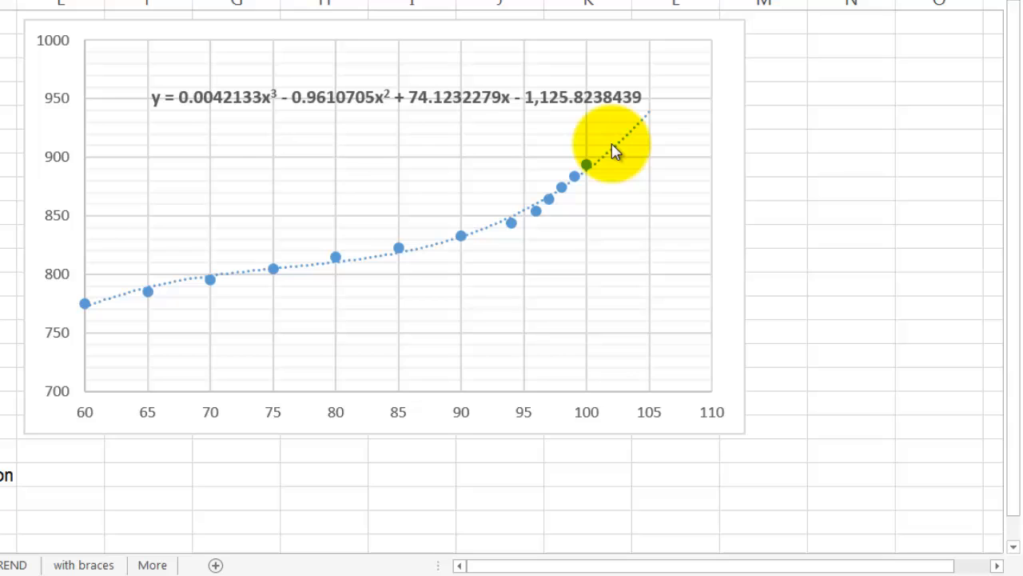
In Format Trendline, try Exponential, Linear and Logarithmic fits, then return to Polynomial
right_click(585, 163)
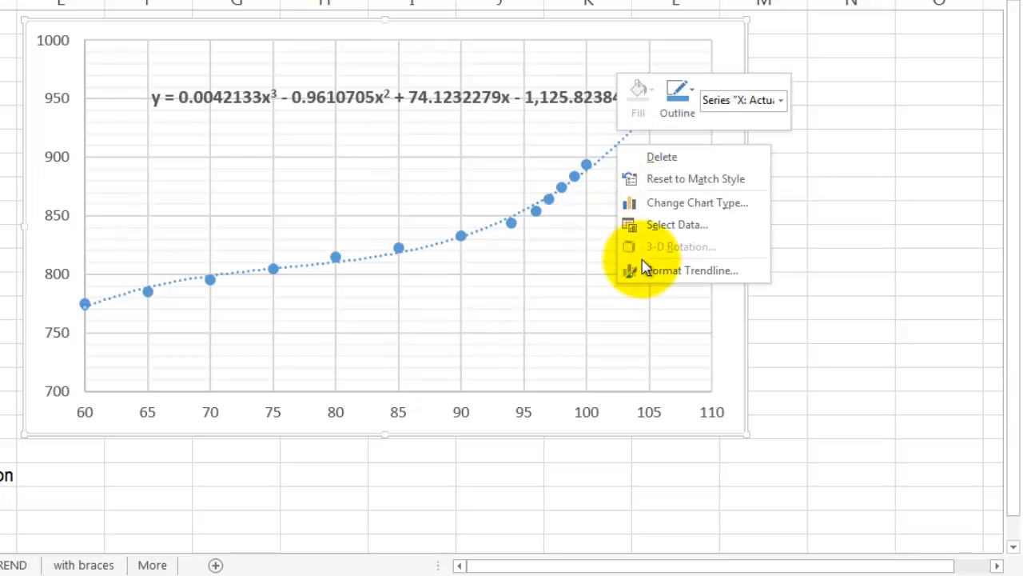
left_click(694, 270)
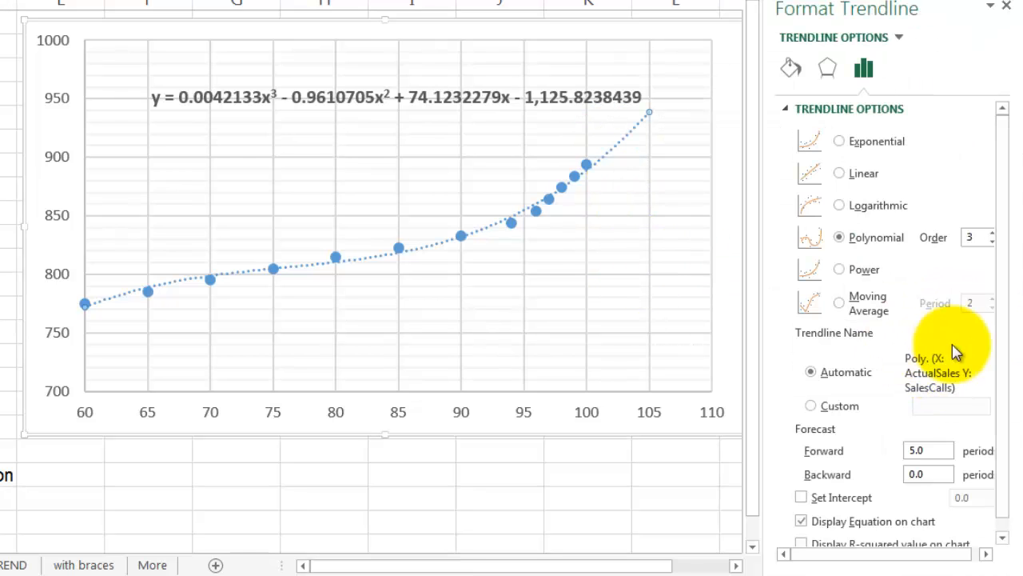
mouse_move(914, 310)
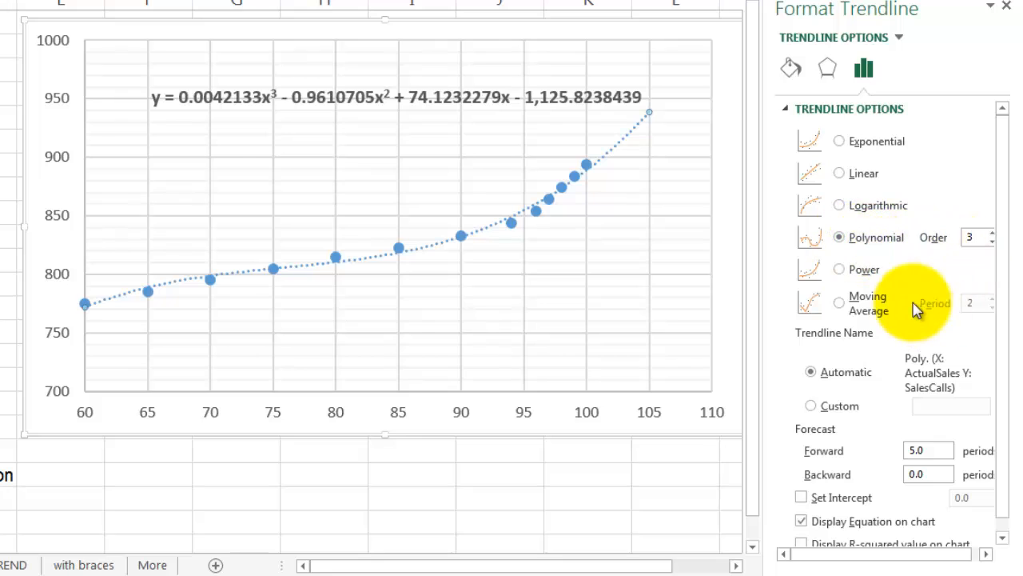
mouse_move(839, 147)
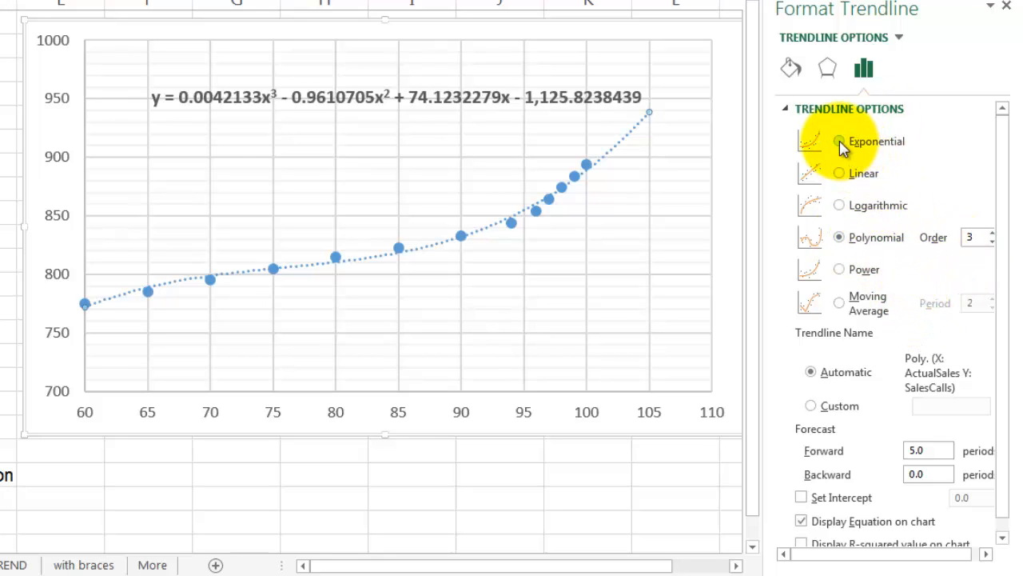
left_click(838, 141)
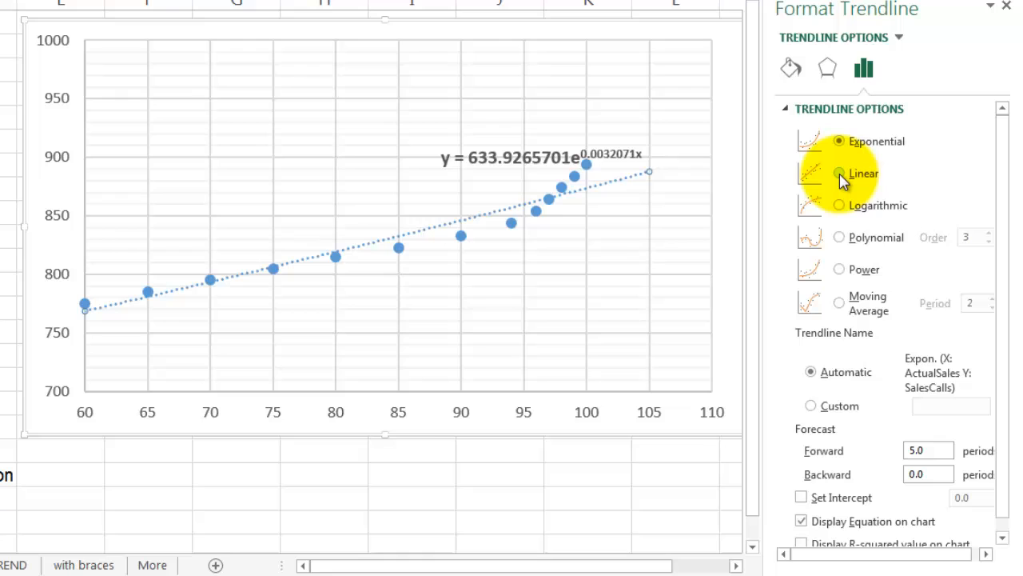
left_click(838, 173)
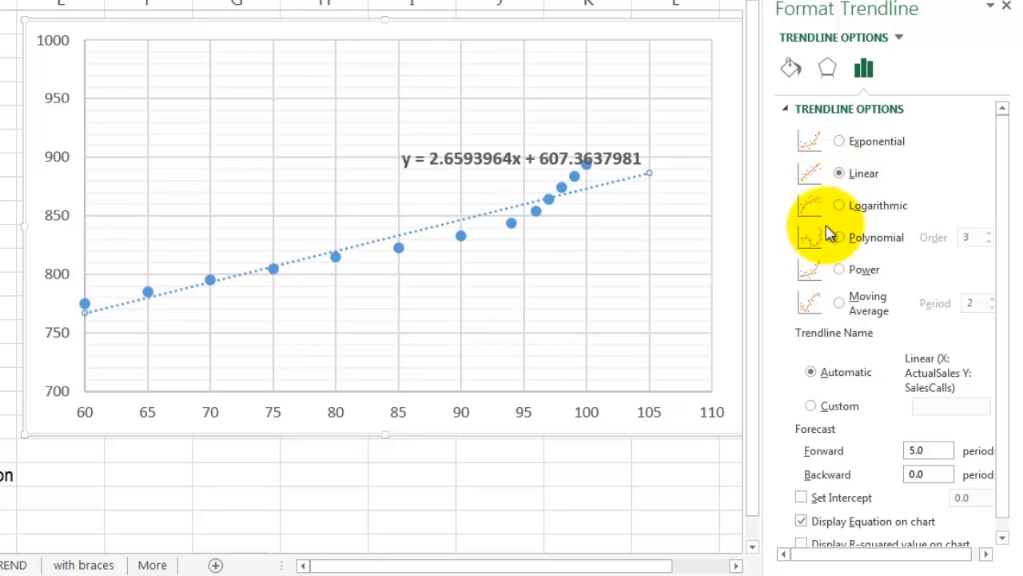
left_click(838, 205)
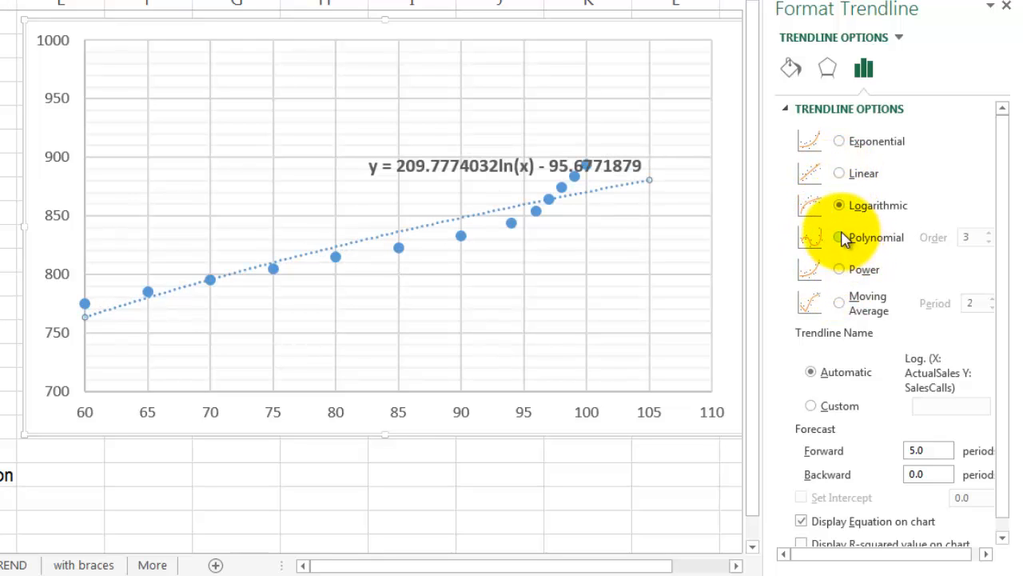
left_click(838, 236)
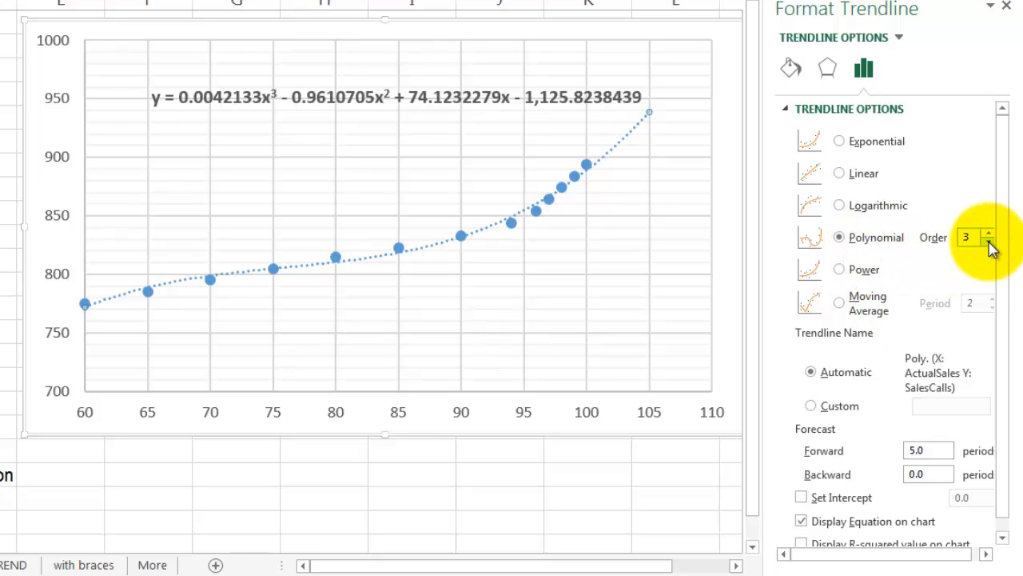
mouse_move(285, 118)
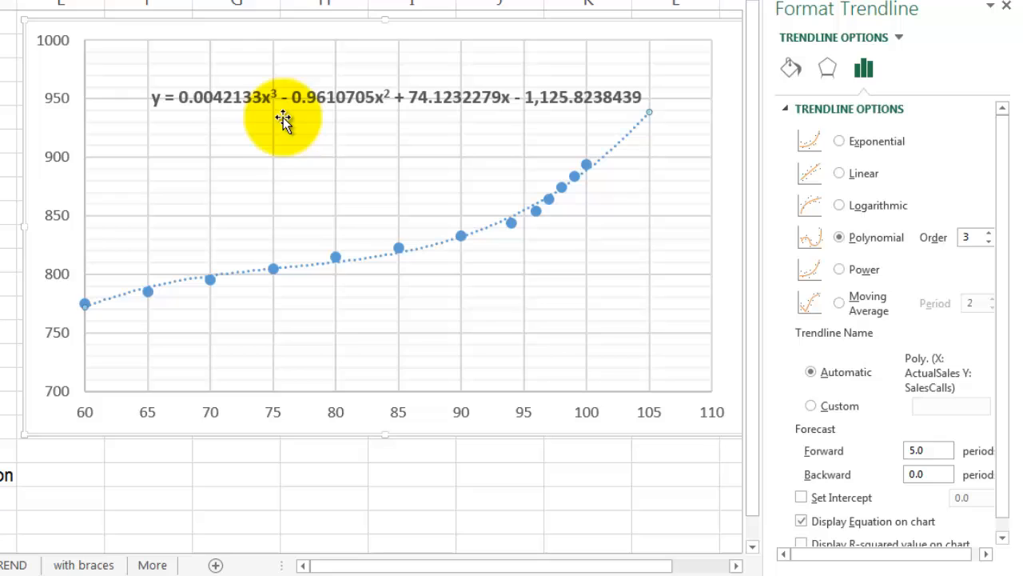
mouse_move(480, 109)
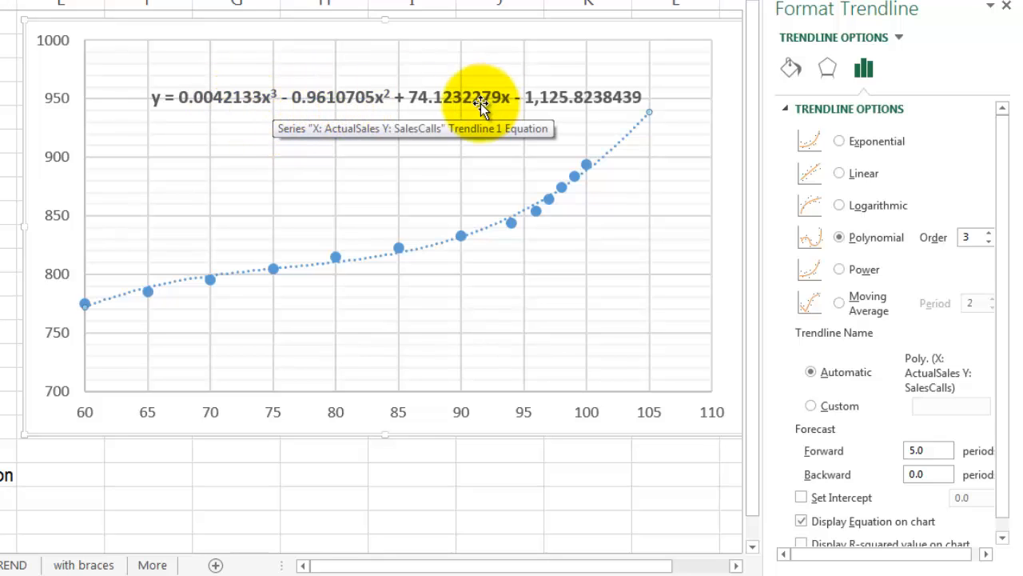
mouse_move(990, 256)
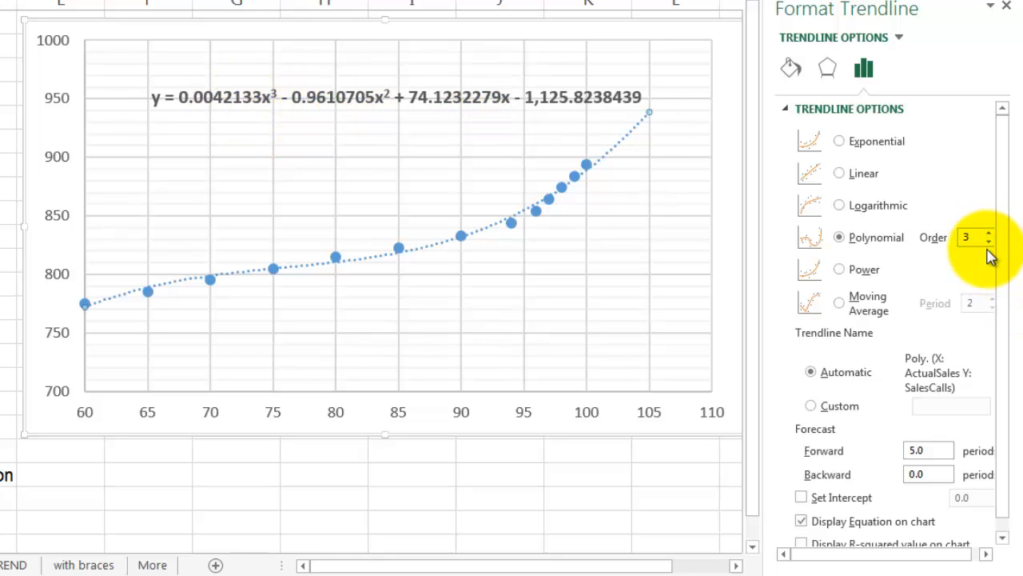
left_click(988, 243)
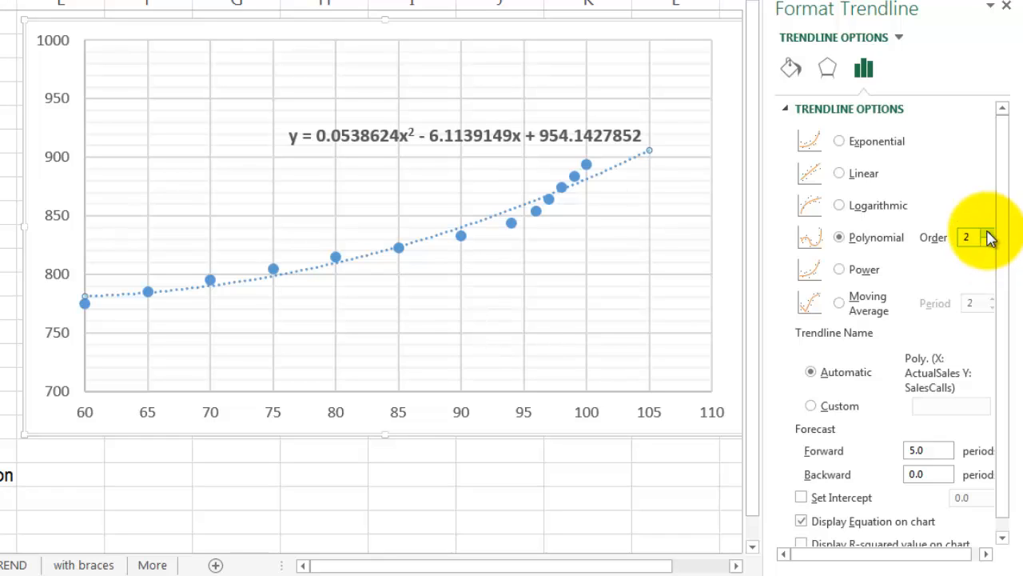
left_click(988, 234)
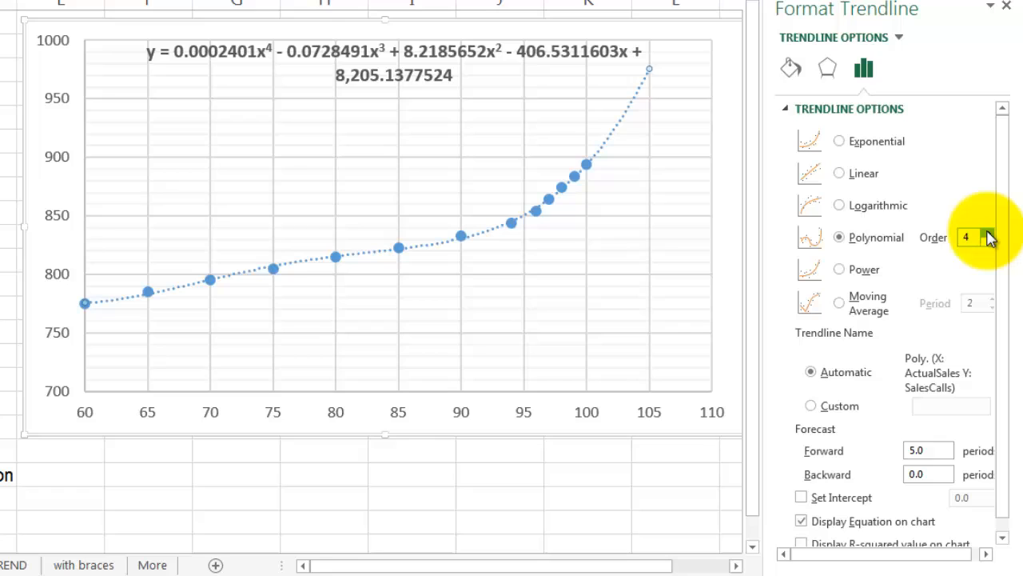
left_click(990, 232)
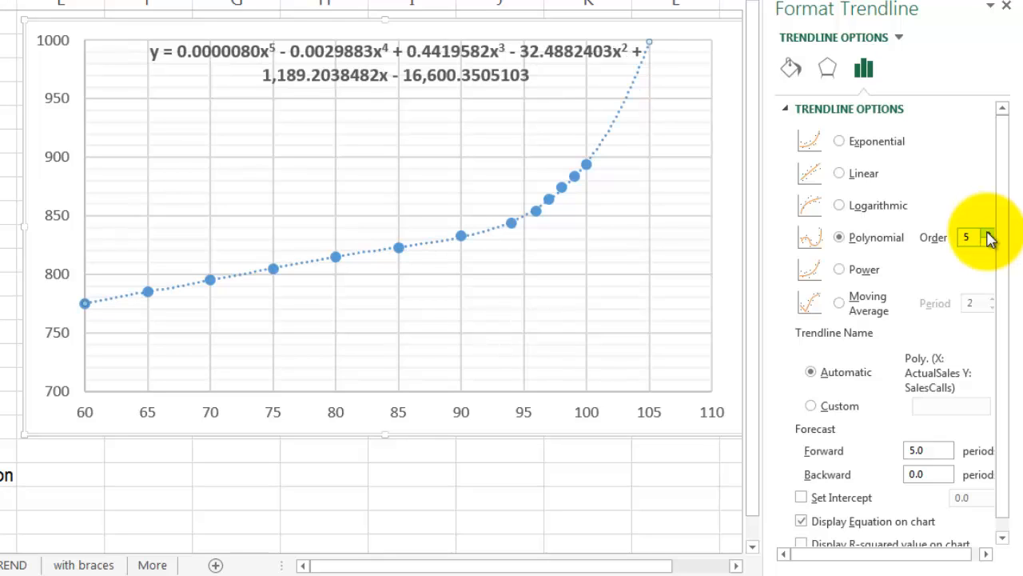
left_click(988, 242)
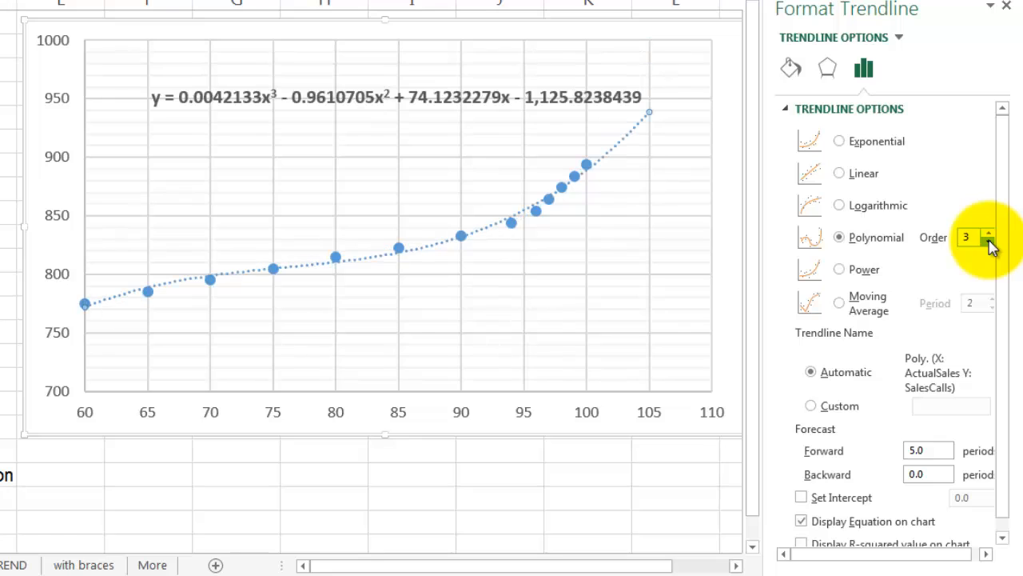
mouse_move(880, 301)
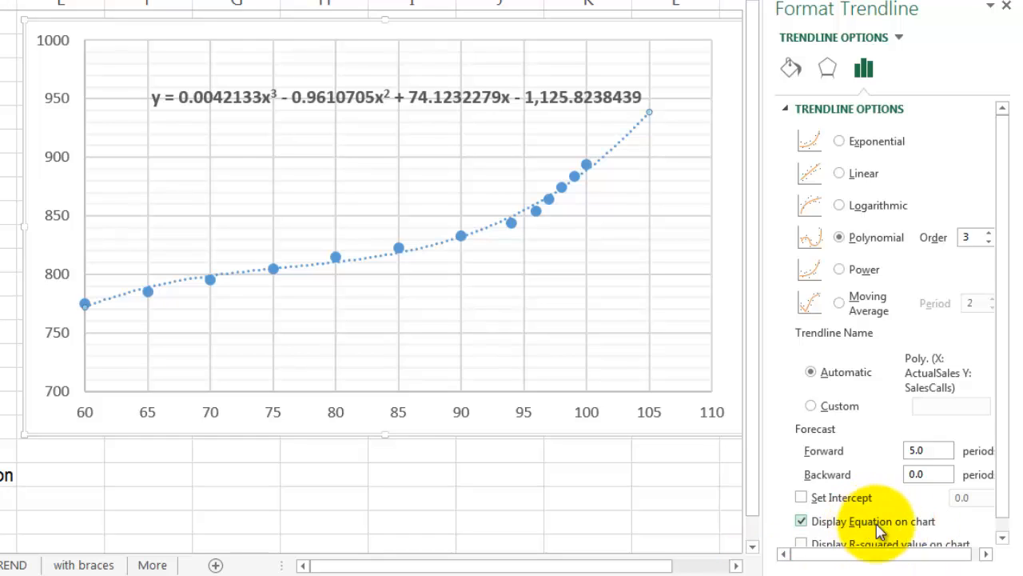
mouse_move(755, 424)
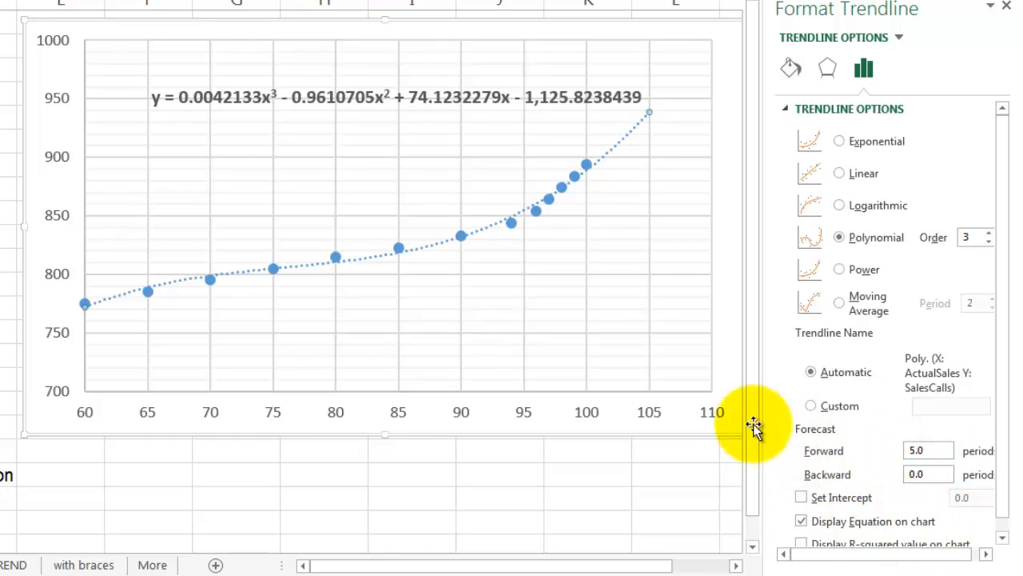
mouse_move(472, 272)
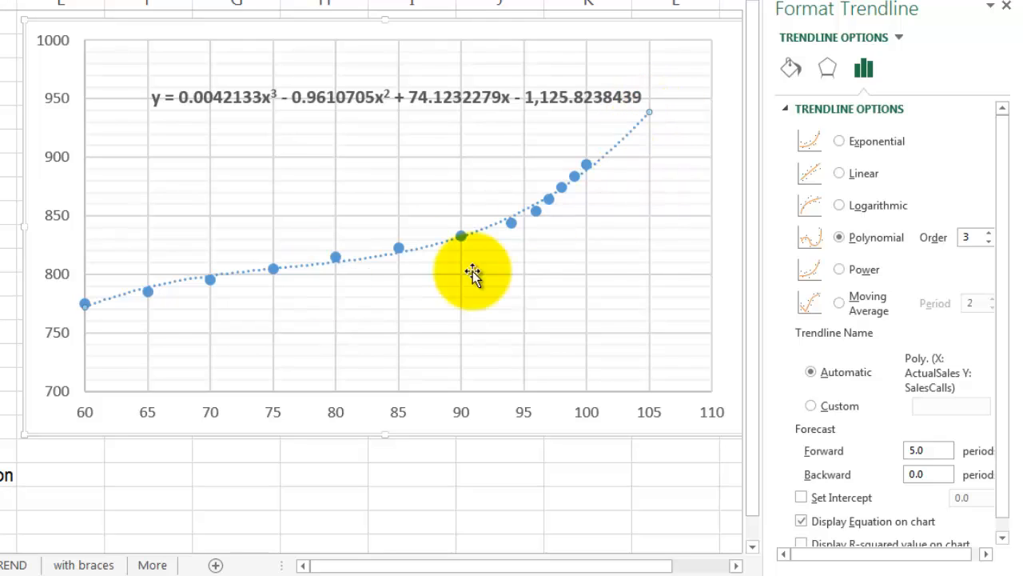
mouse_move(1006, 13)
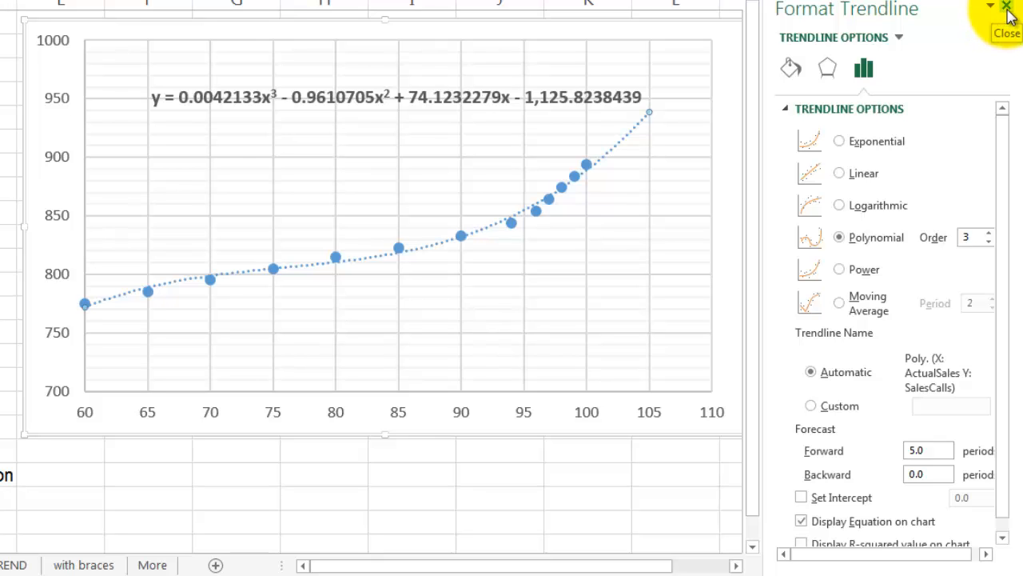
left_click(1008, 6)
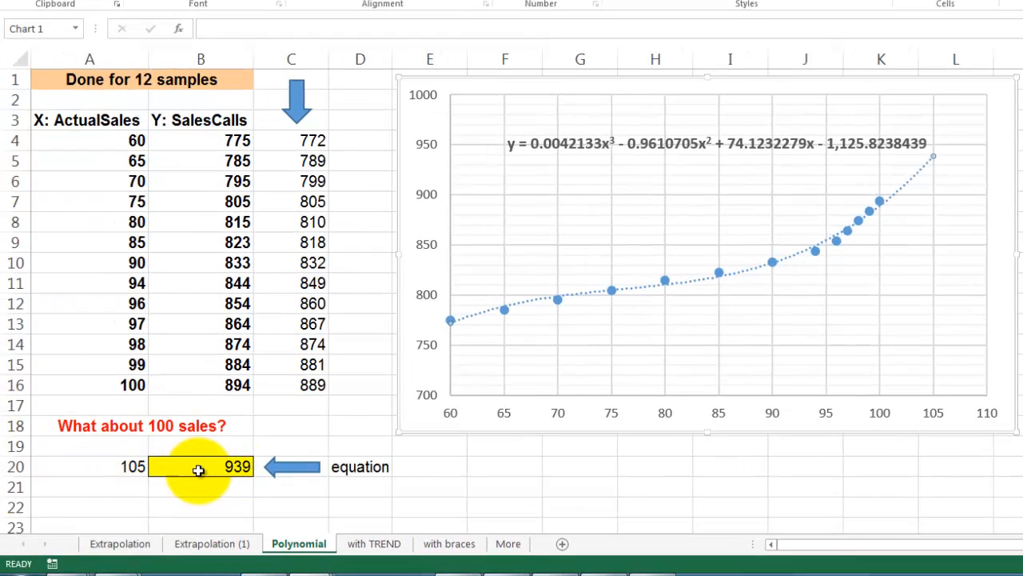
mouse_move(221, 467)
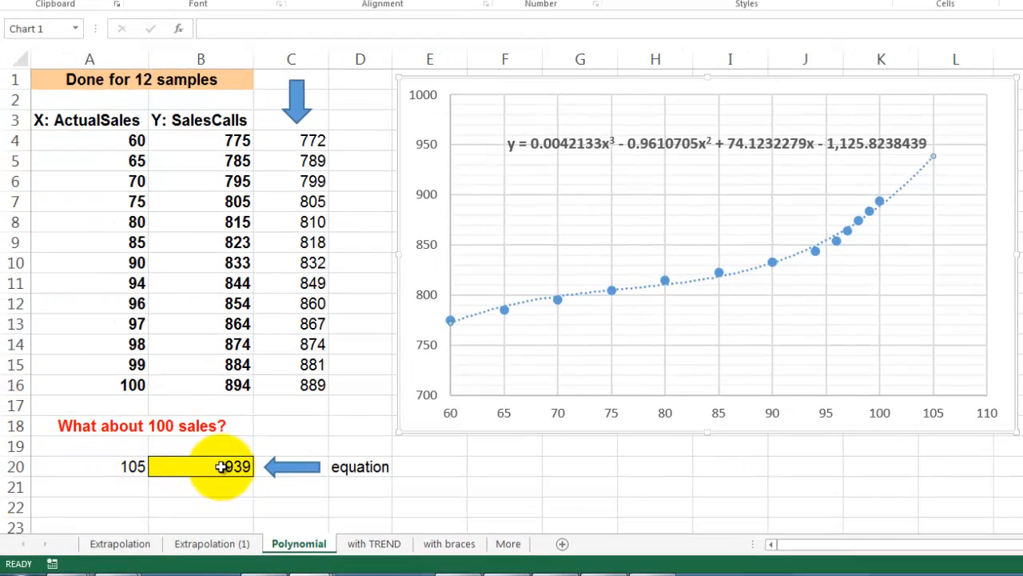
mouse_move(547, 152)
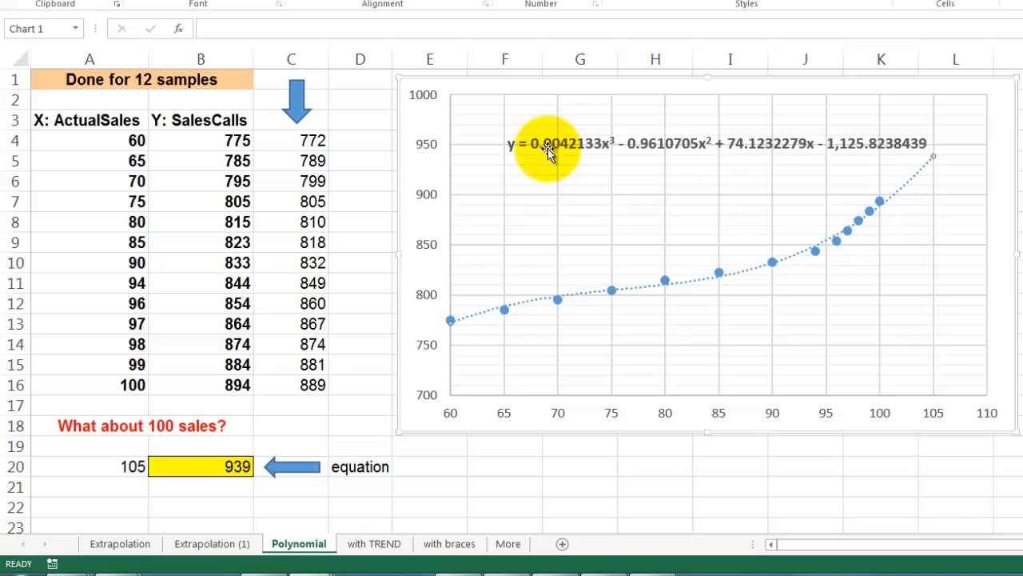
mouse_move(935, 176)
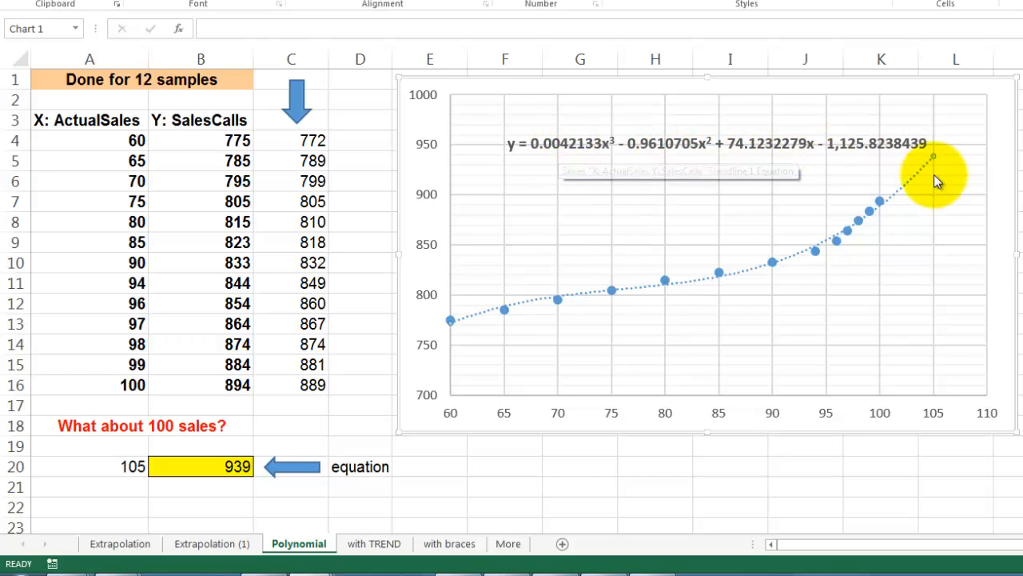
mouse_move(913, 185)
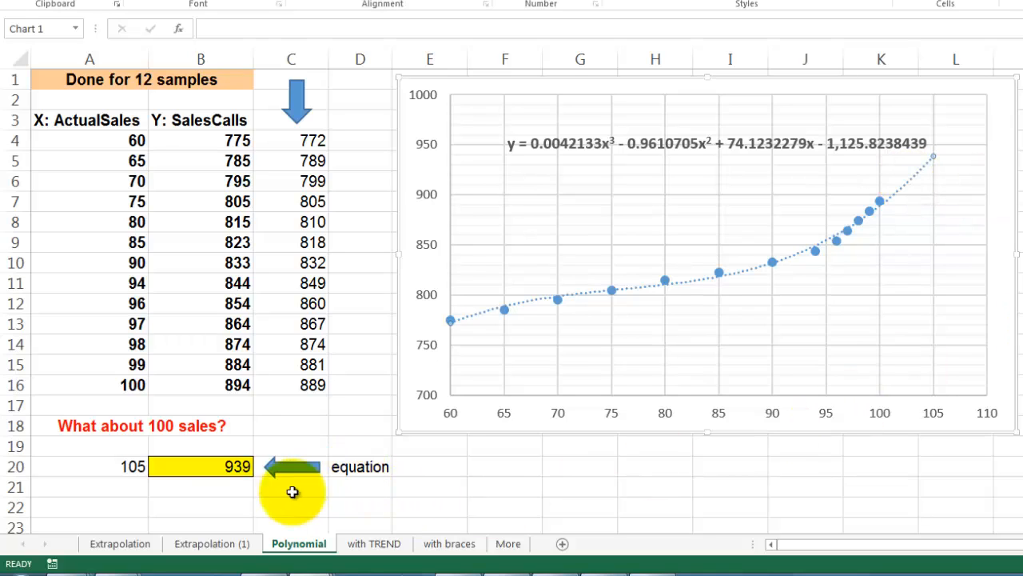
left_click(202, 466)
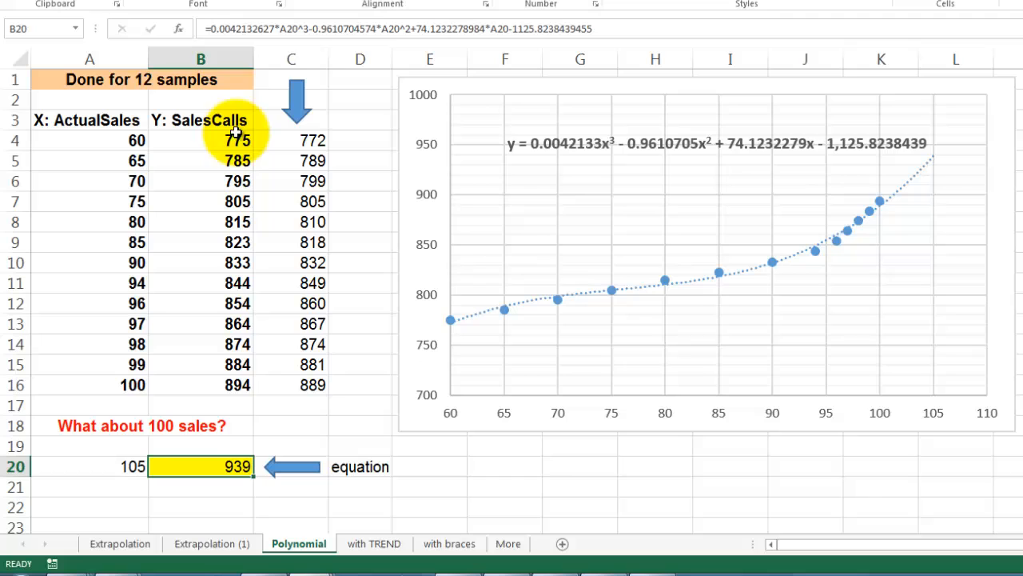
mouse_move(892, 144)
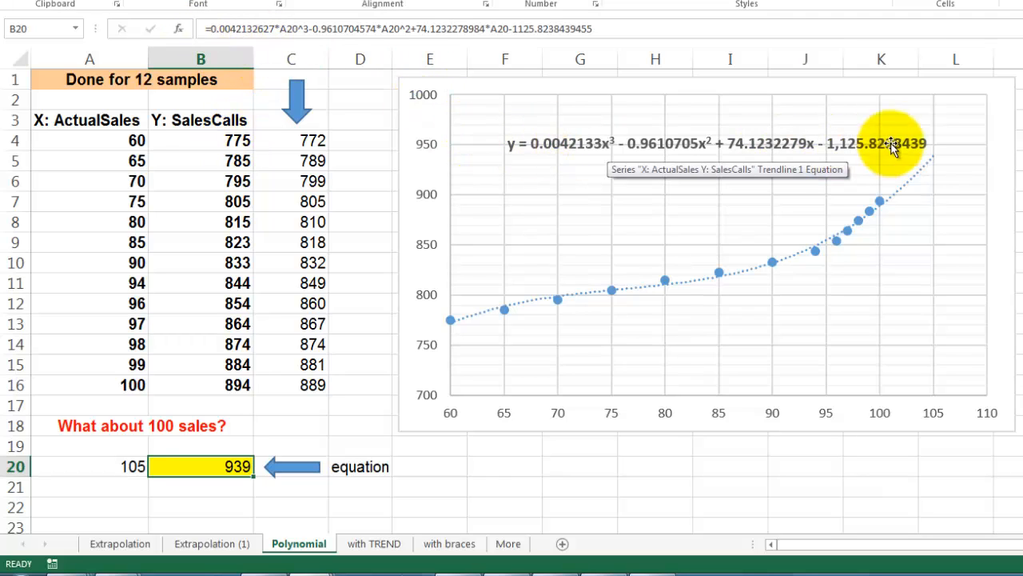
mouse_move(560, 31)
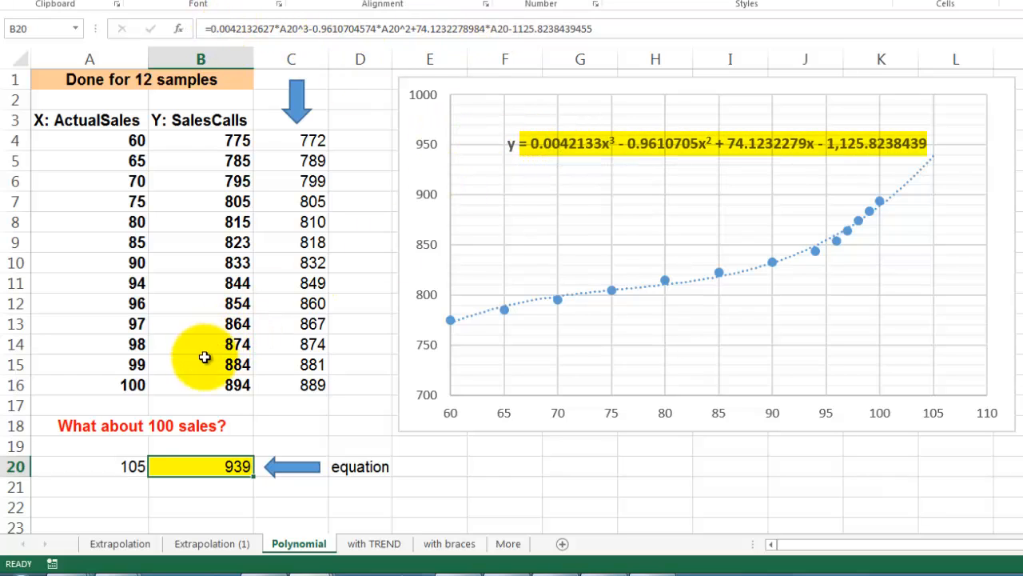
mouse_move(406, 29)
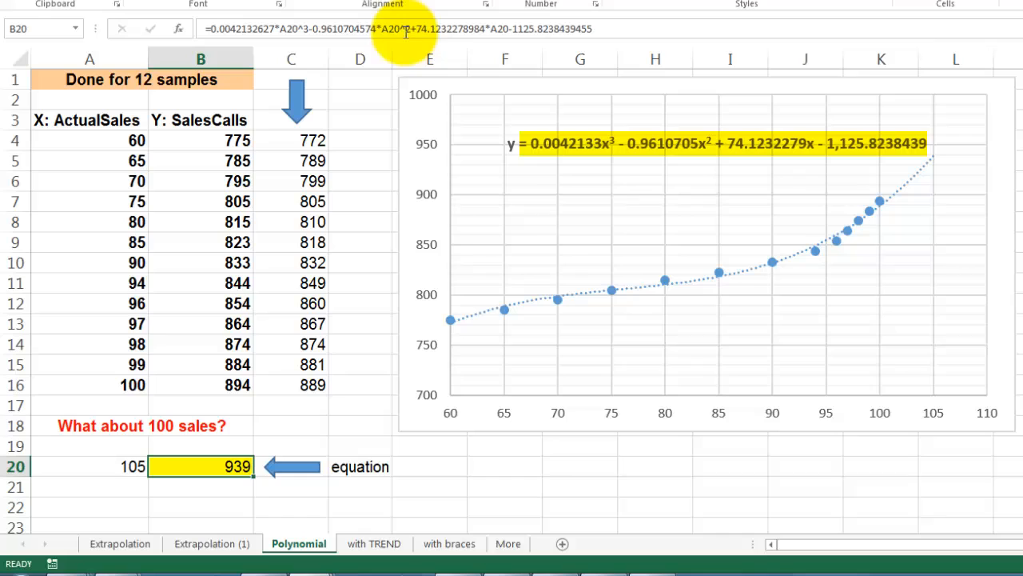
mouse_move(403, 32)
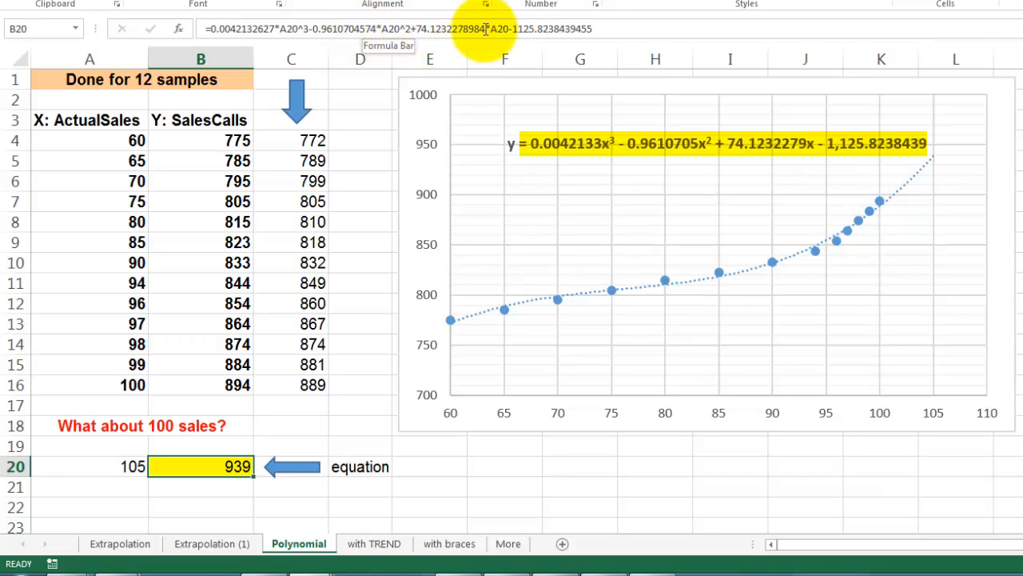
mouse_move(584, 35)
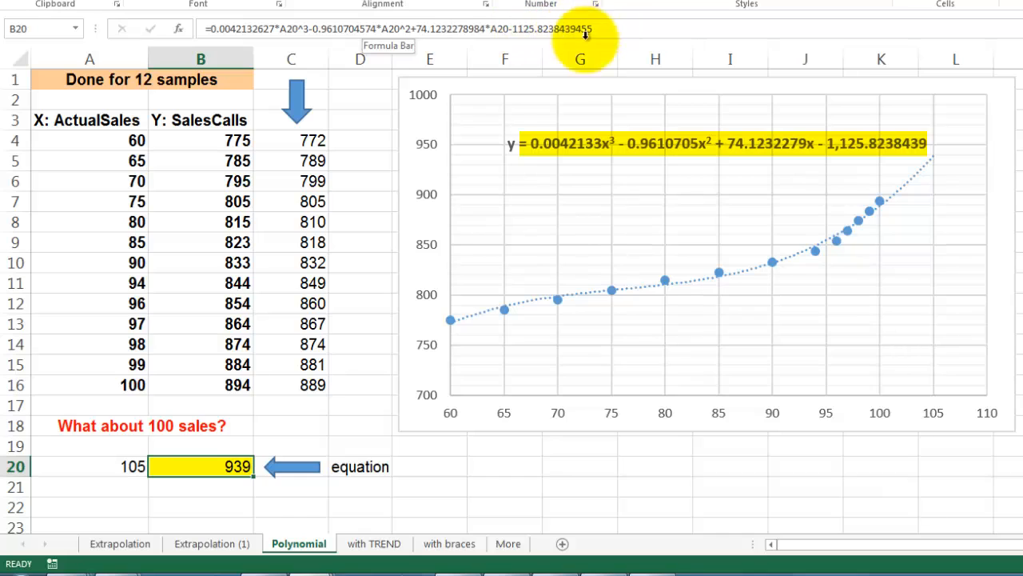
mouse_move(336, 323)
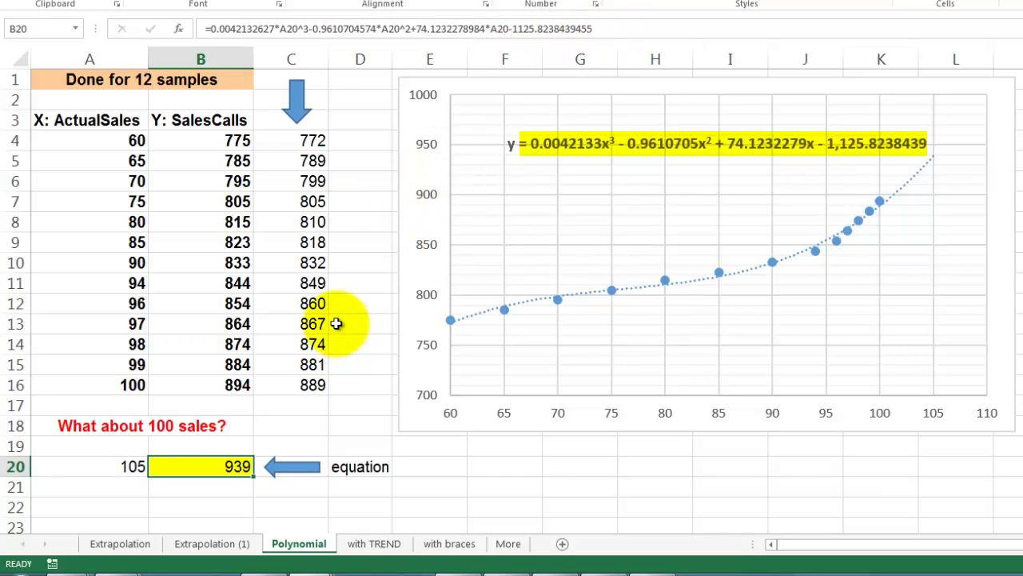
mouse_move(179, 362)
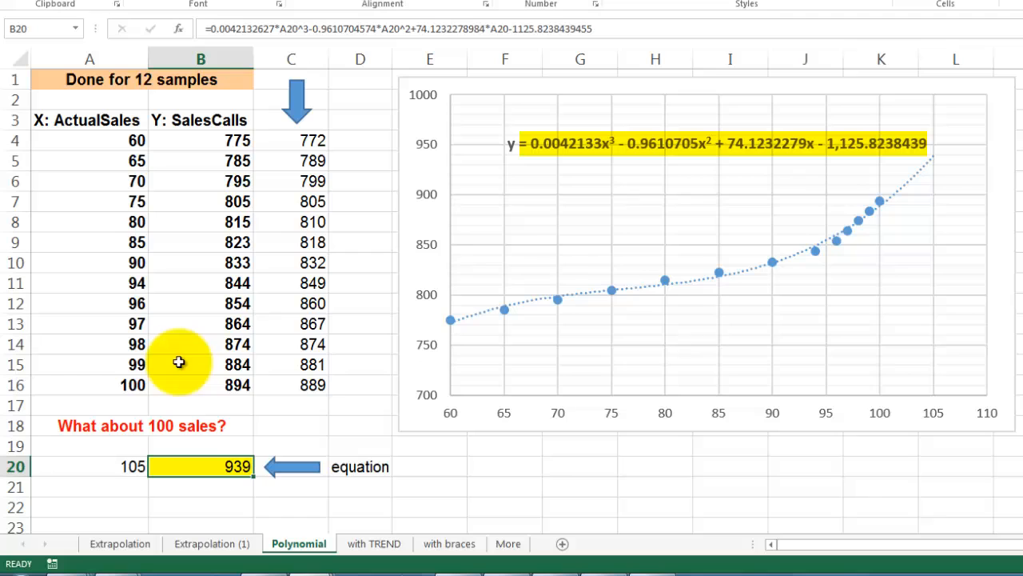
Inspect the fitted SalesCalls formulas in column C, then move to the 'with TREND' sheet
left_click(291, 141)
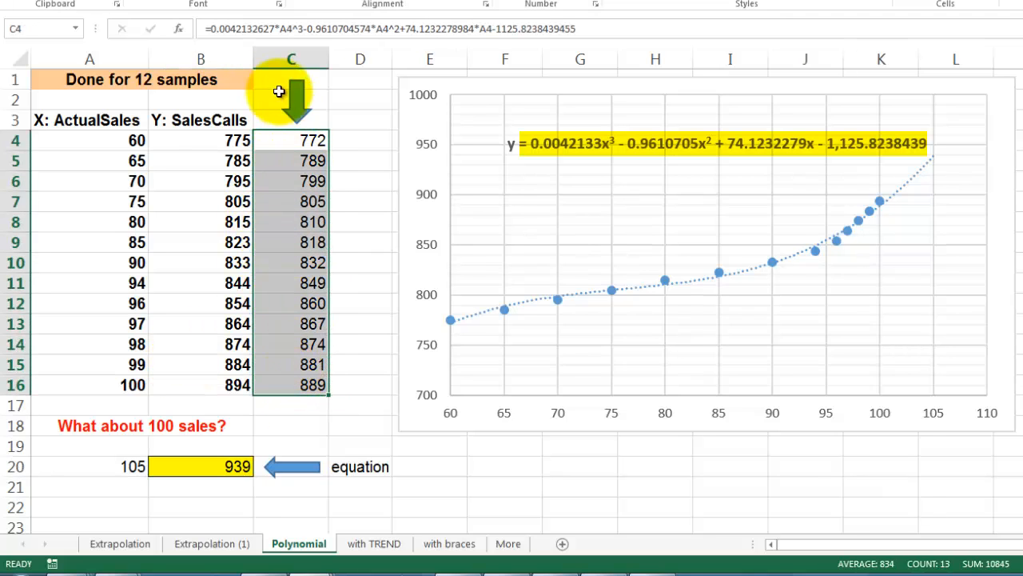
mouse_move(211, 147)
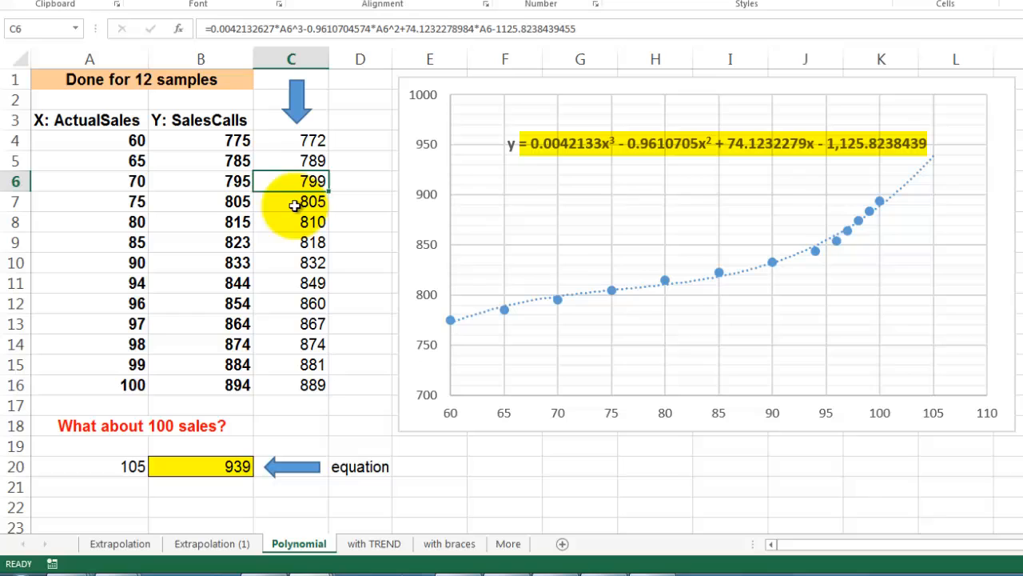
left_click(304, 243)
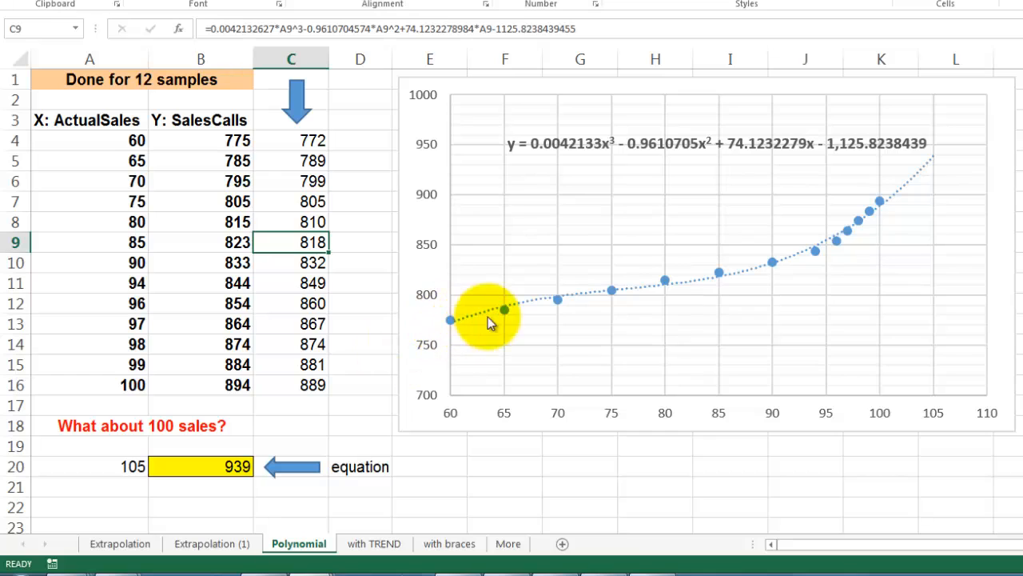
mouse_move(838, 243)
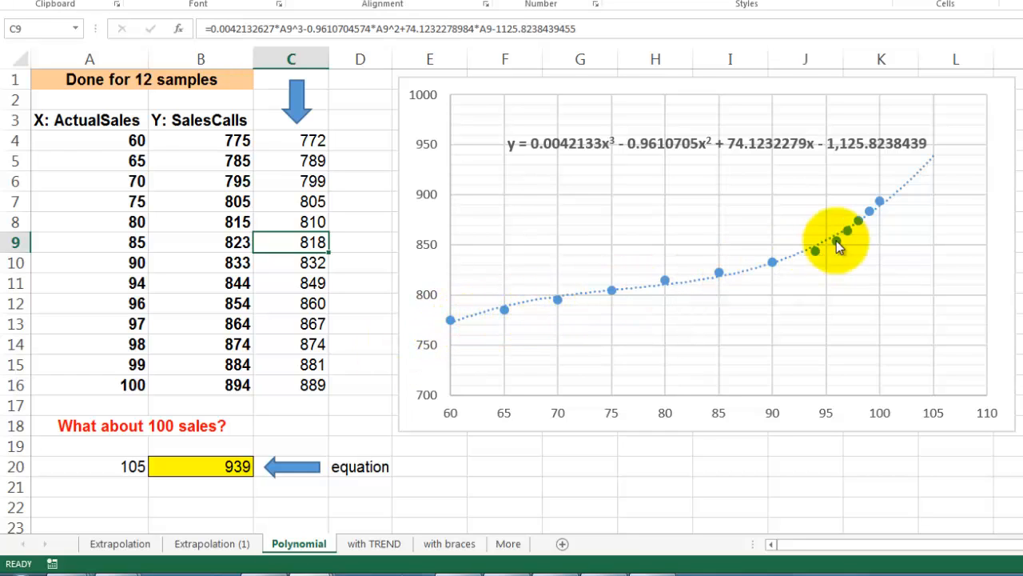
mouse_move(704, 312)
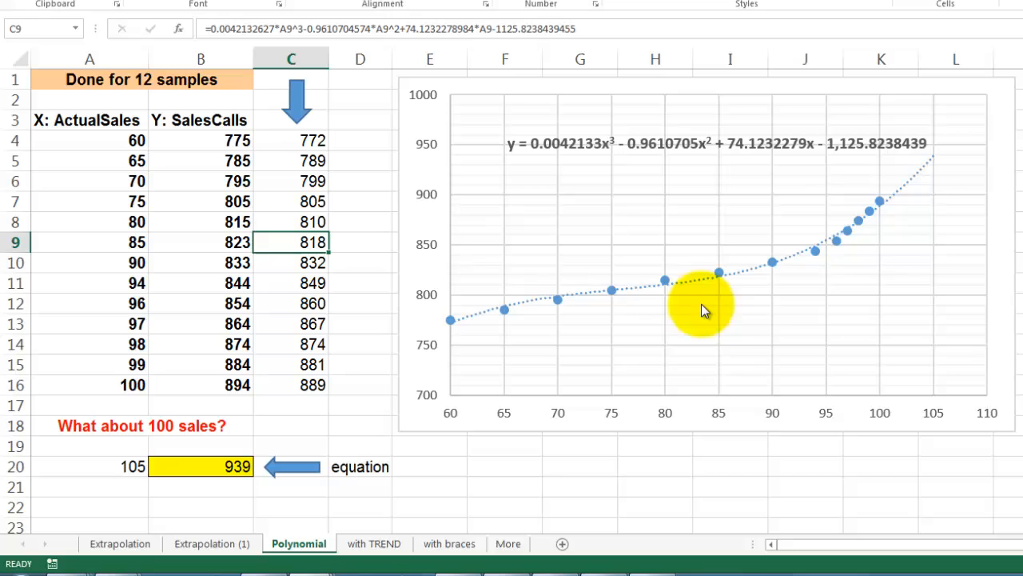
mouse_move(574, 392)
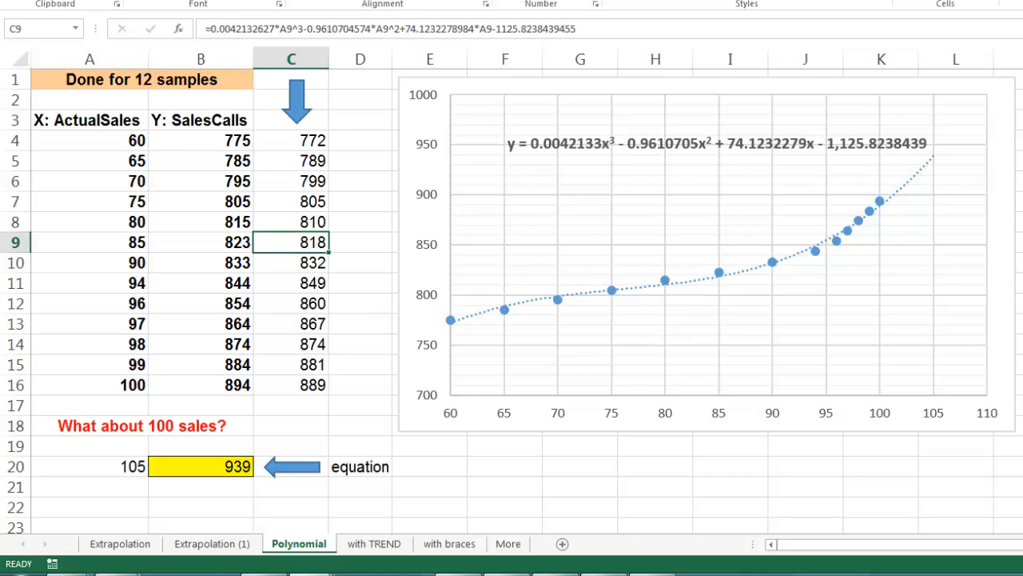
mouse_move(431, 371)
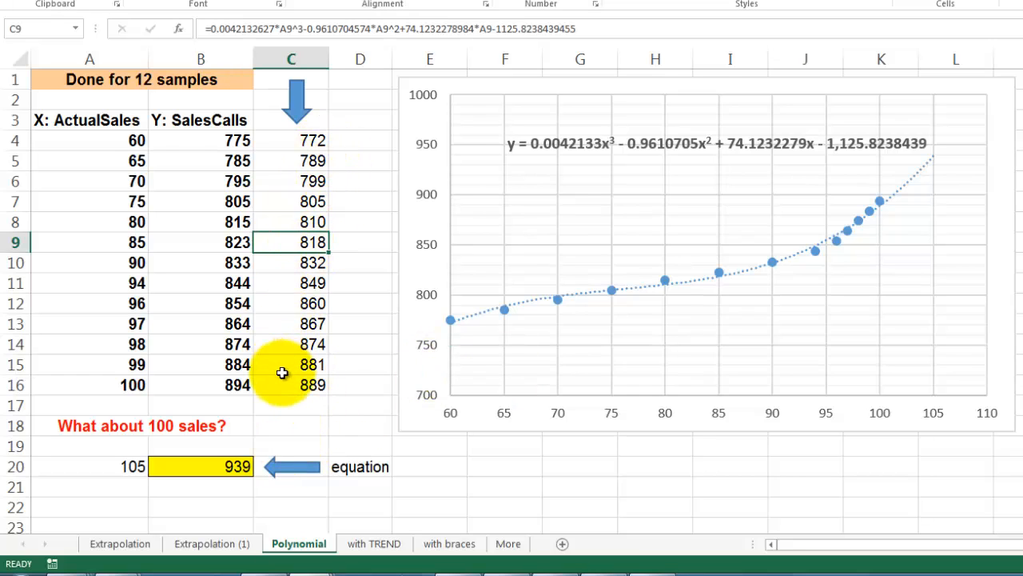
mouse_move(435, 505)
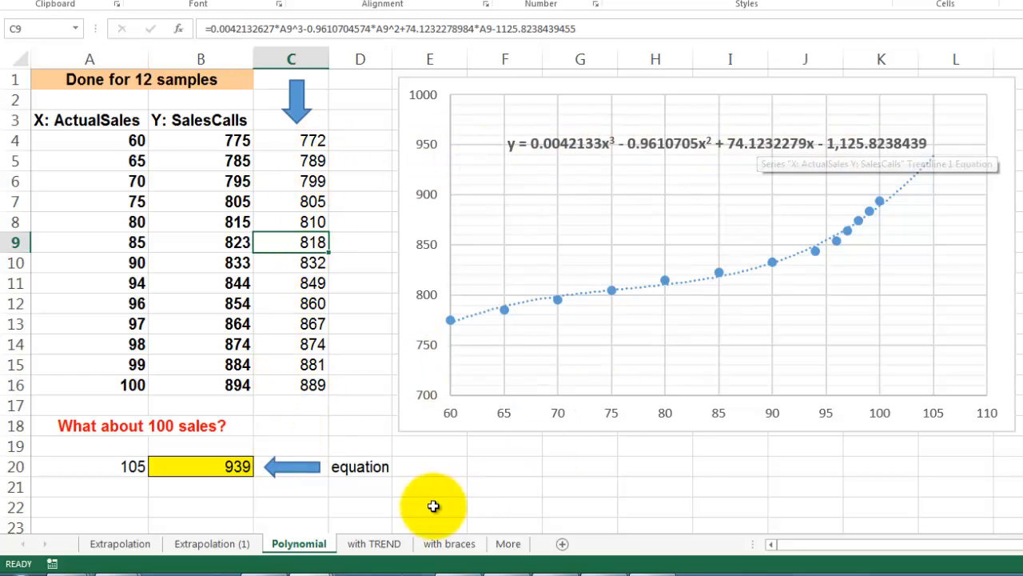
left_click(374, 544)
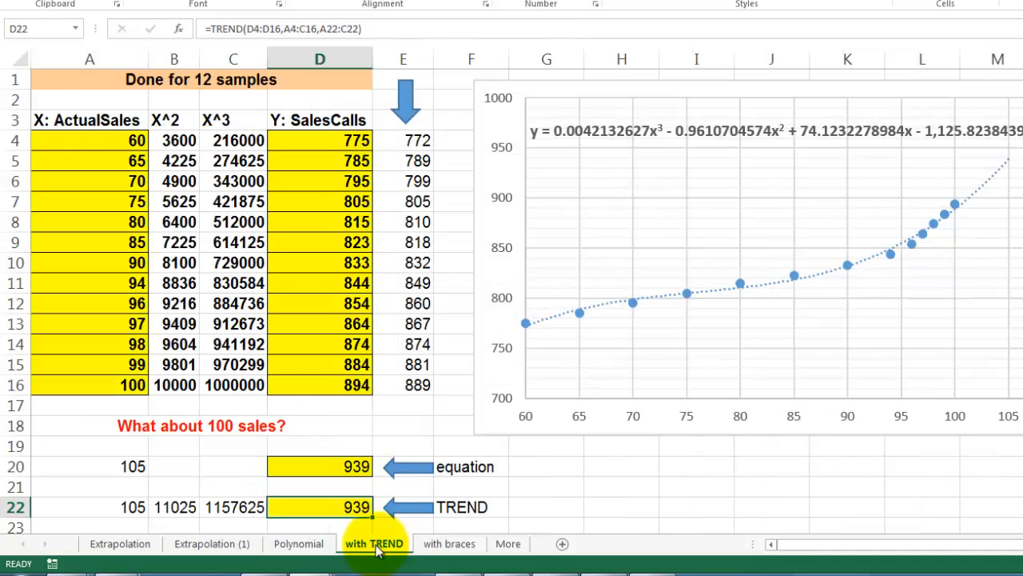
mouse_move(378, 548)
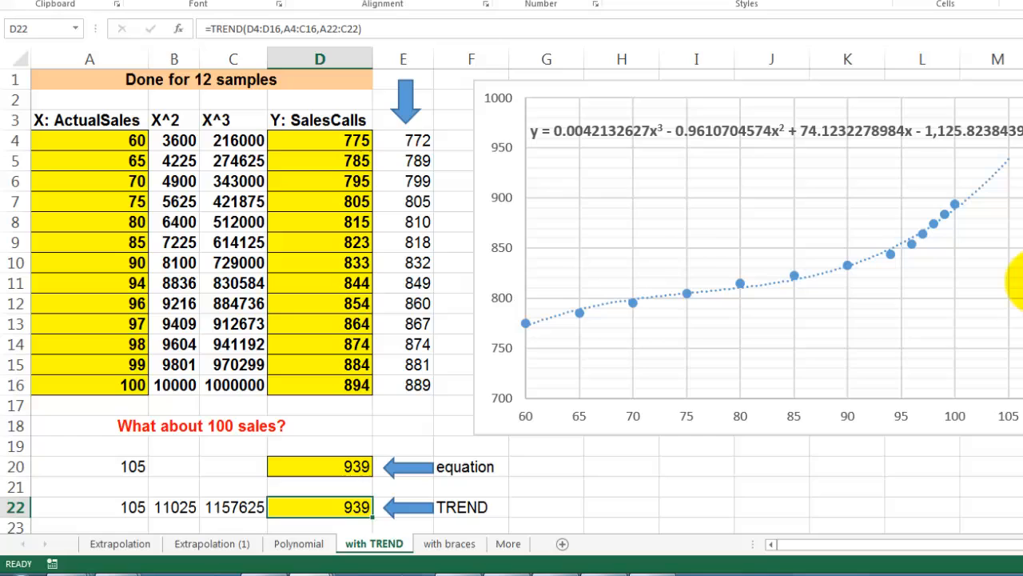
mouse_move(1015, 284)
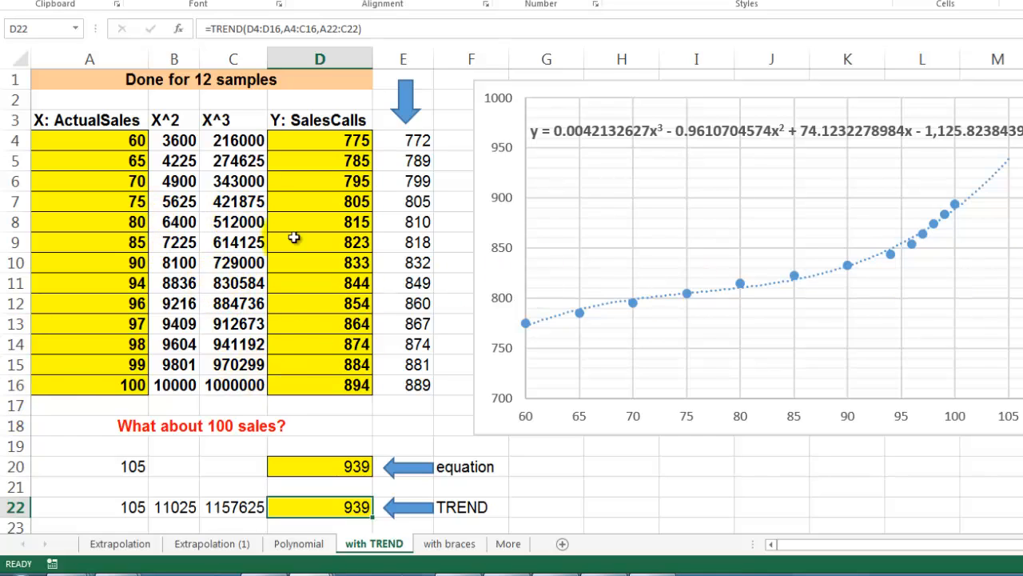
left_click(172, 57)
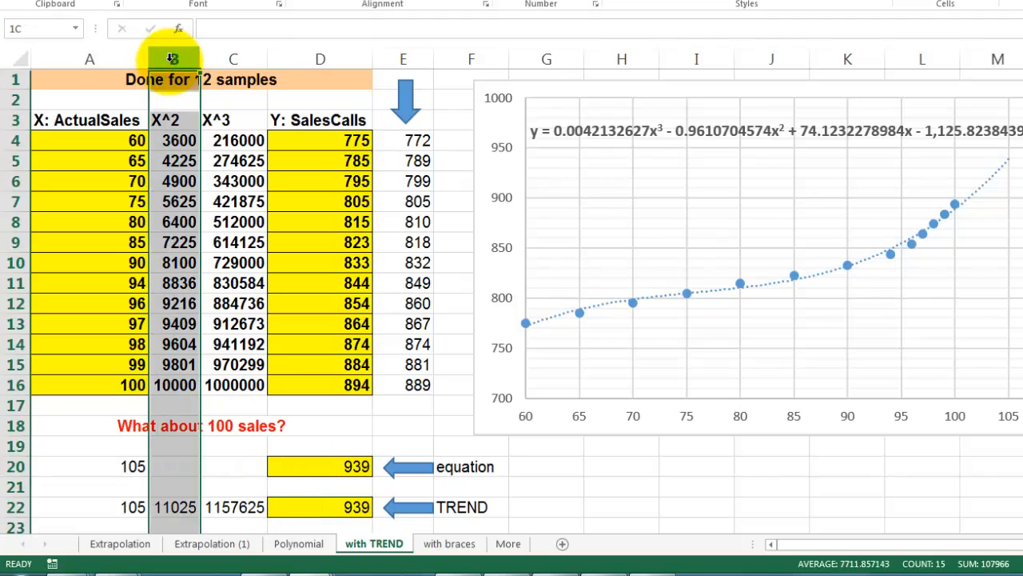
left_click(172, 99)
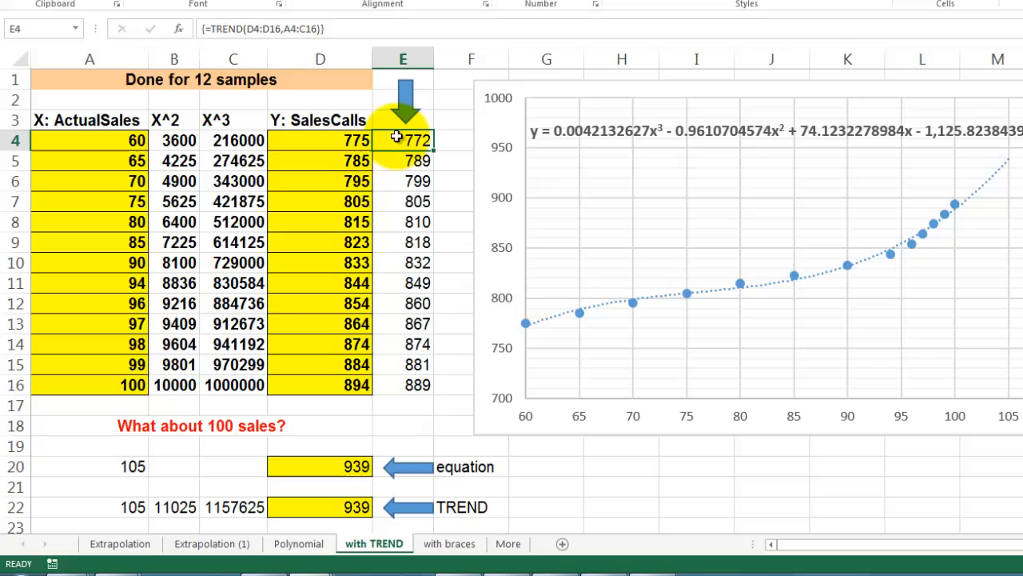
left_click_drag(403, 140, 403, 180)
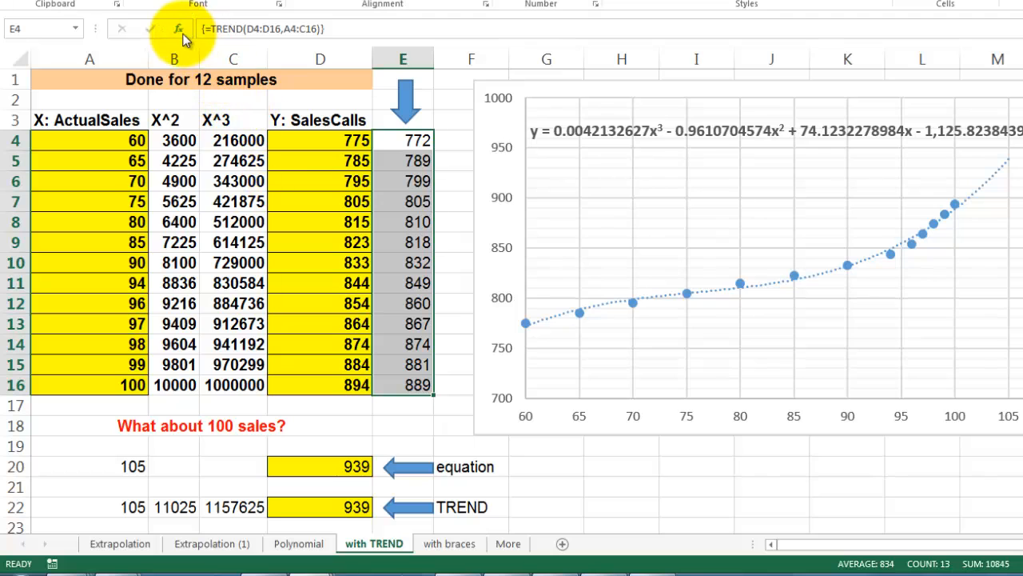
left_click(179, 29)
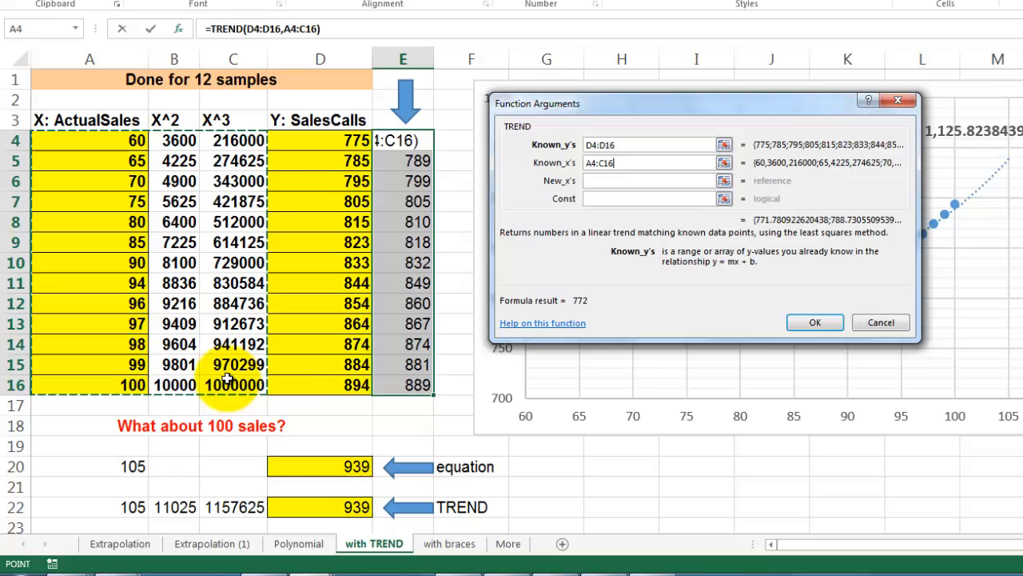
mouse_move(816, 323)
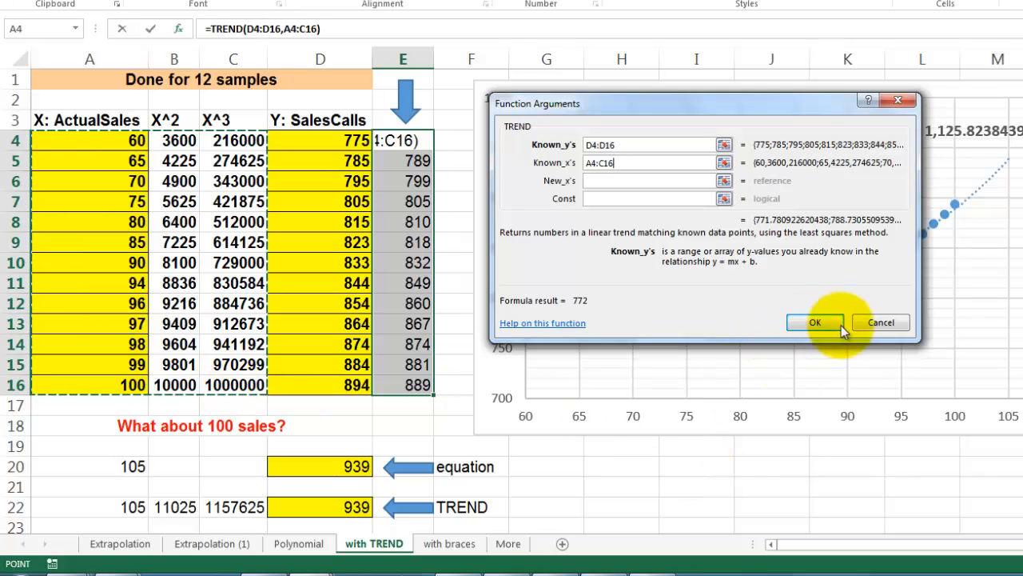
mouse_move(831, 227)
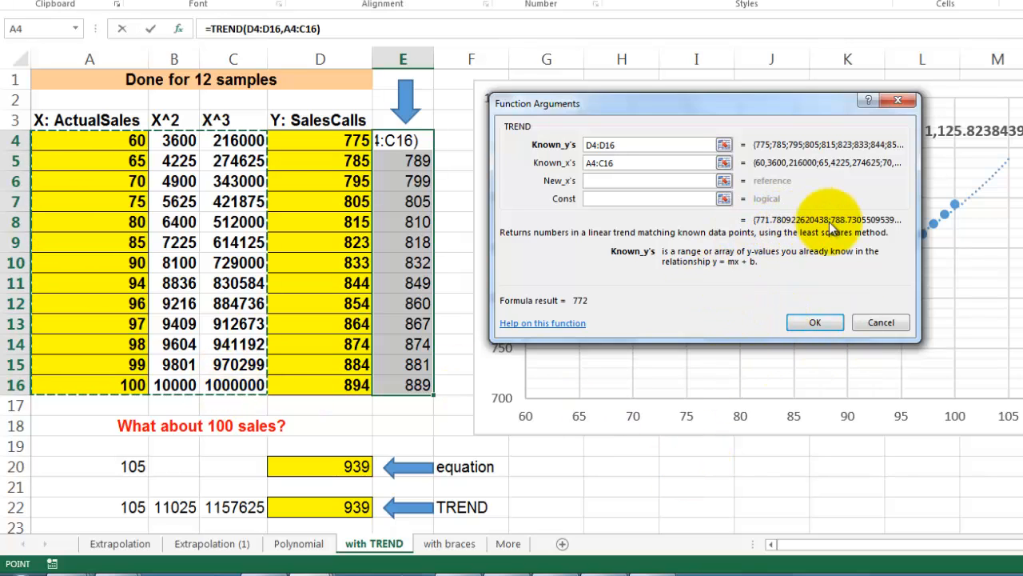
mouse_move(799, 195)
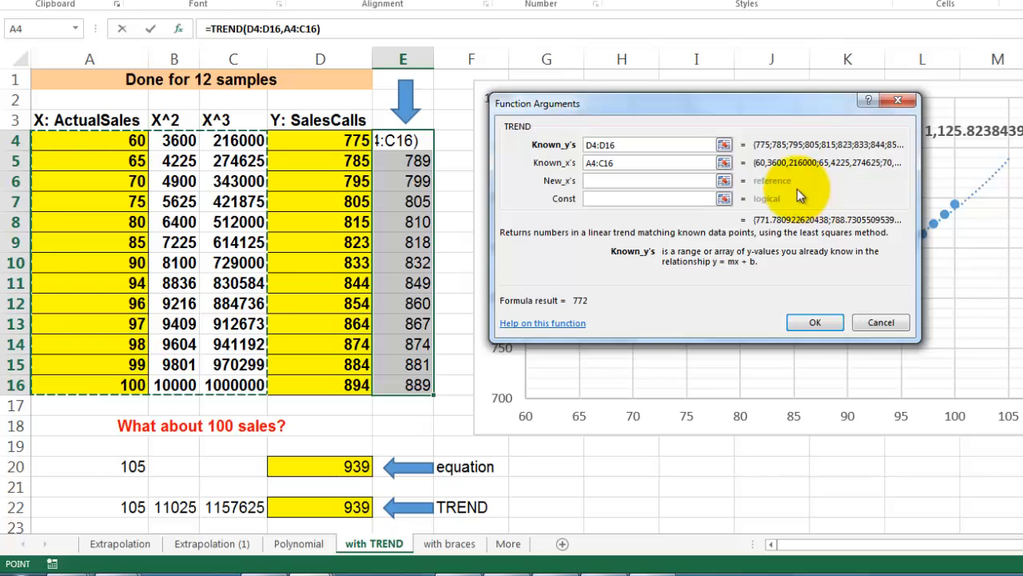
left_click(815, 321)
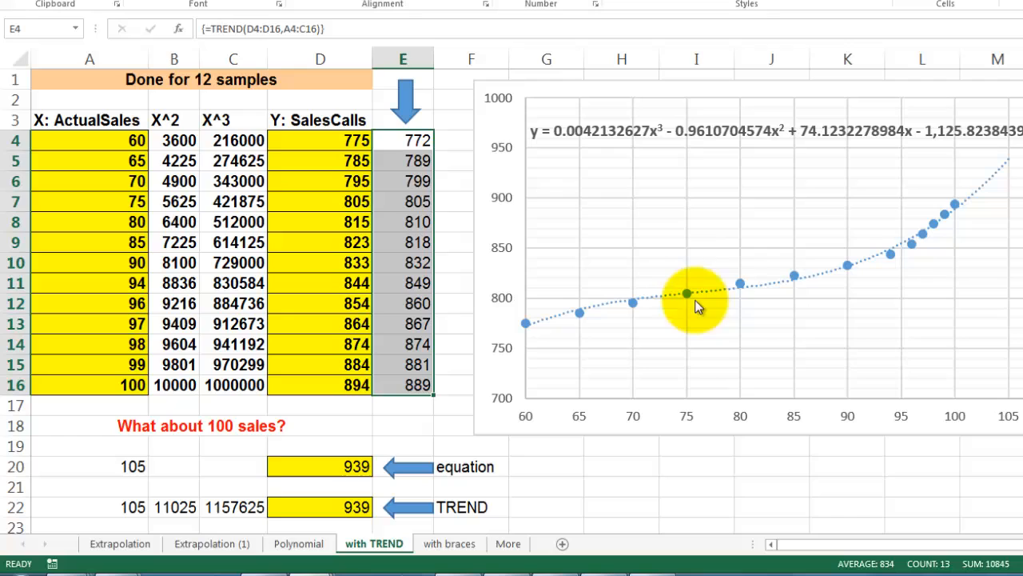
mouse_move(896, 256)
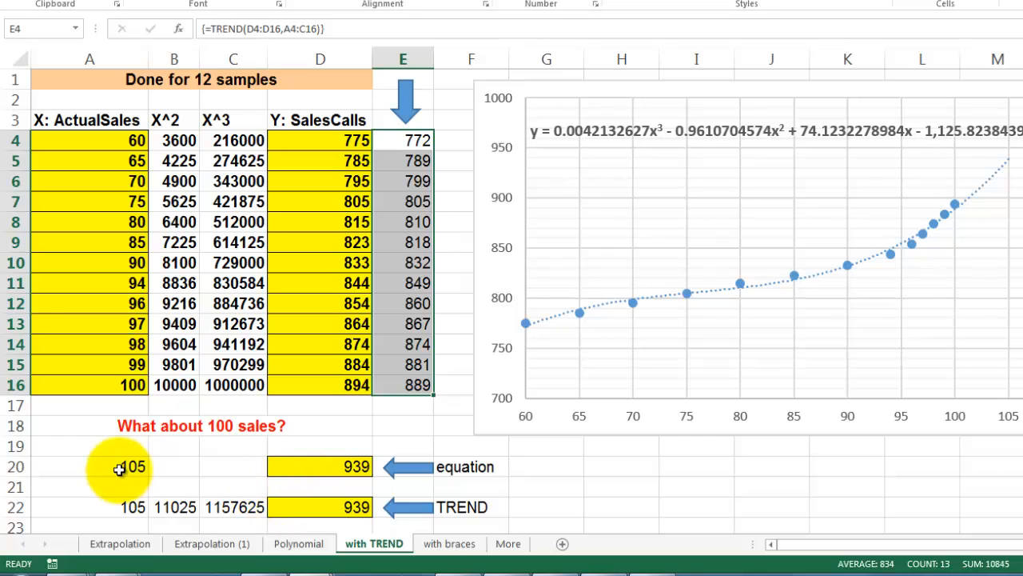
left_click(320, 467)
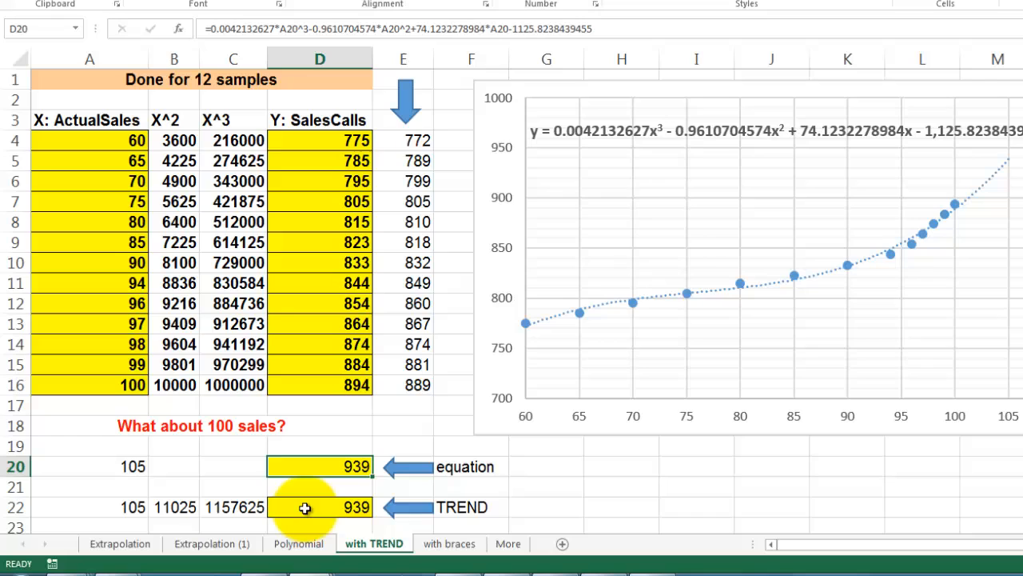
left_click(320, 506)
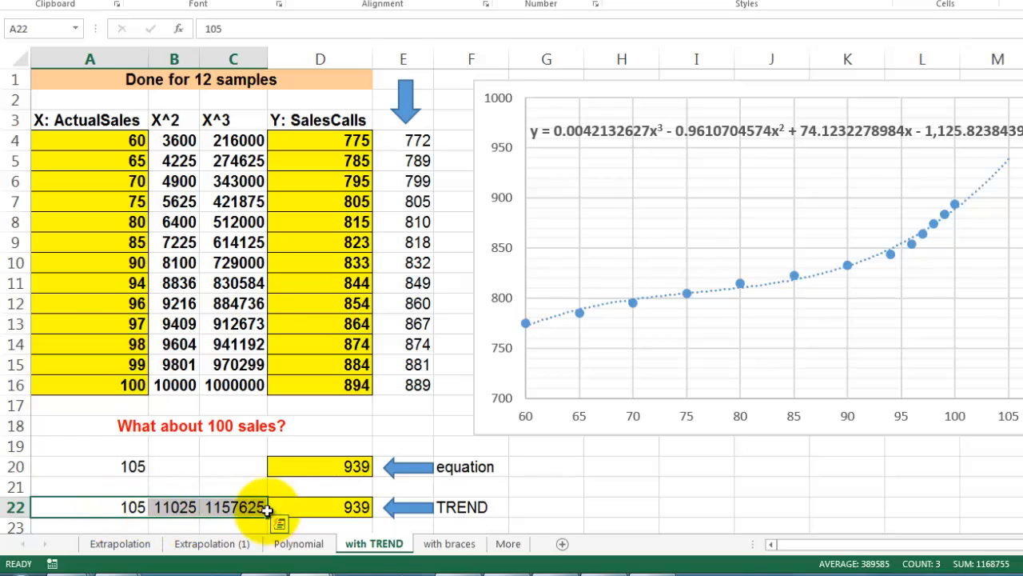
mouse_move(124, 508)
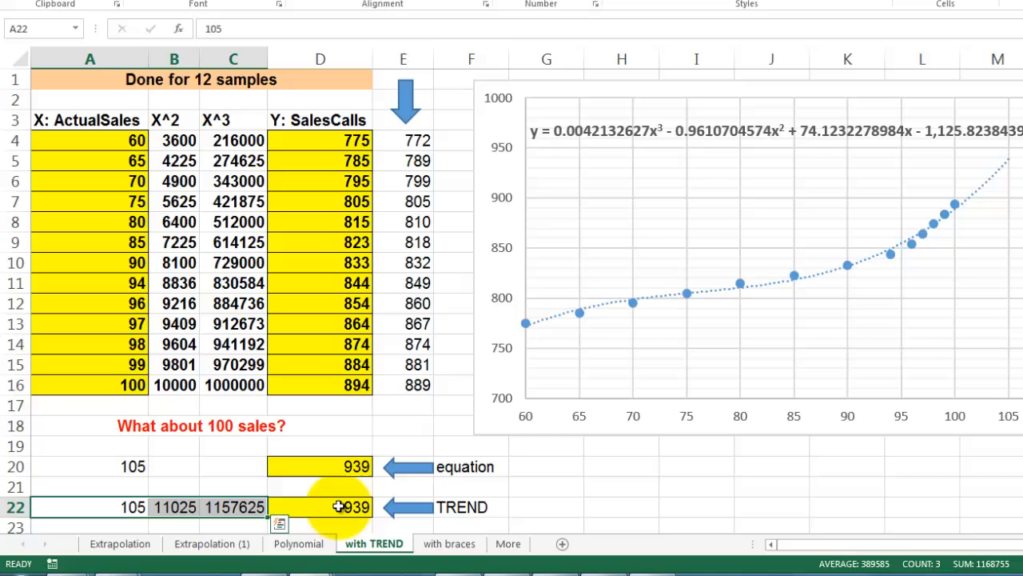
left_click(339, 505)
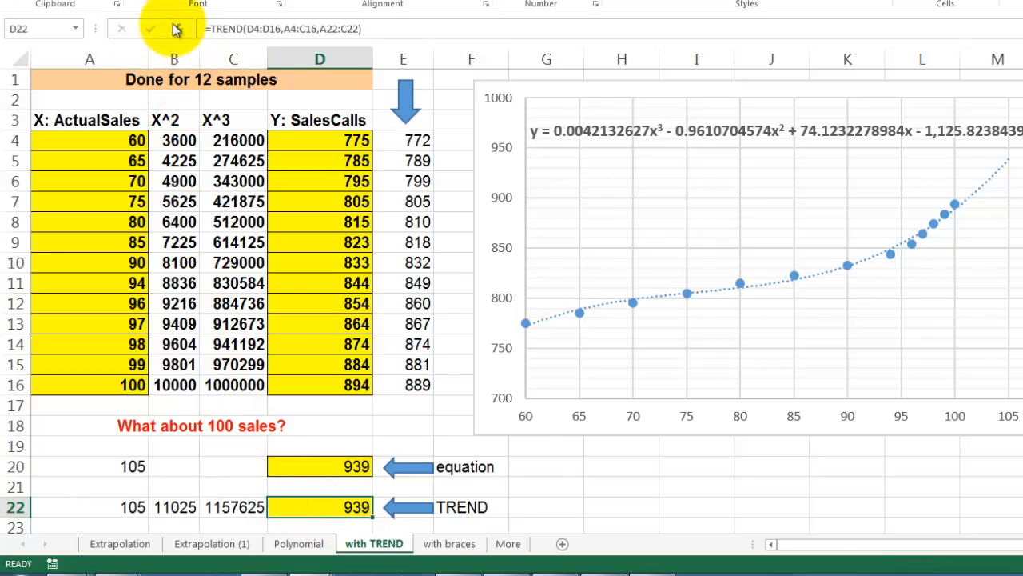
left_click(173, 28)
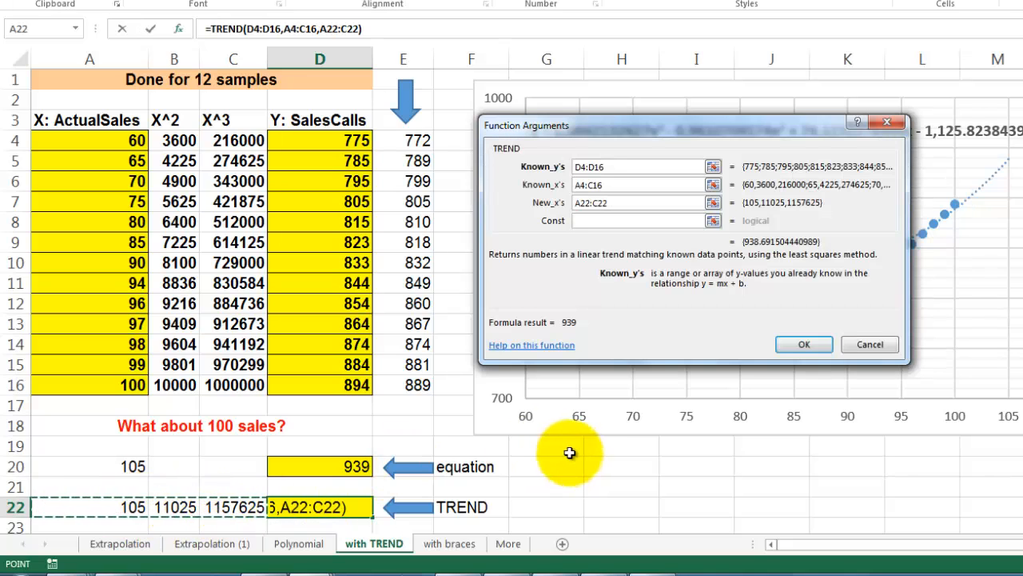
mouse_move(518, 428)
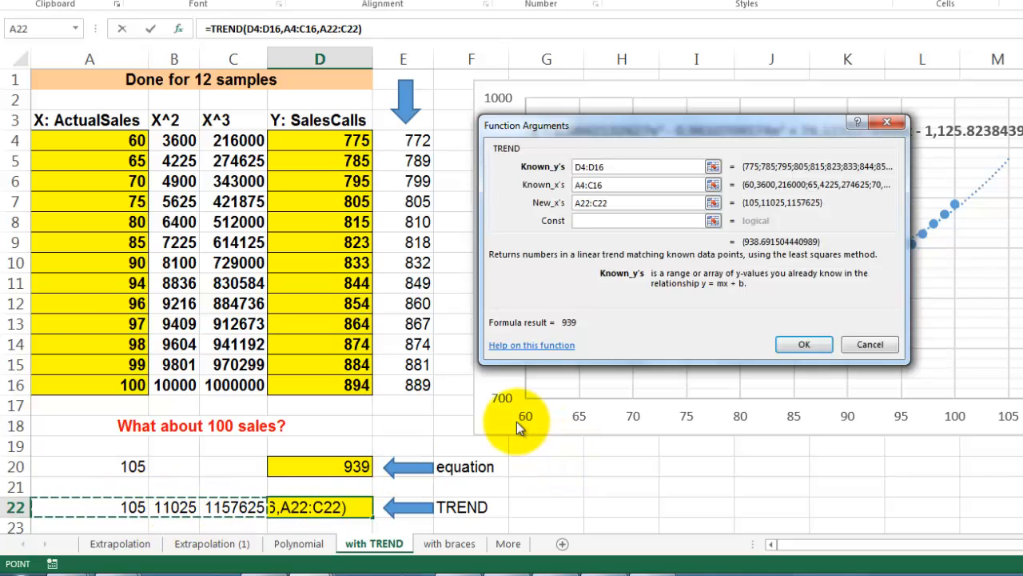
left_click(803, 343)
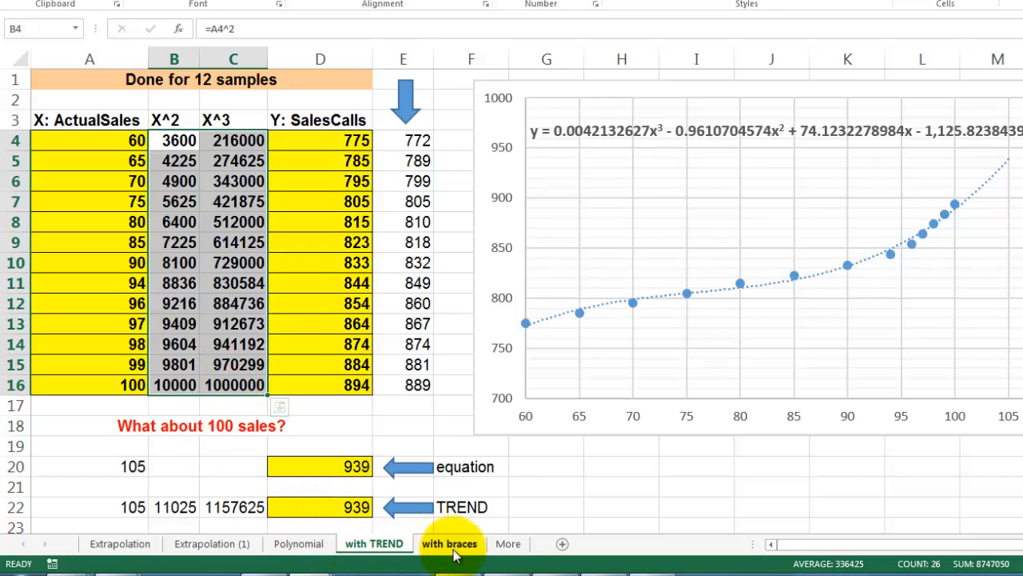
Review C4's array TREND formula raising sales to {1,2,3} in Function Arguments, then dismiss it
left_click(450, 544)
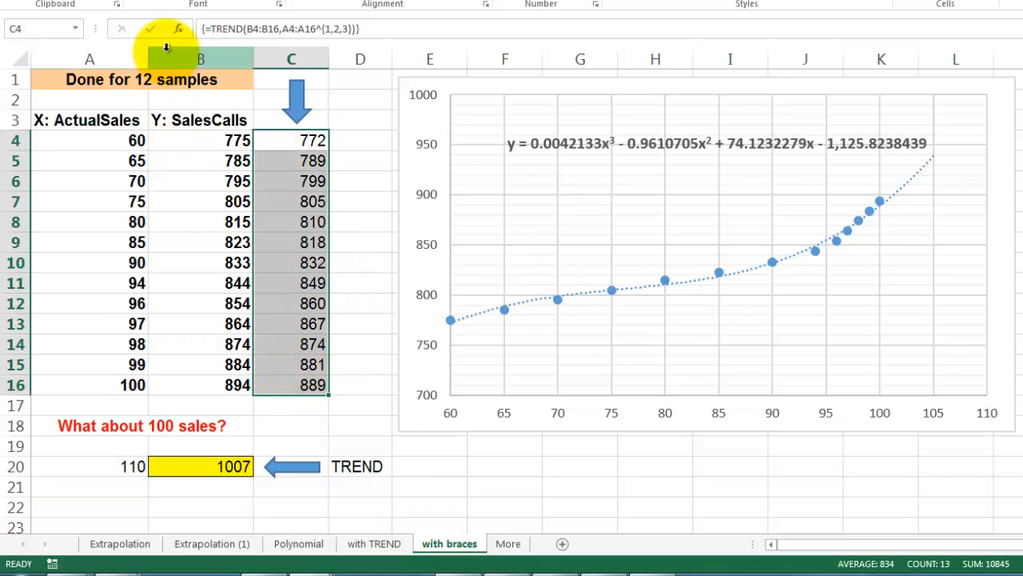
left_click(179, 28)
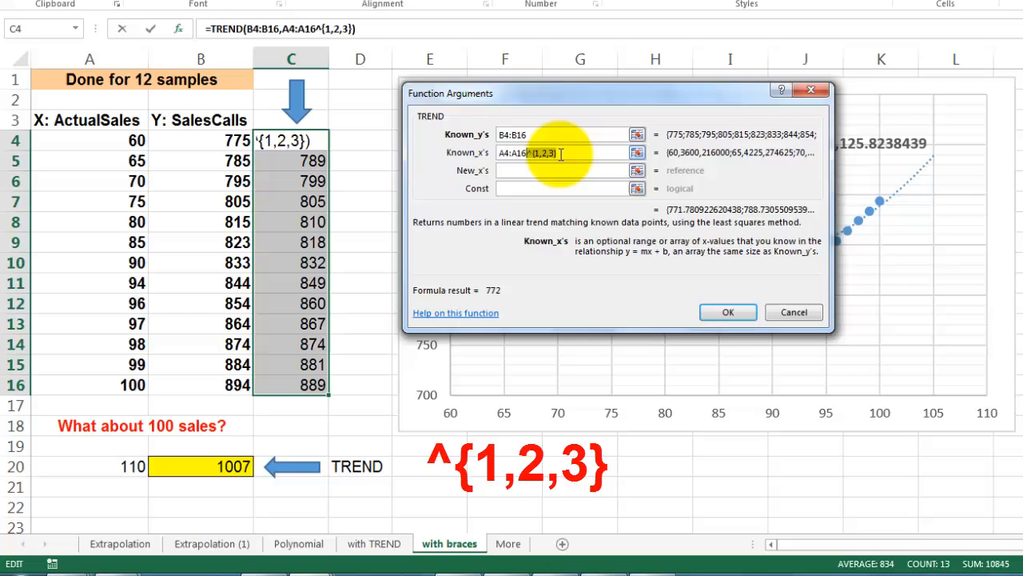
mouse_move(713, 285)
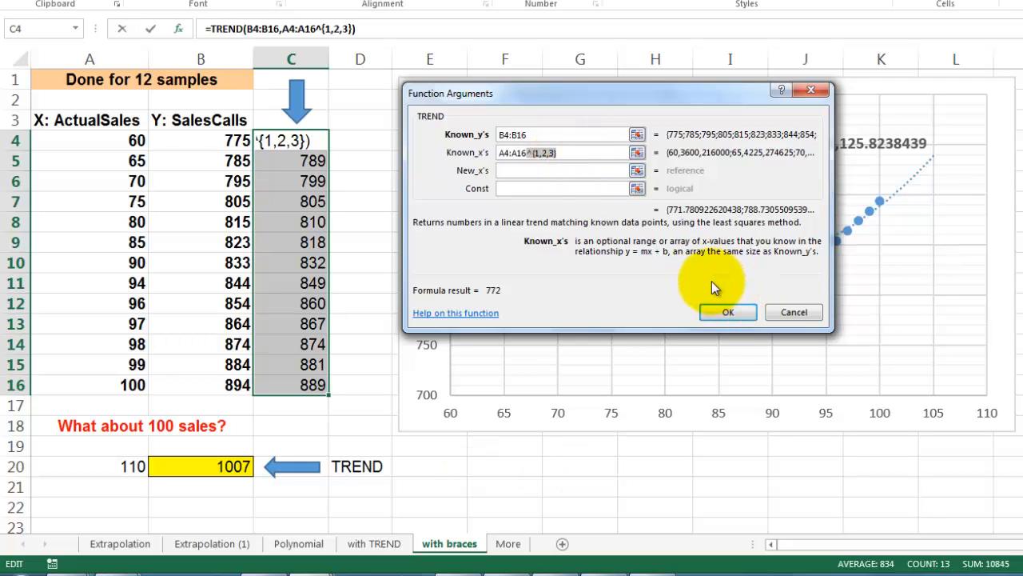
left_click(726, 312)
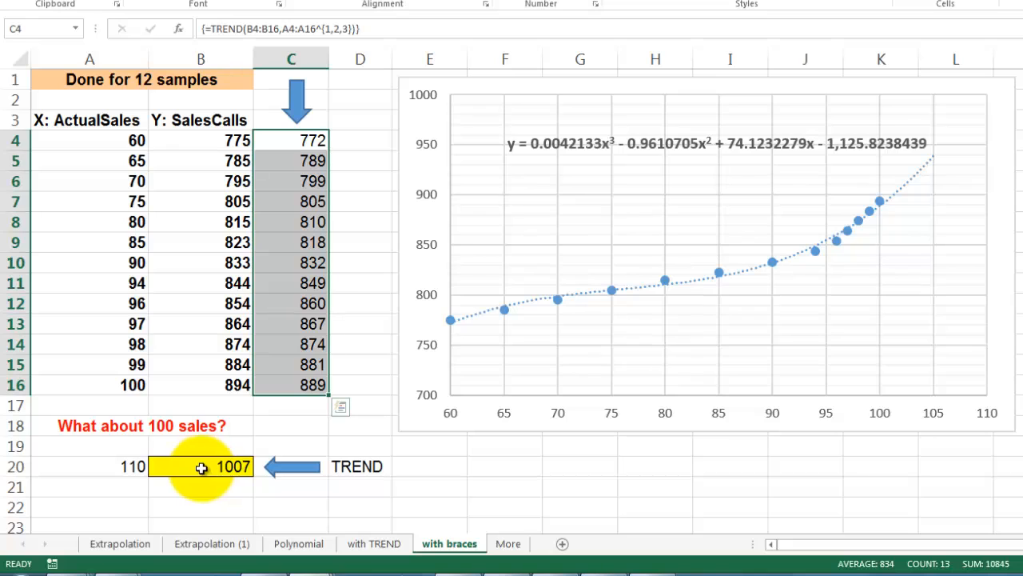
left_click(200, 467)
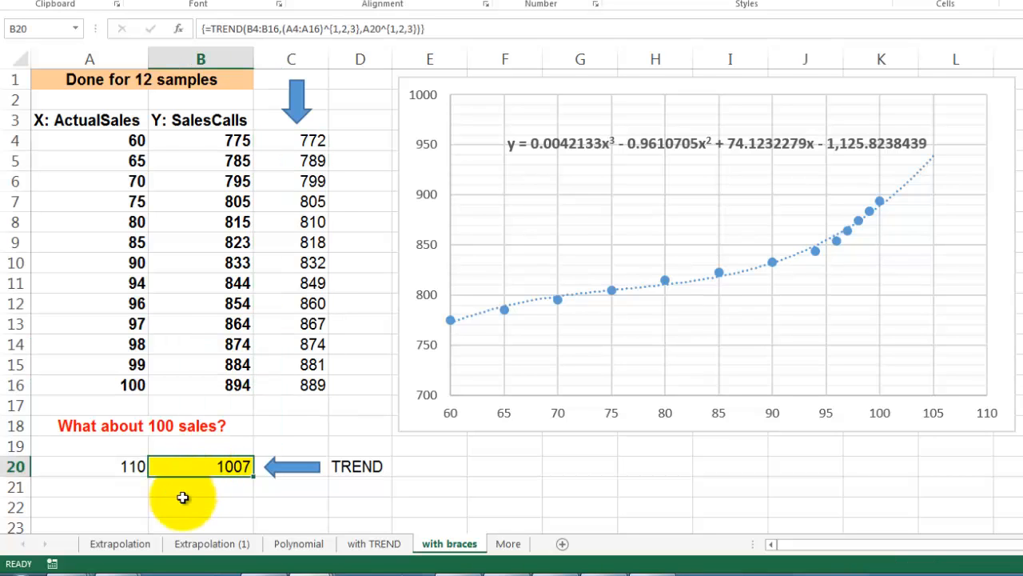
mouse_move(115, 471)
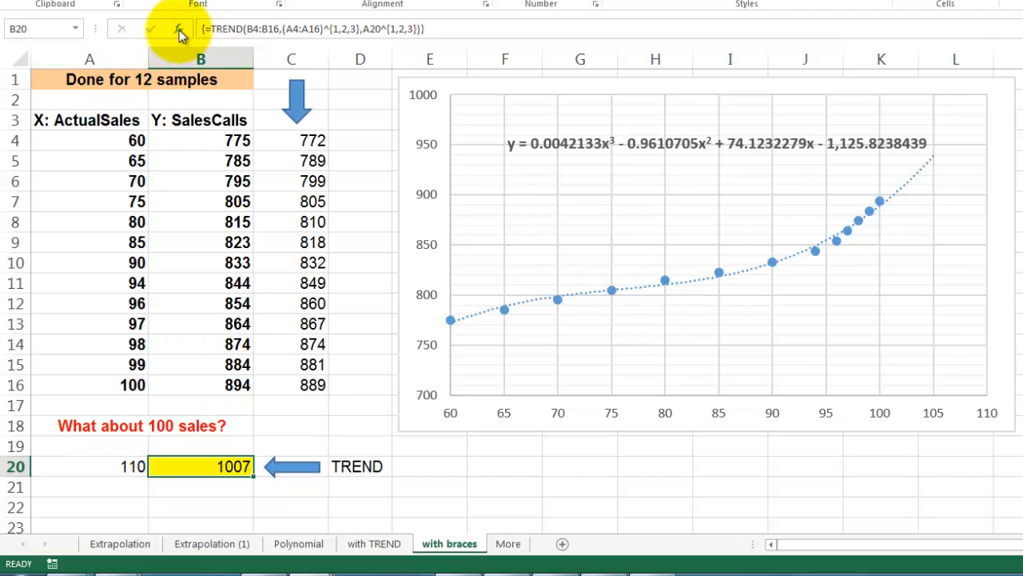
left_click(179, 29)
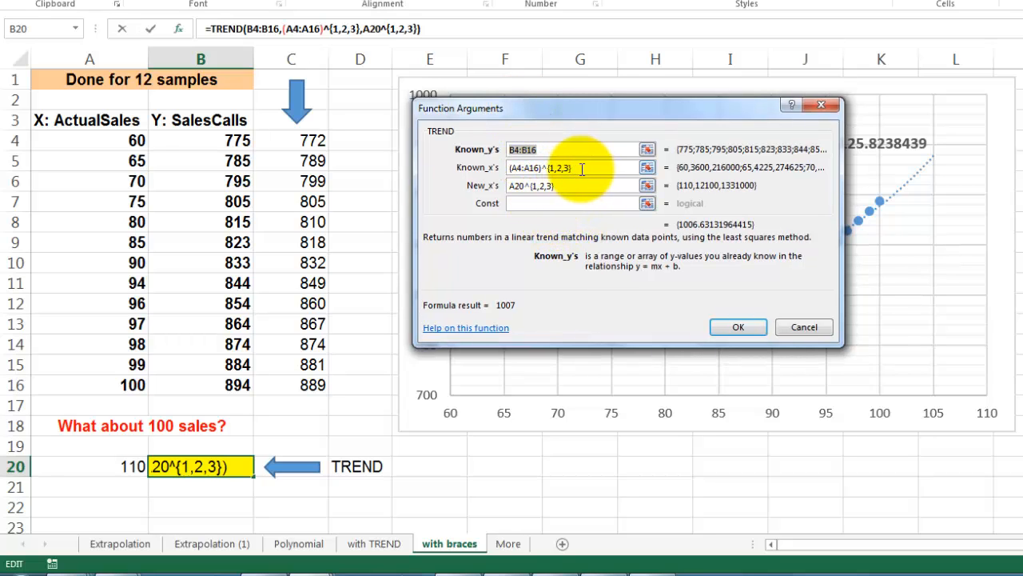
left_click(575, 168)
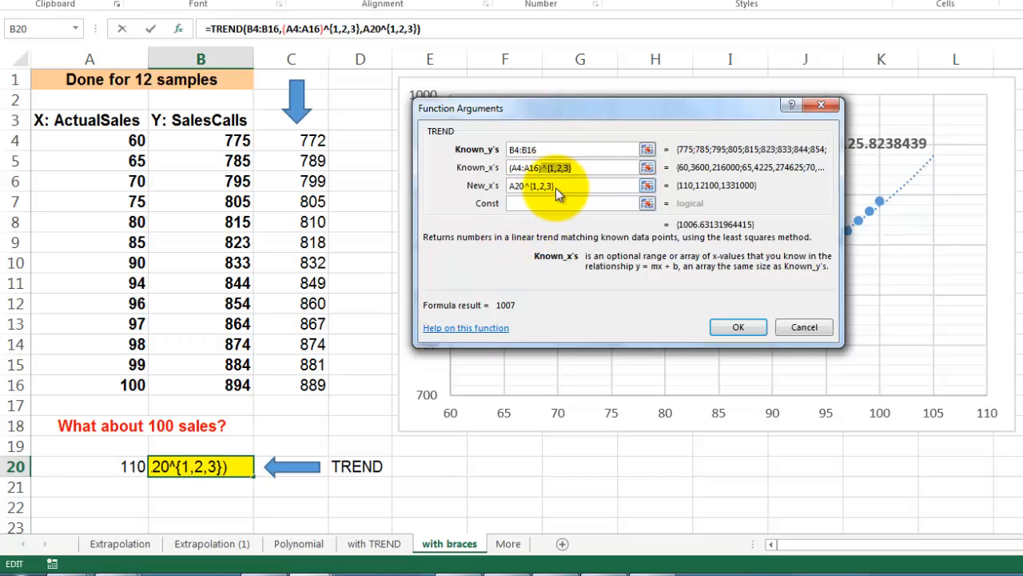
left_click(531, 186)
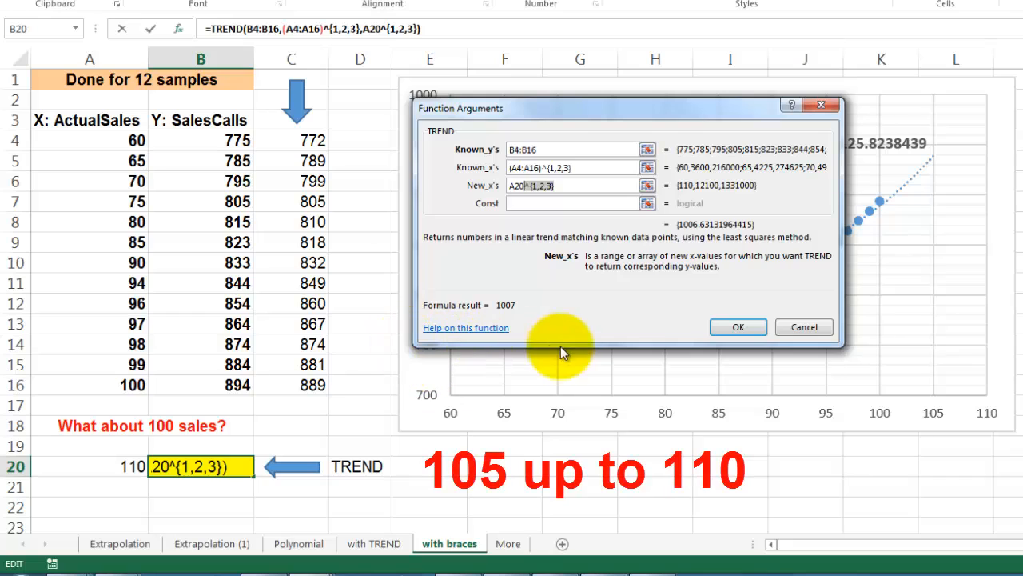
mouse_move(735, 327)
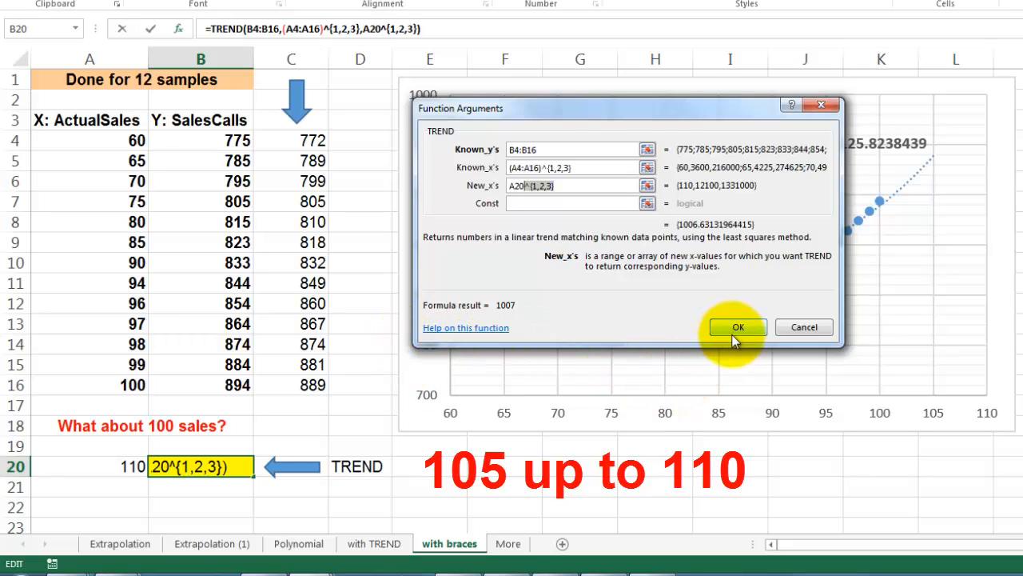
mouse_move(656, 320)
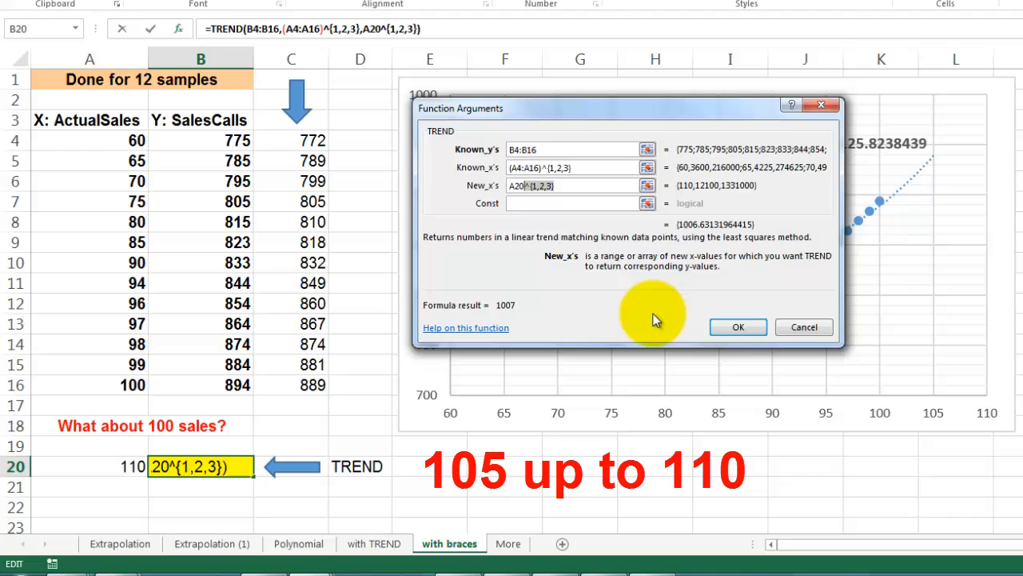
left_click(737, 326)
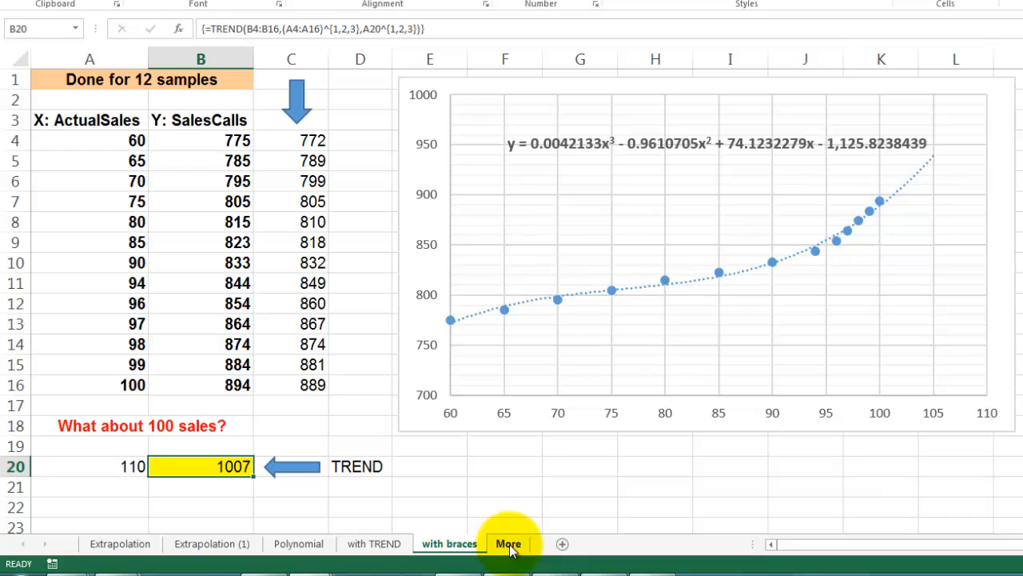
Switch to the More sheet with the book covers and website banner
left_click(509, 544)
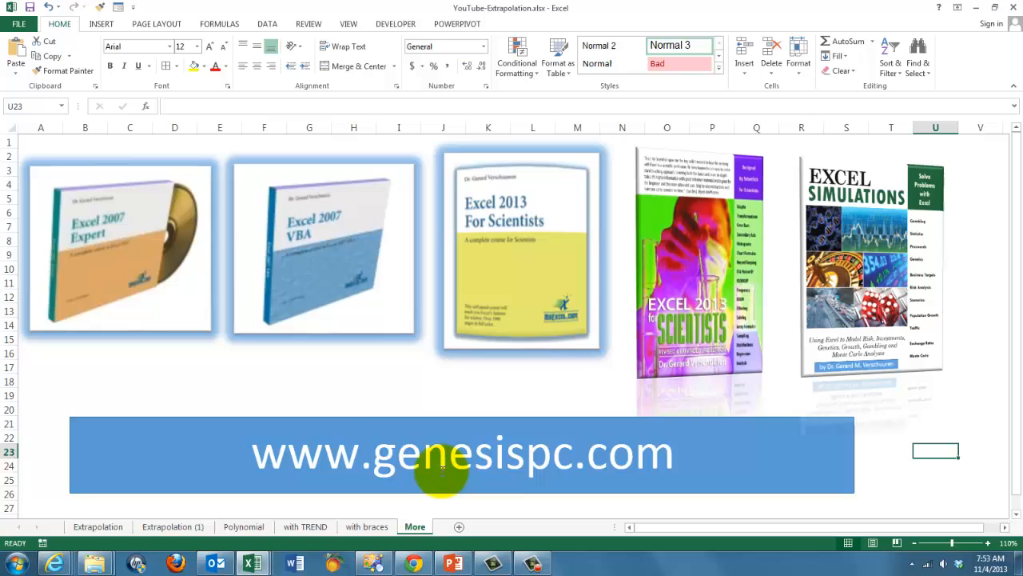
mouse_move(99, 246)
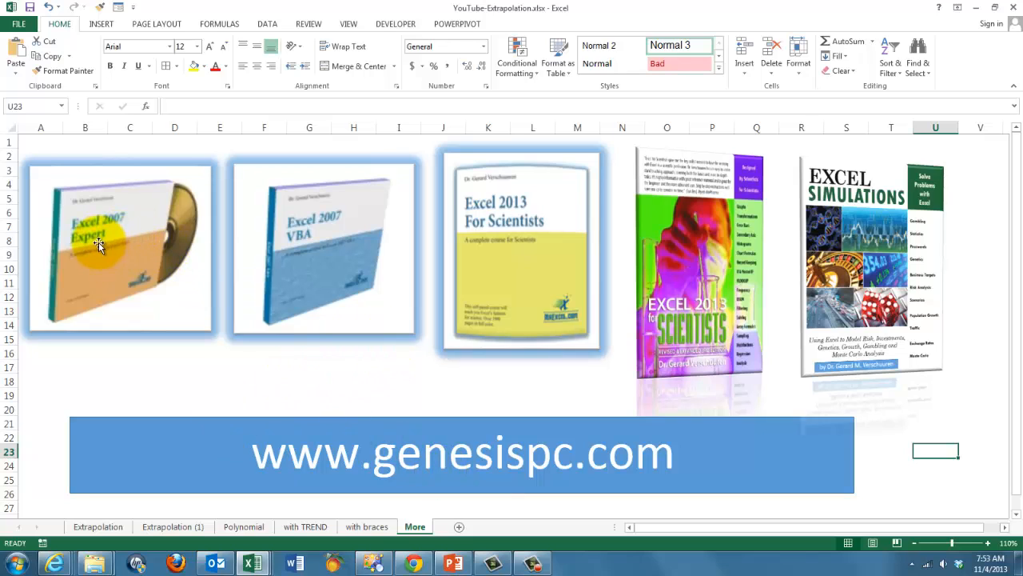
mouse_move(814, 272)
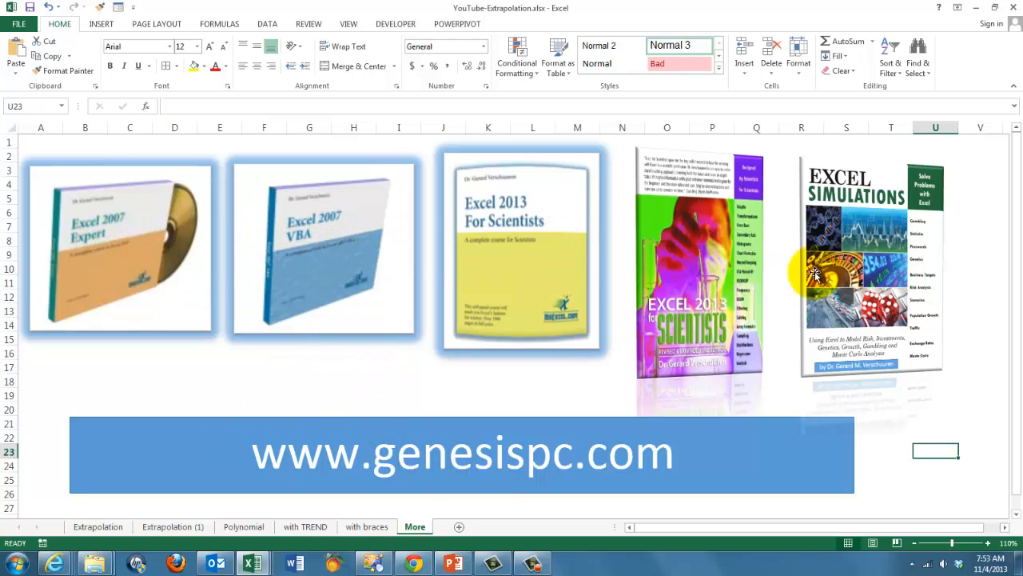
mouse_move(1014, 327)
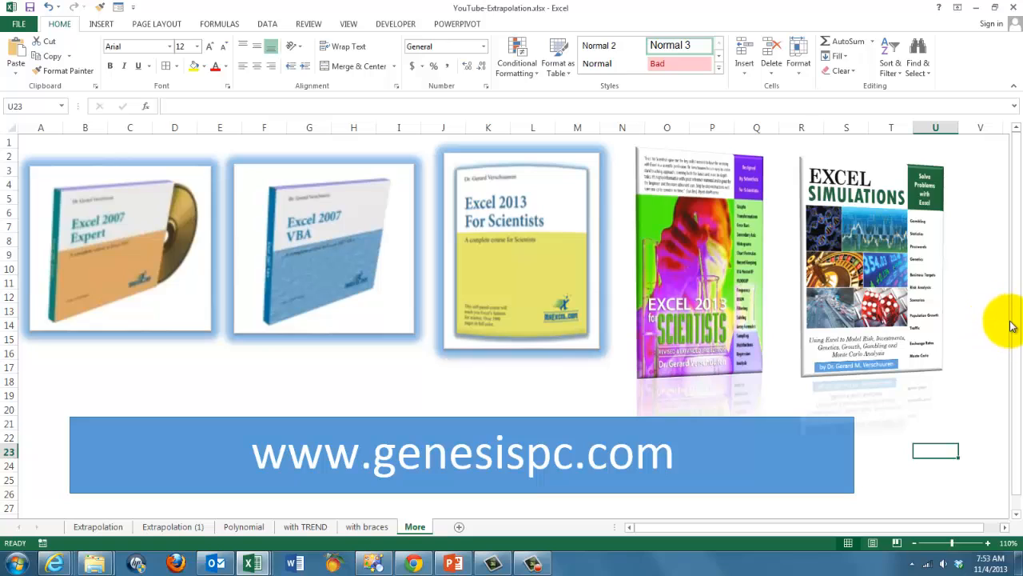
mouse_move(684, 492)
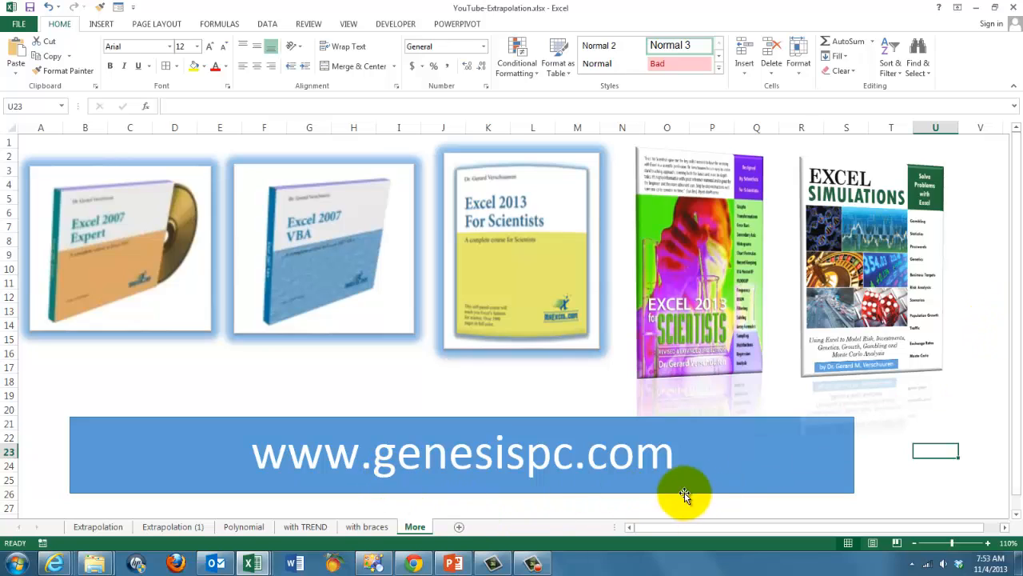
mouse_move(1006, 384)
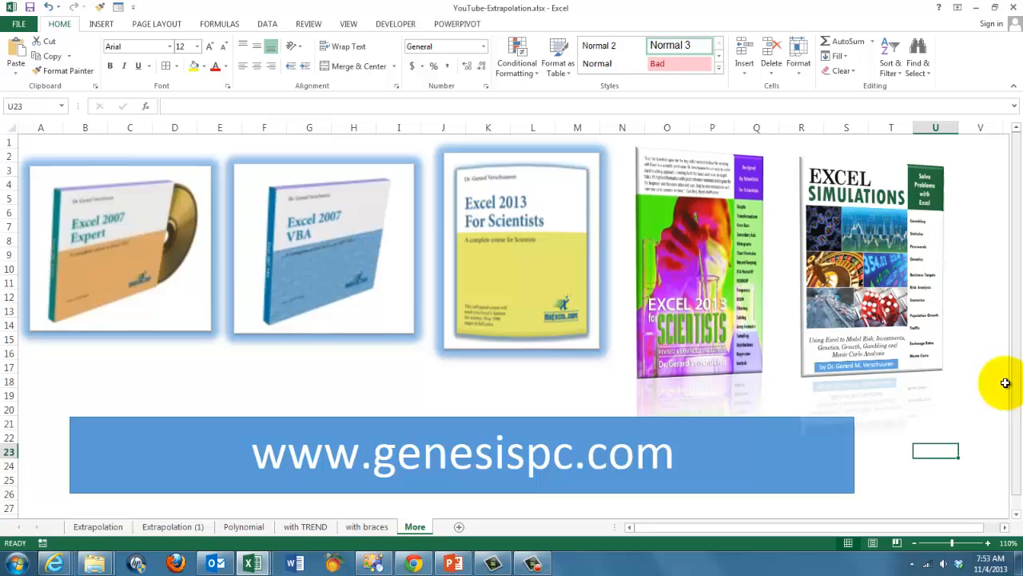
mouse_move(998, 350)
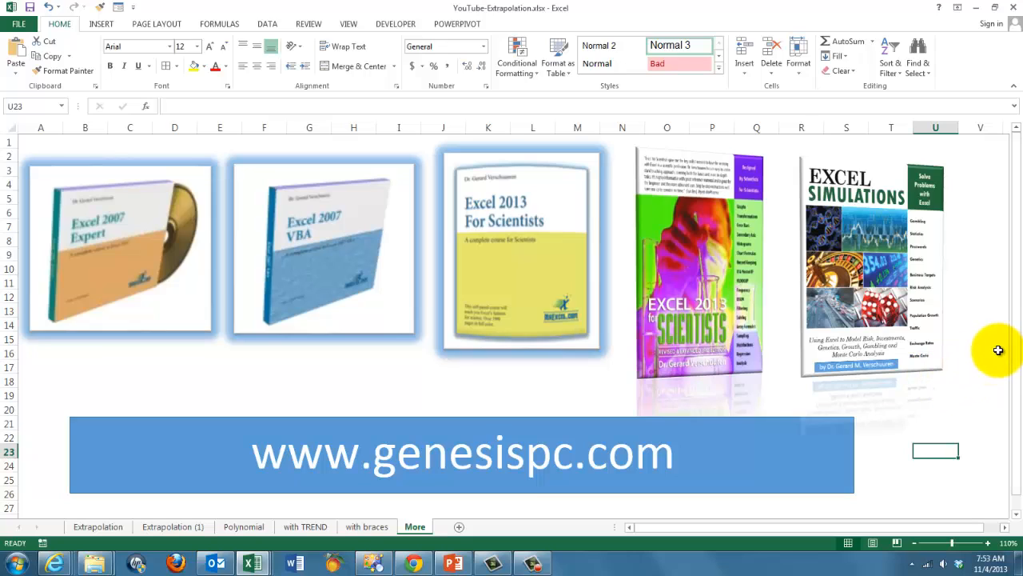
mouse_move(972, 345)
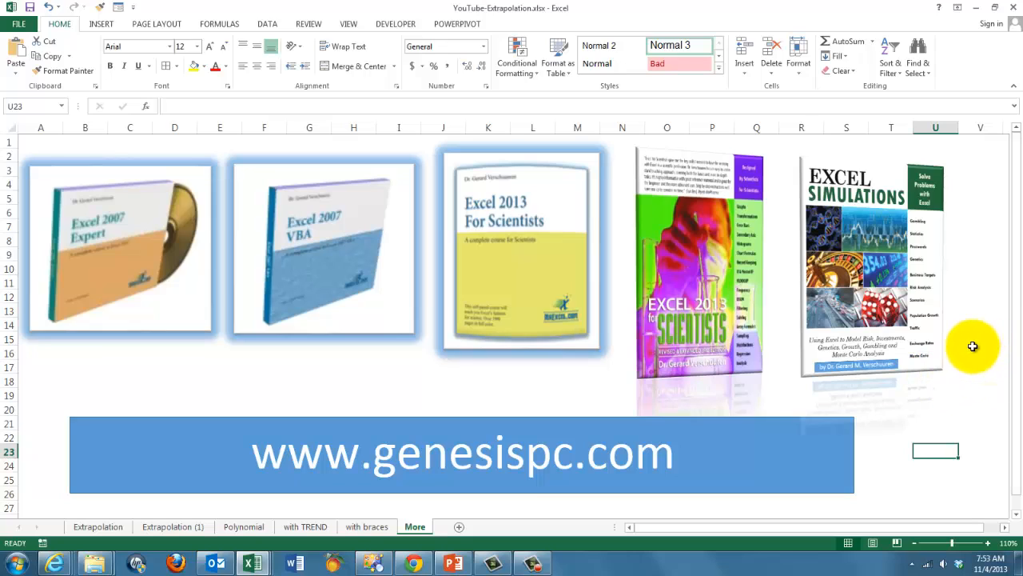